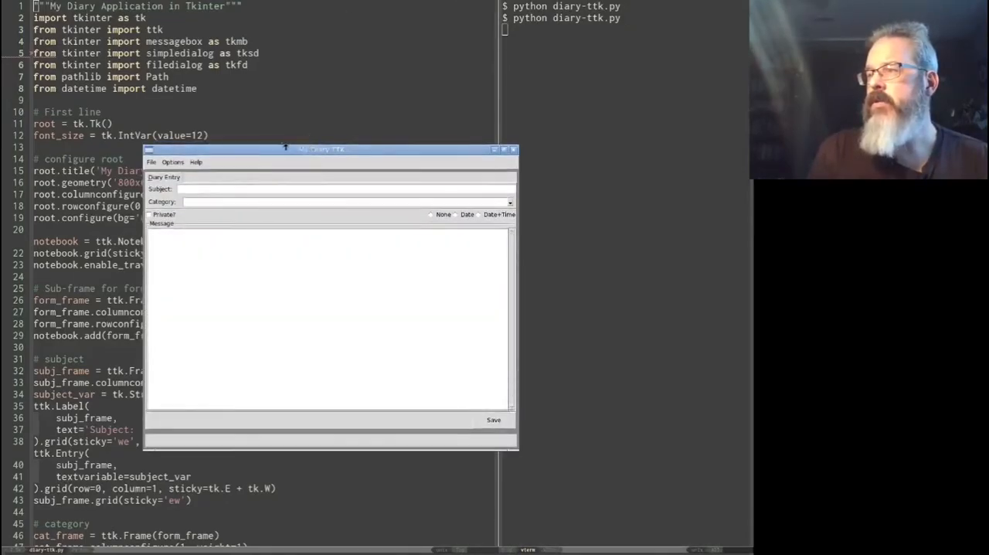
Step: Move the My Diary window higher and close it, returning to the shell prompt
left_click_drag(325, 148, 321, 95)
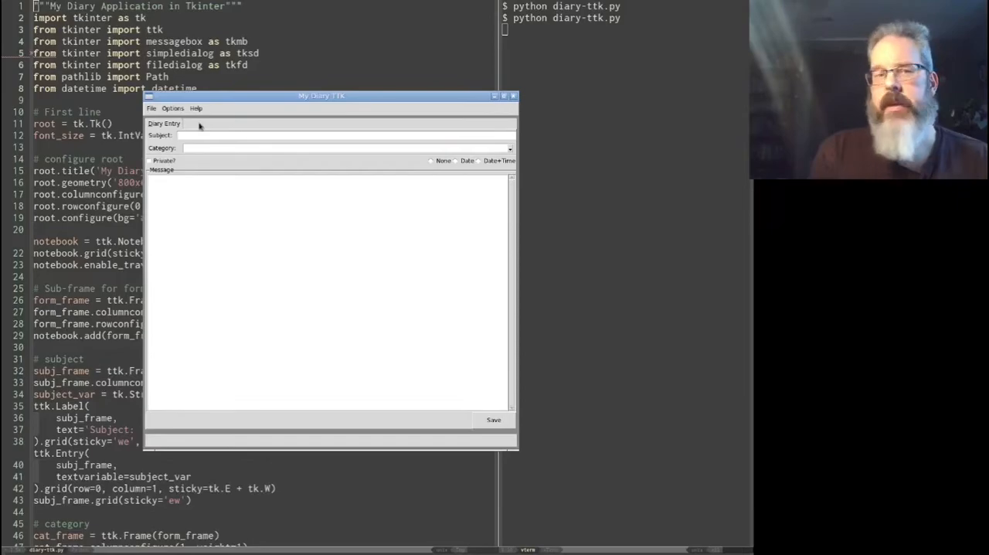
mouse_move(513, 96)
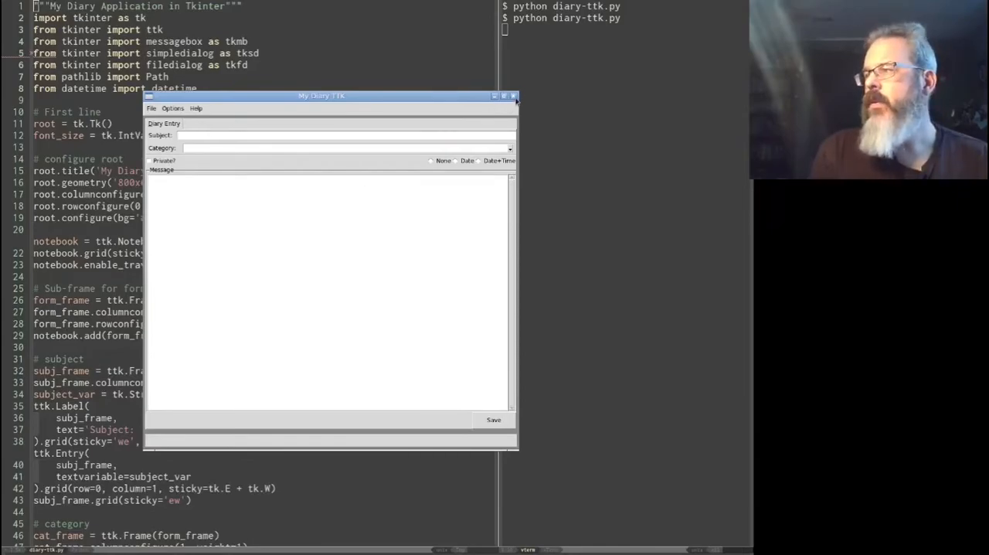
left_click(513, 96)
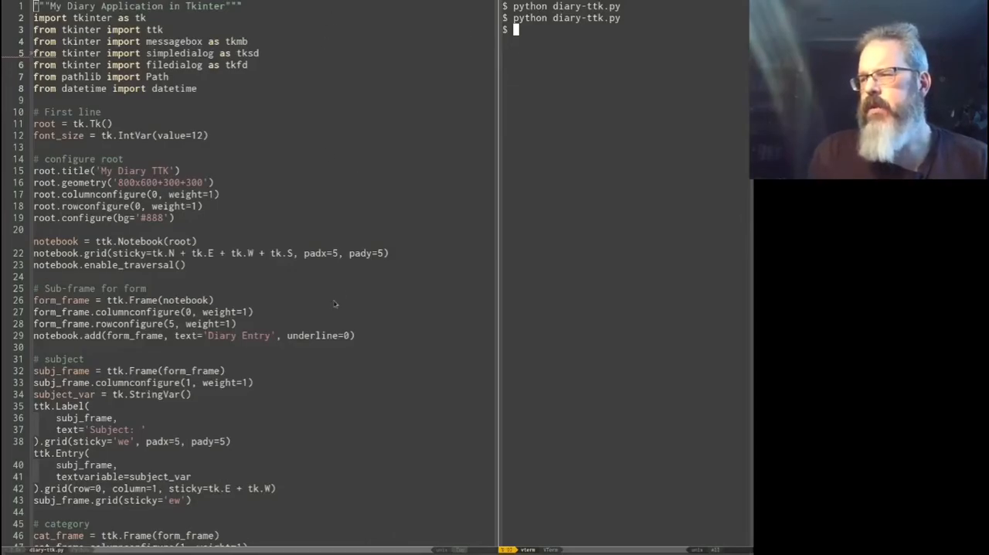
Step: Add files_frame = ttk.Frame(notebook) and notebook.add(files_frame, text='Files', underline=0)
scroll("down", 3)
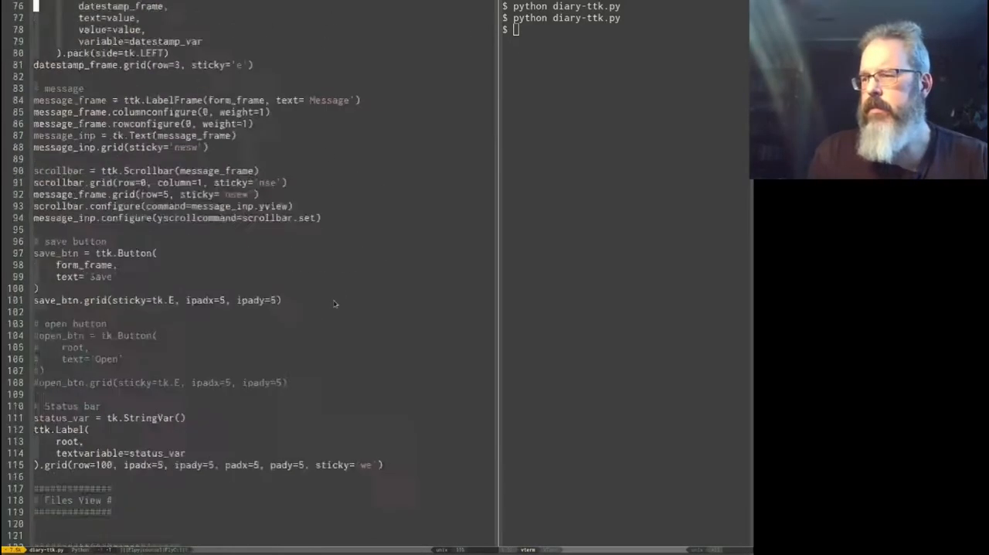
scroll("down", 3)
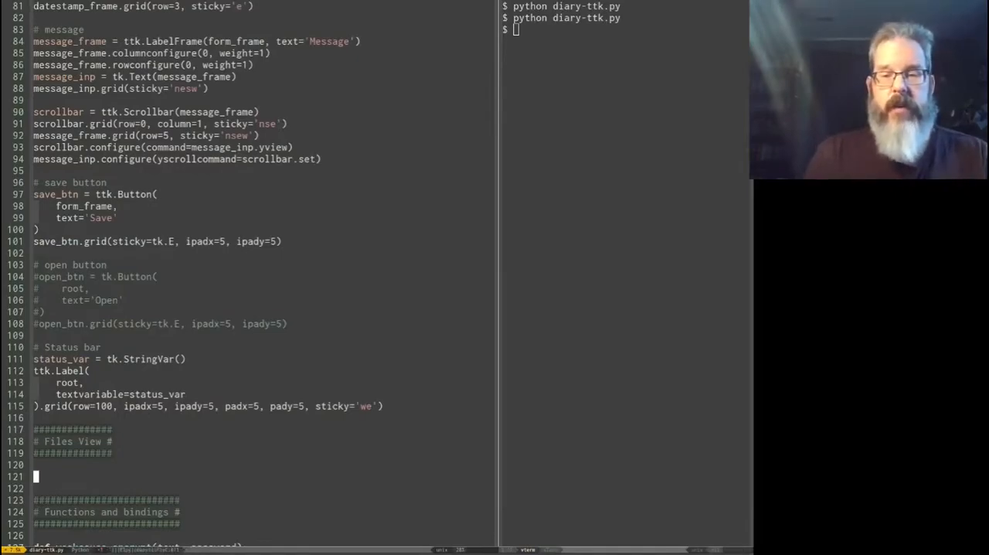
type("files_frame = ttk.Frame")
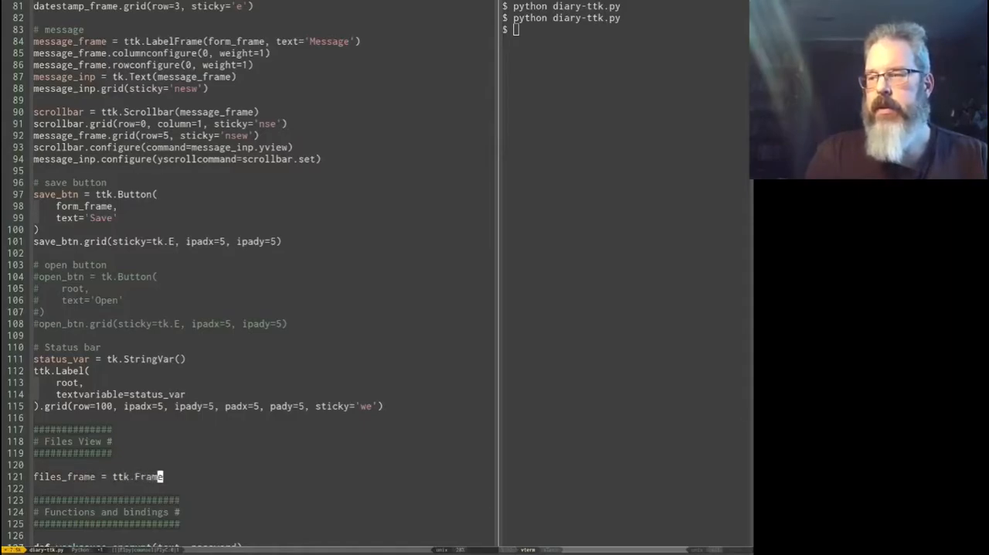
type("(notebook)")
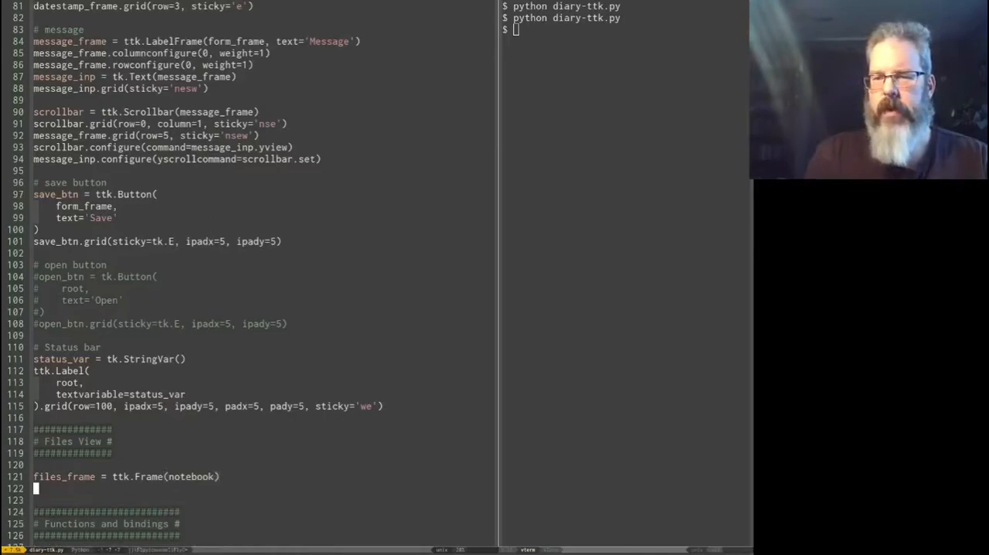
type("notebook.")
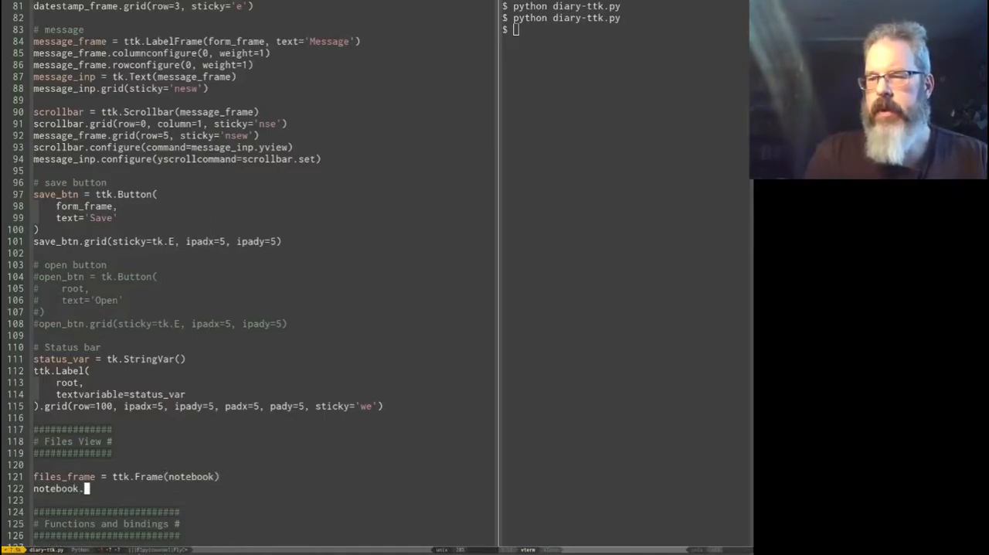
type("add(files_frame,")
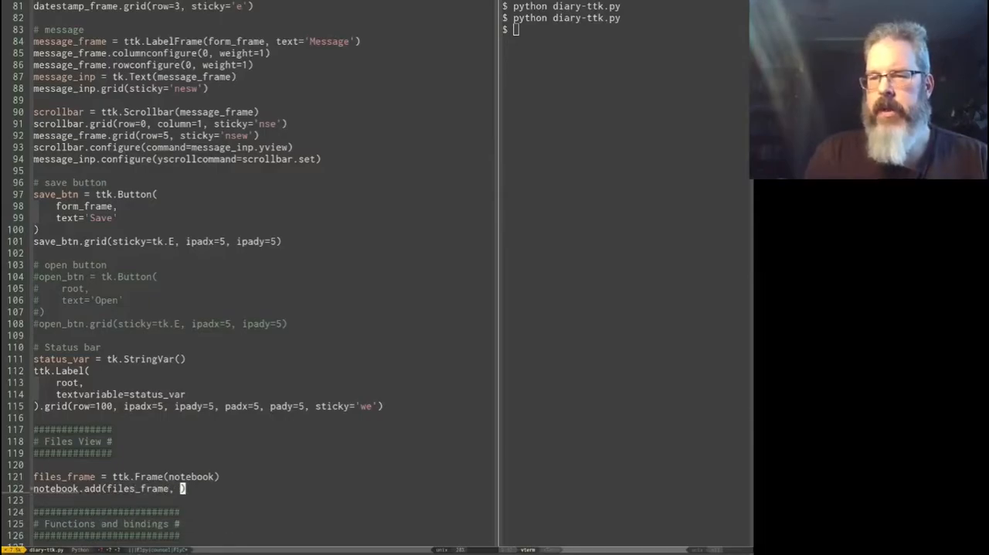
type("text='f'")
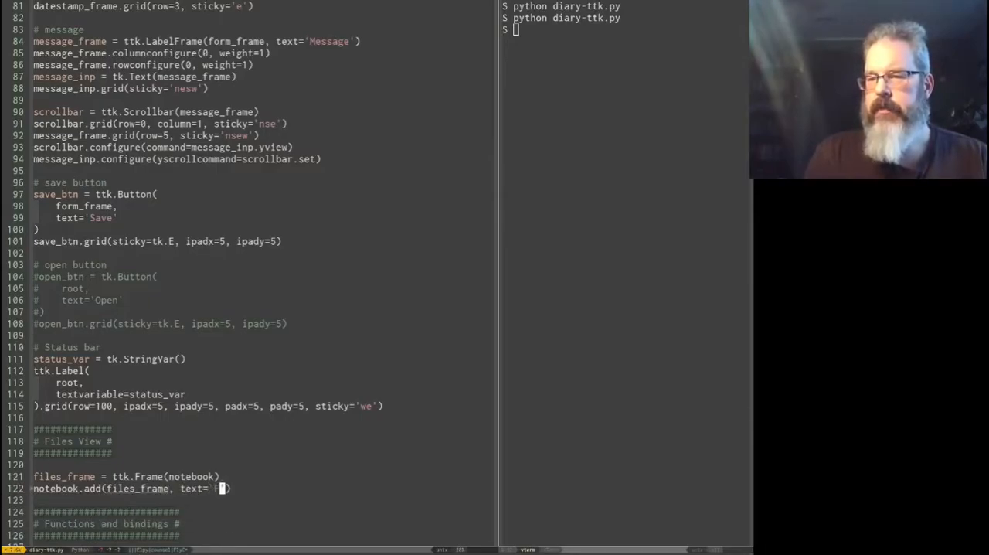
type("Files")
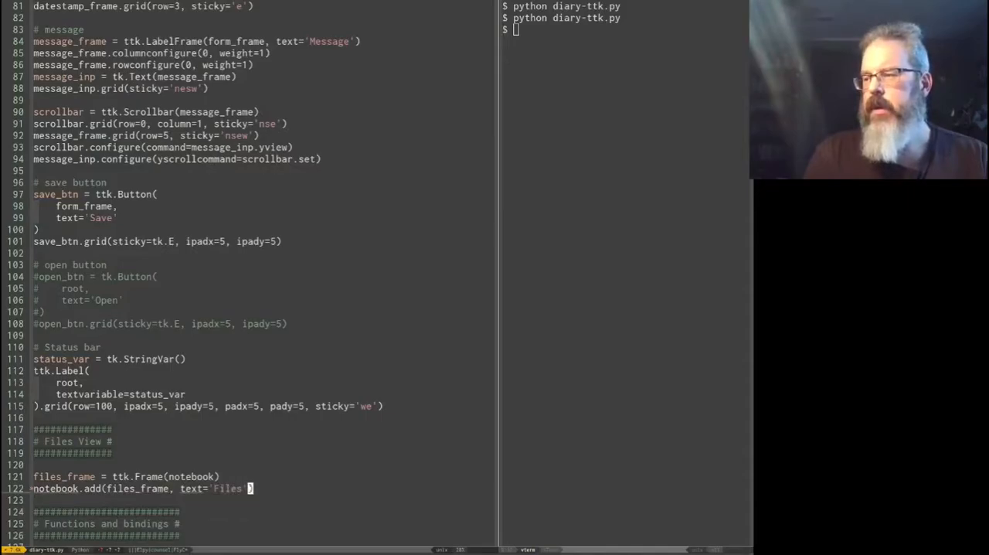
type(", underline")
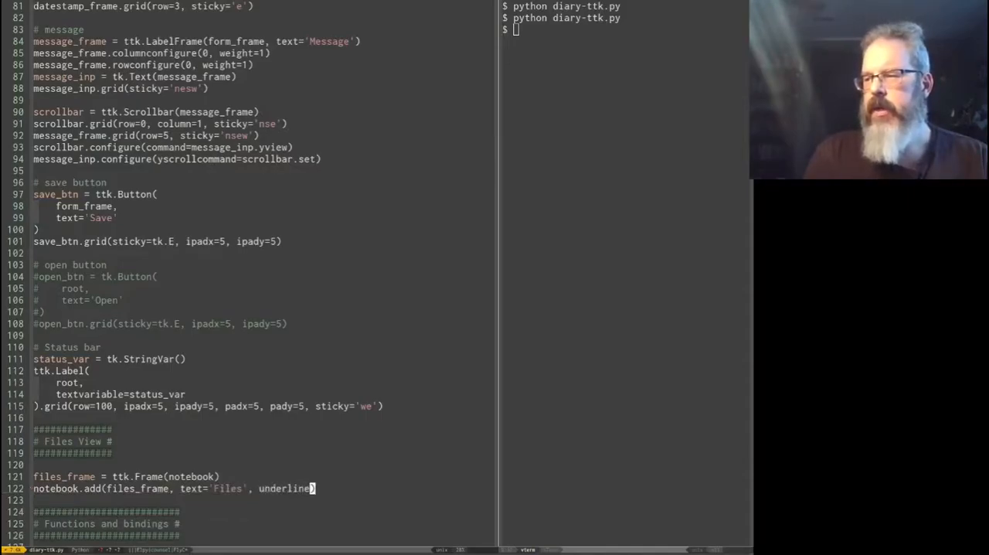
type("=0)")
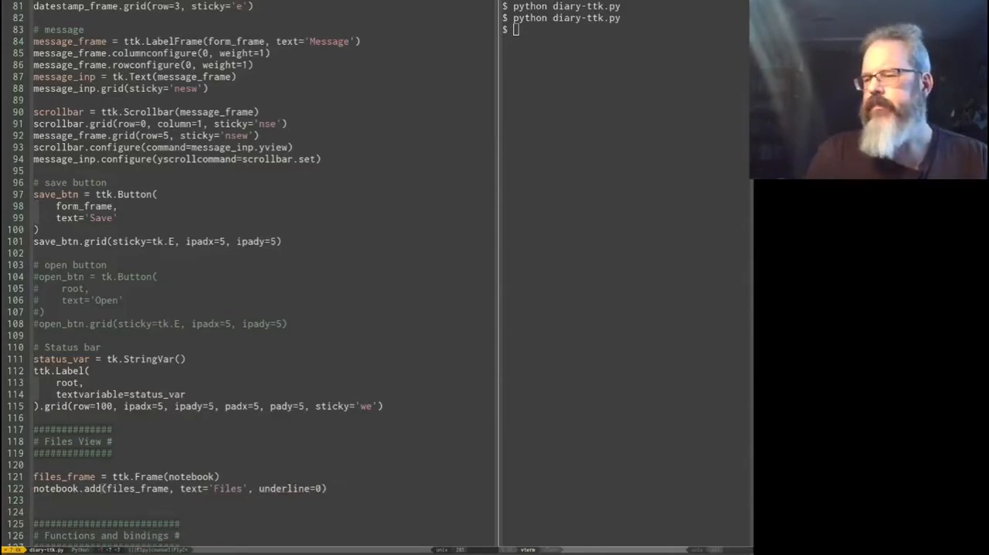
Step: Add files_frame.columnconfigure(0, weight=1) and files_frame.rowconfigure(0, weight=1)
type("files_frame.columnconfigure")
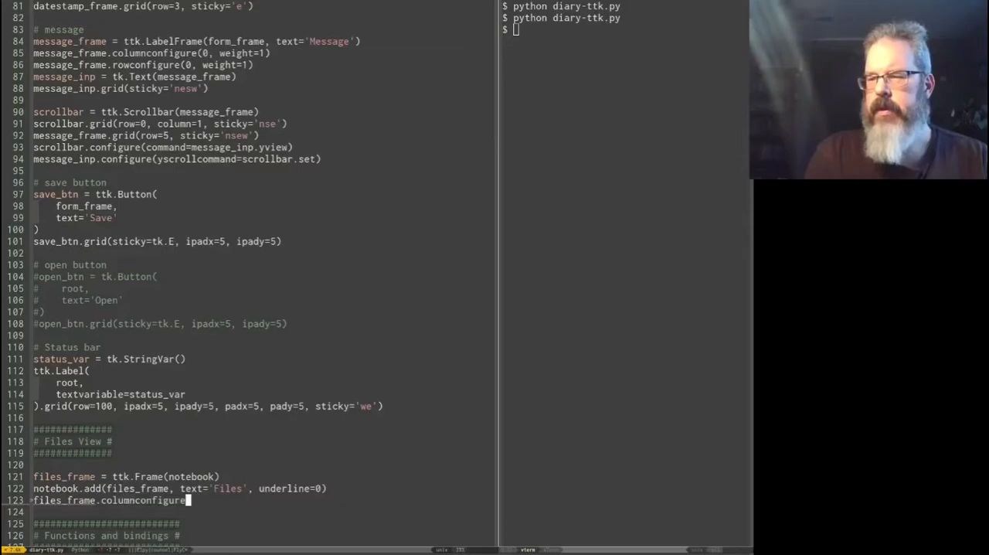
type("(0, )")
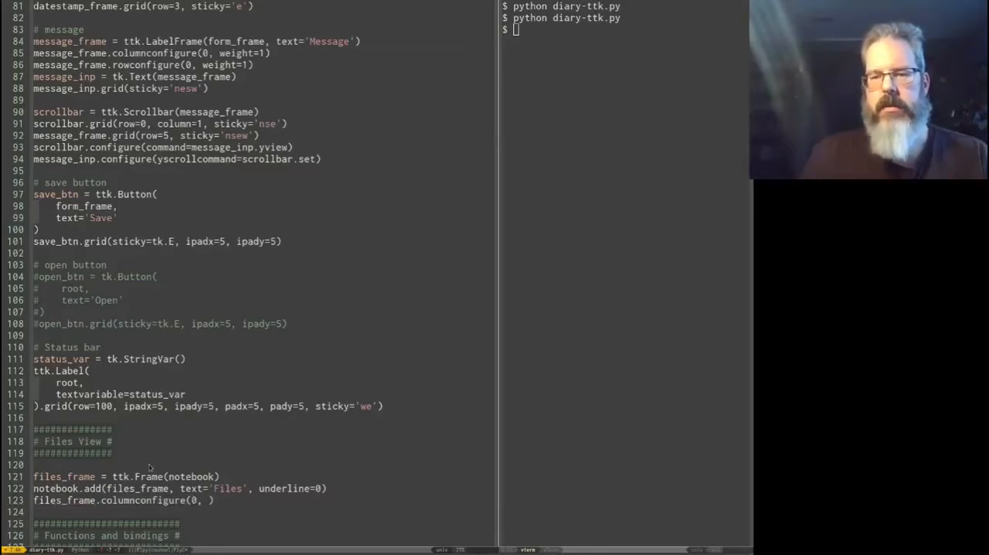
type("weight=1")
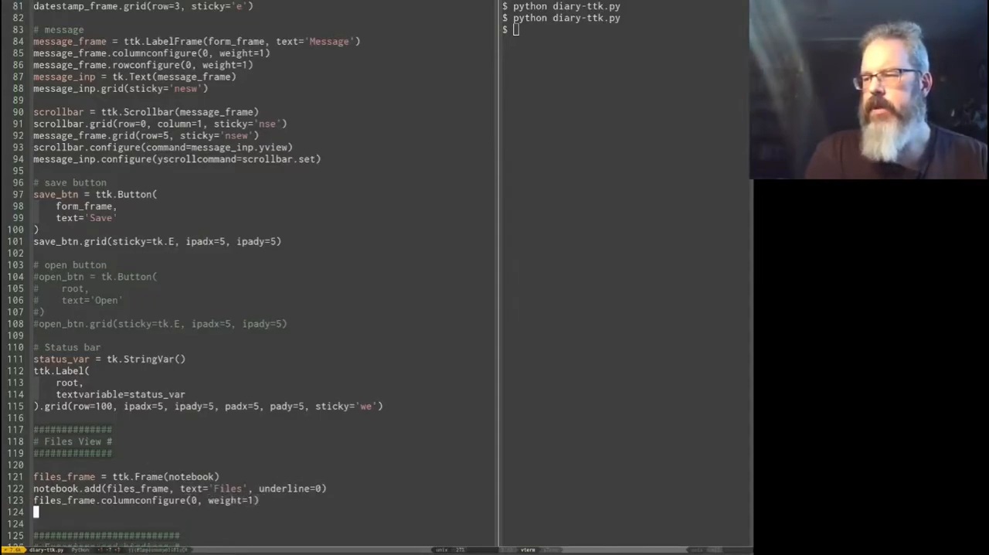
type("file_")
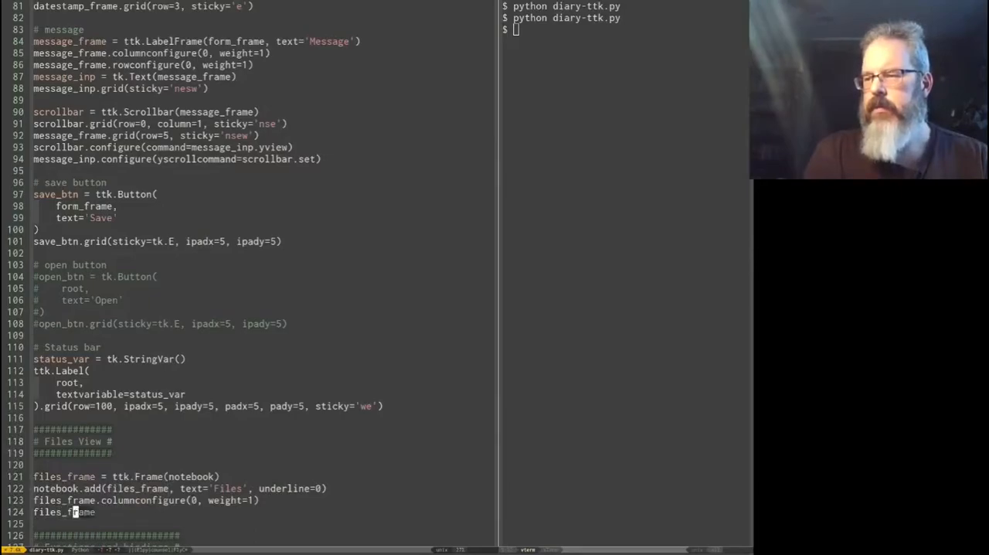
type(".rowconfigure")
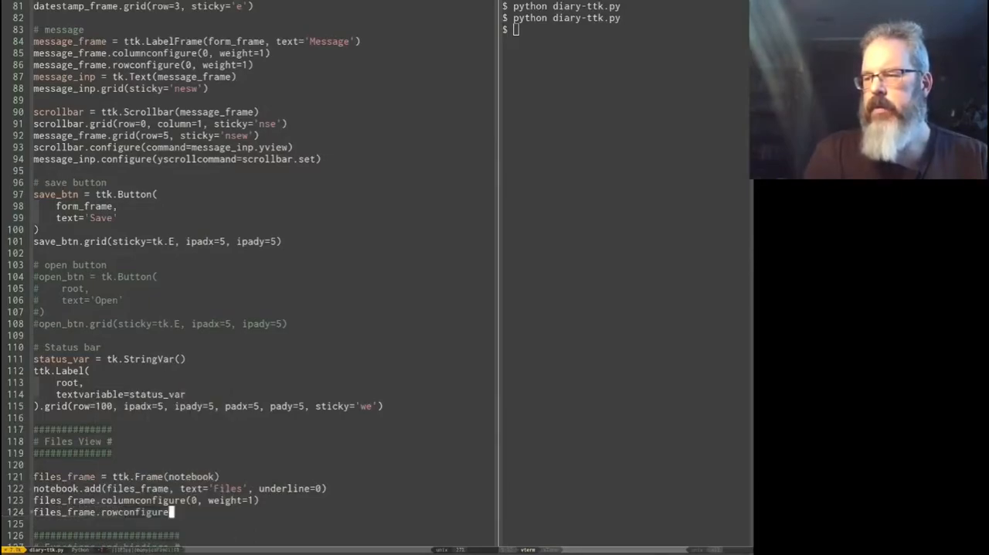
type("(0, weight=1")
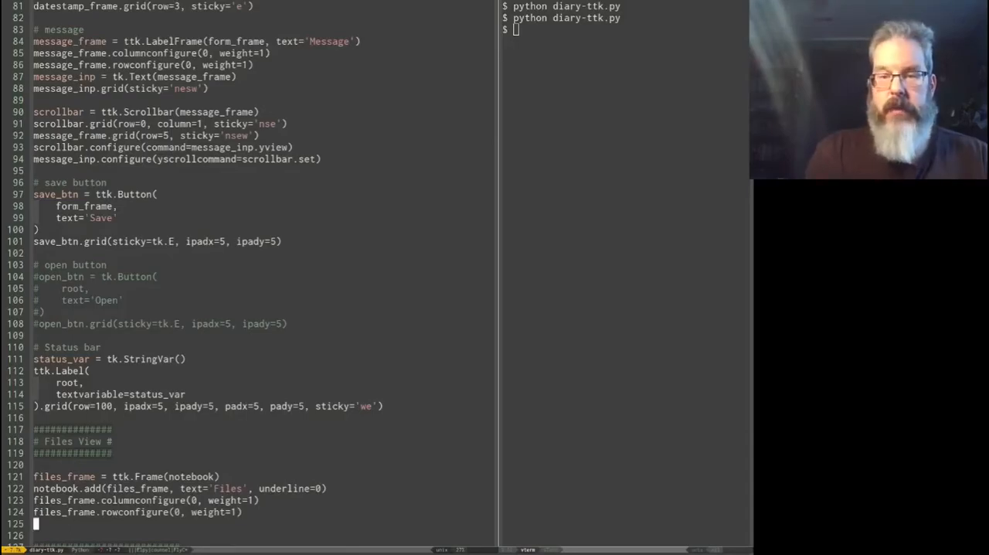
Step: Create file_tree = ttk.Treeview(files_frame) and grid it with sticky='news'
scroll("down", 3)
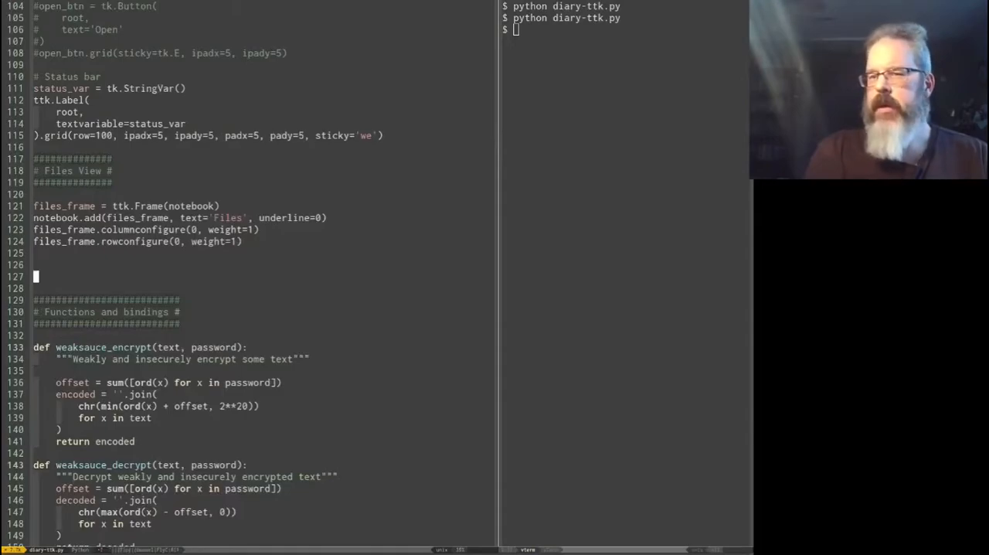
type("file_tree = ttk.Treeview")
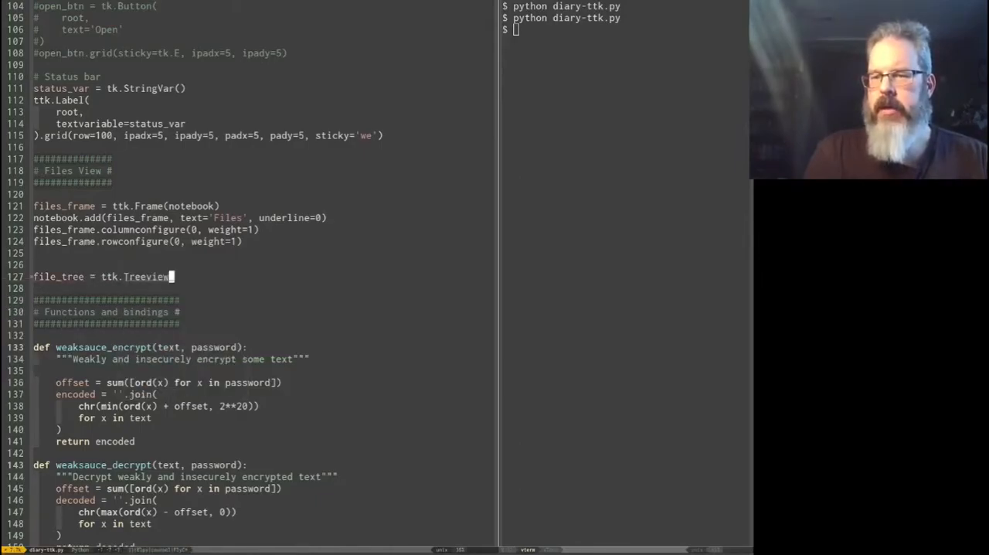
type("(fil")
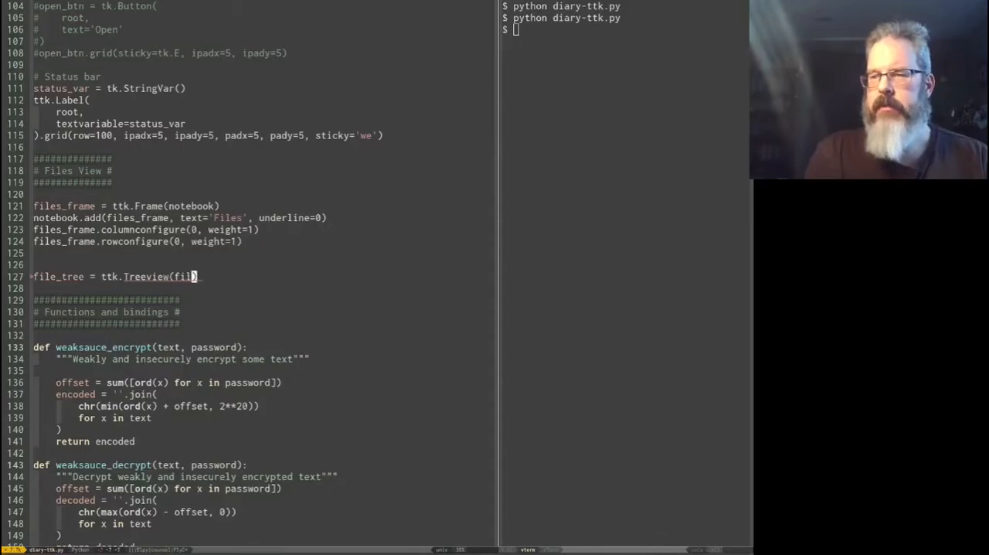
type("es_frame)")
left_click(263, 288)
type("file_tree.")
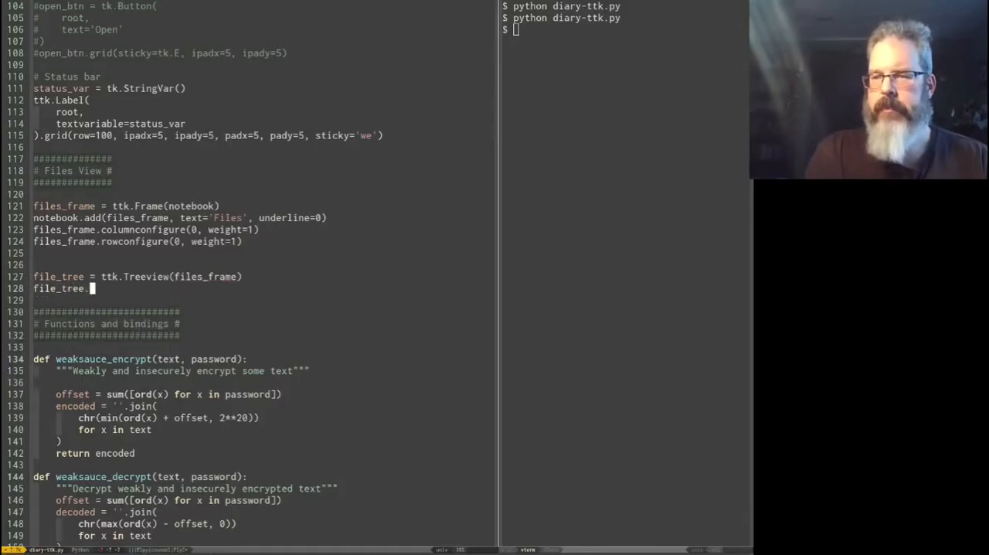
type("grid(sticky='news")
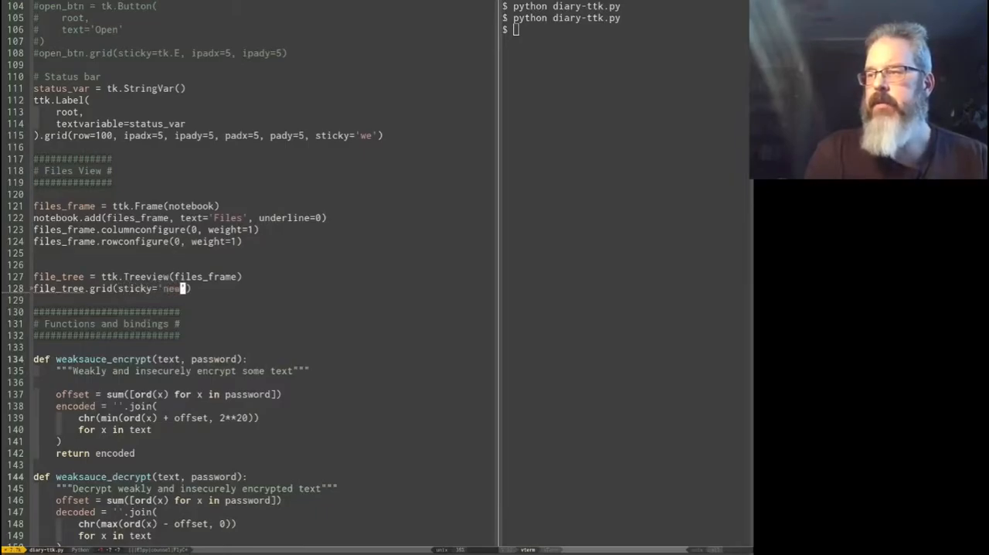
type("s")
left_click(625, 29)
type("python diary-ttk.py")
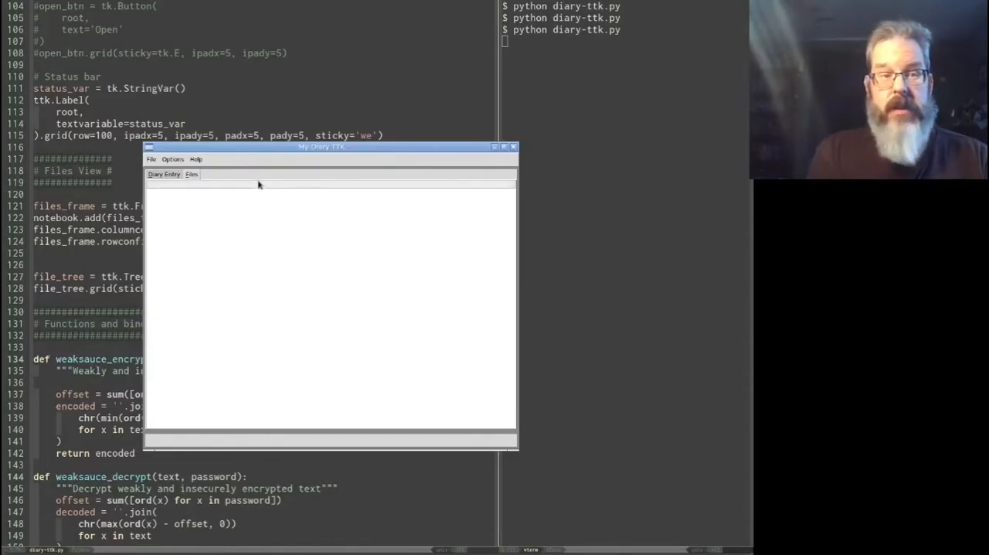
mouse_move(257, 196)
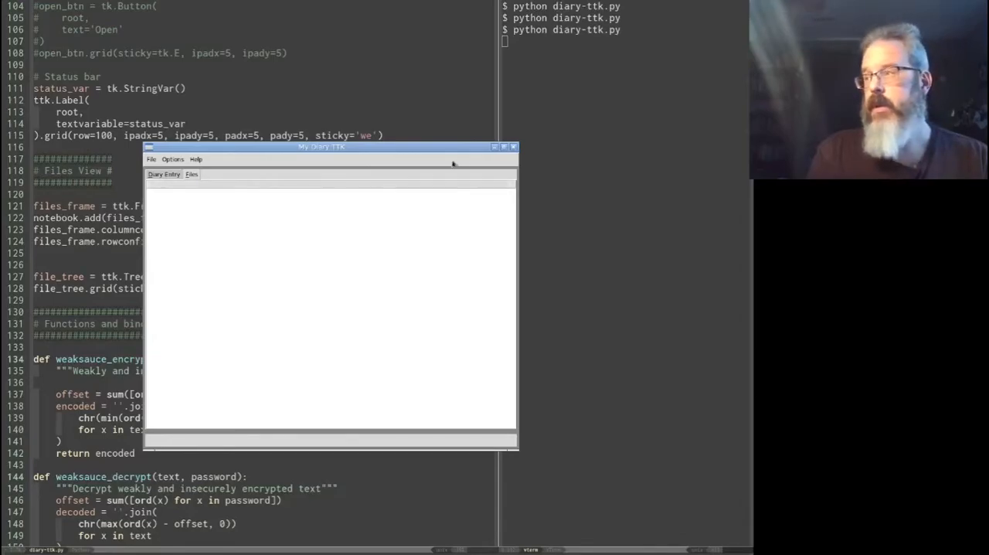
mouse_move(527, 147)
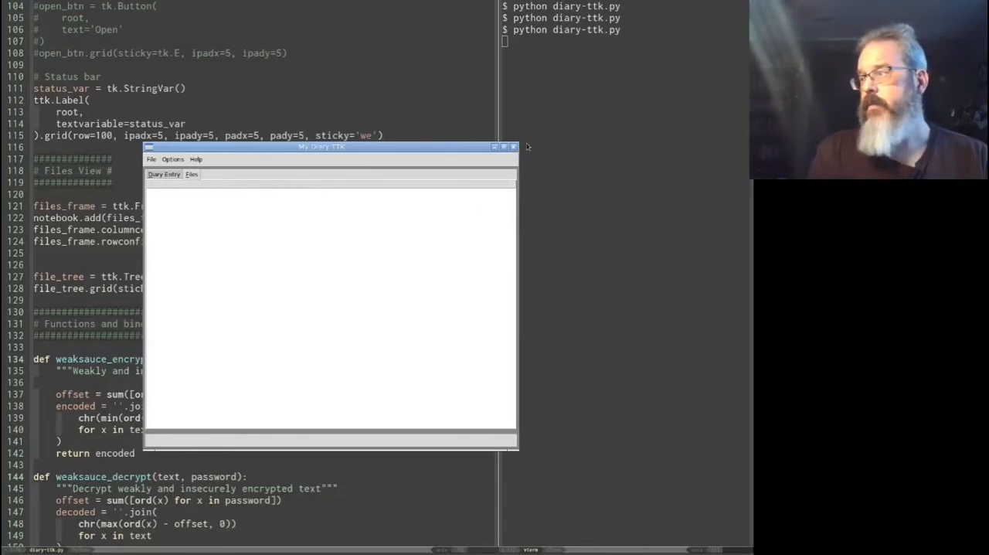
left_click(513, 147)
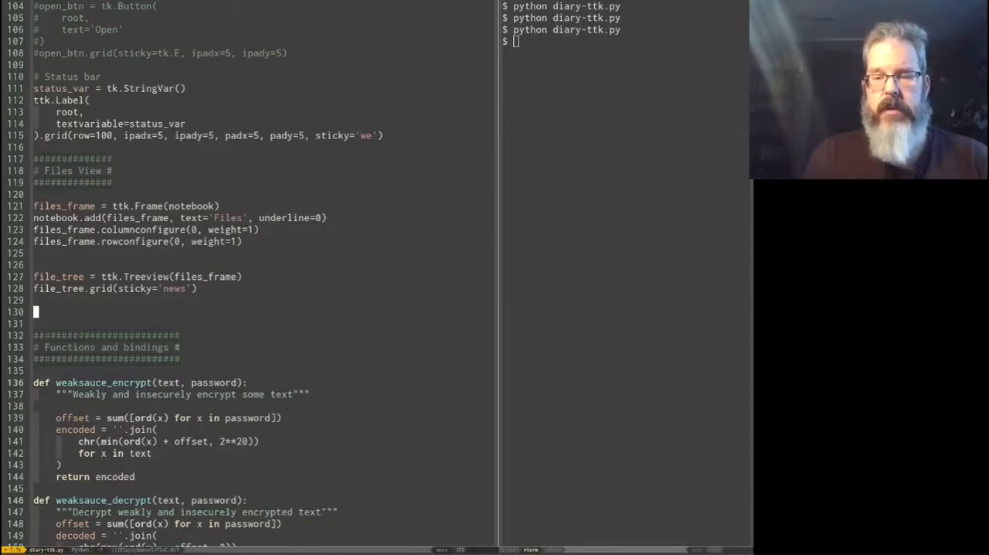
mouse_move(199, 190)
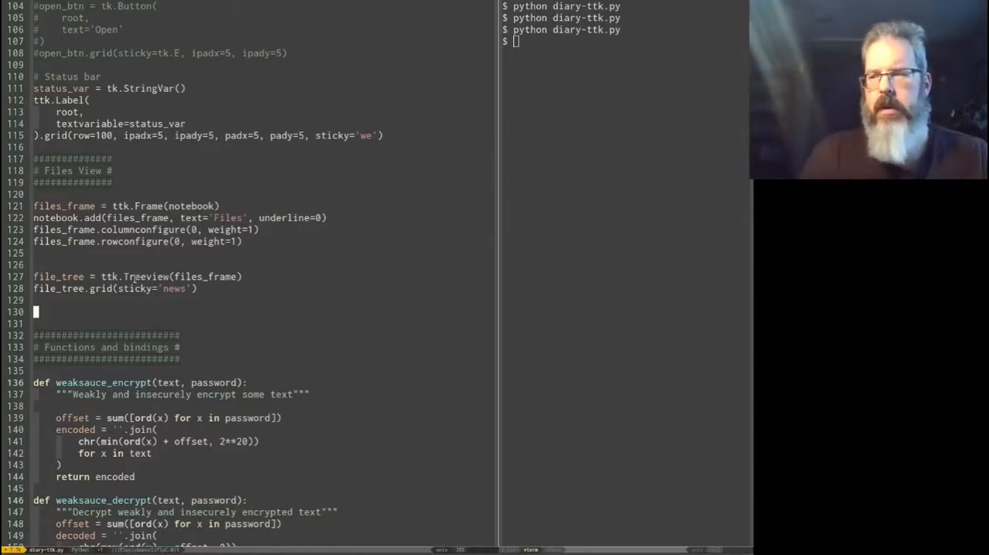
Step: Define ft_columns = ('Name', 'Type', 'Created') and apply it with file_tree.configure(columns=ft_columns)
type("ft_c")
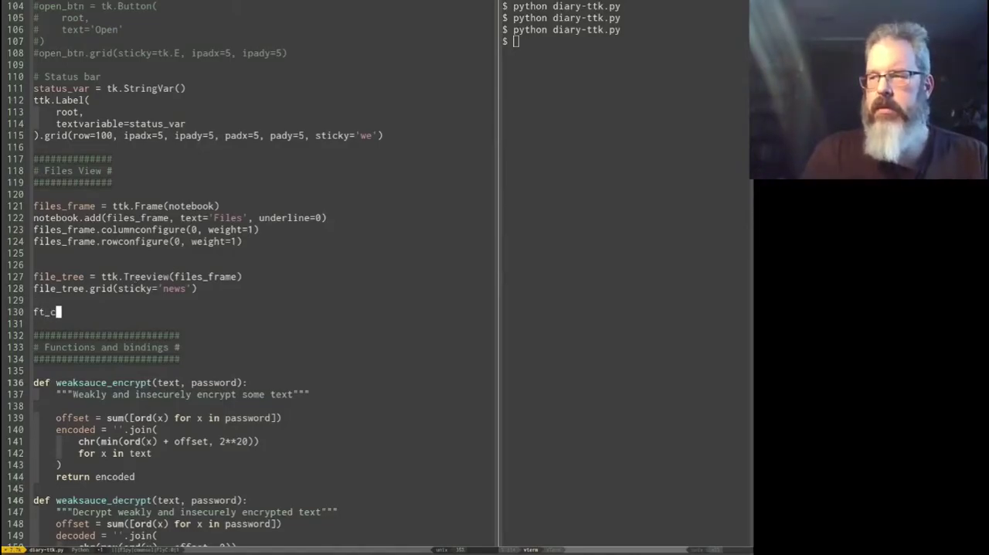
type("olumns = ()")
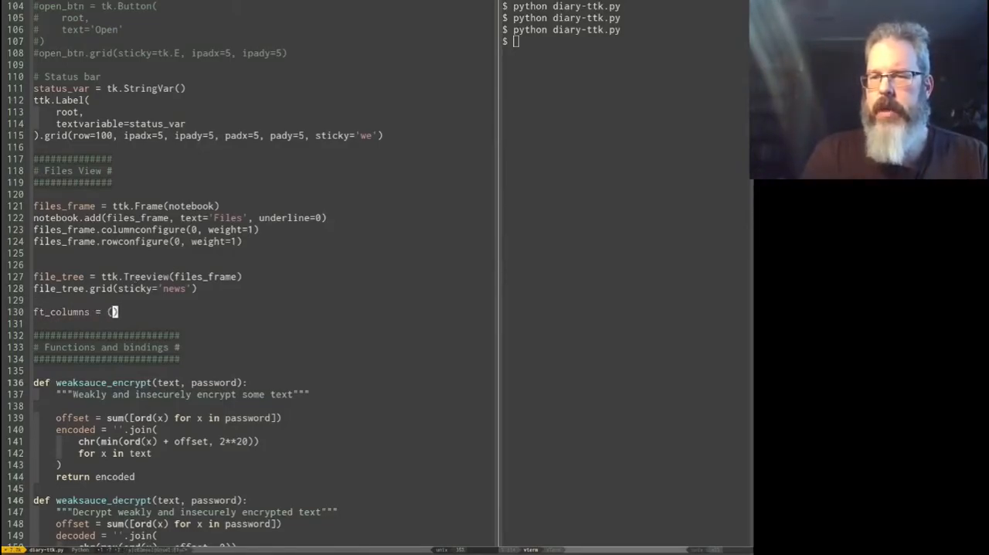
type("'N'")
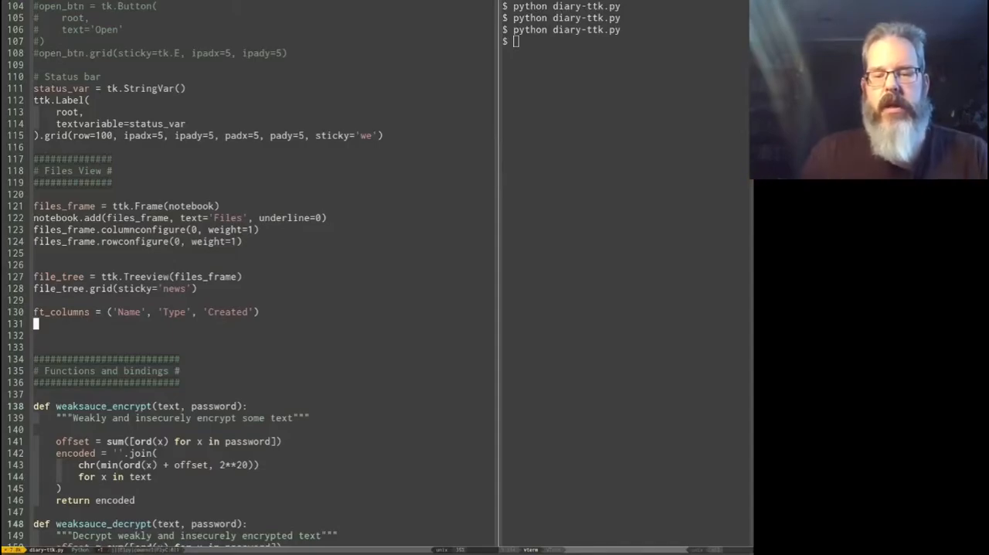
type("file")
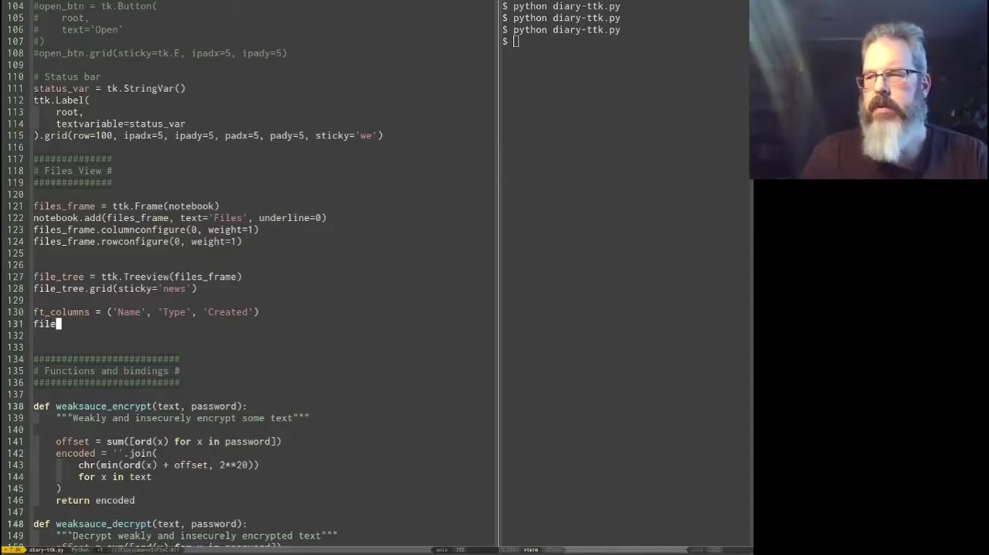
type("_tree.")
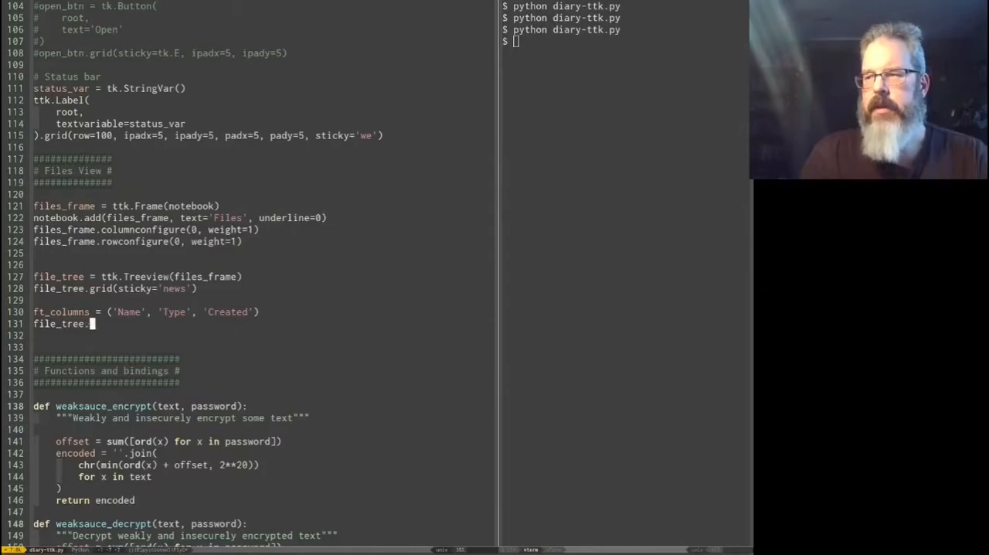
type("configure(c")
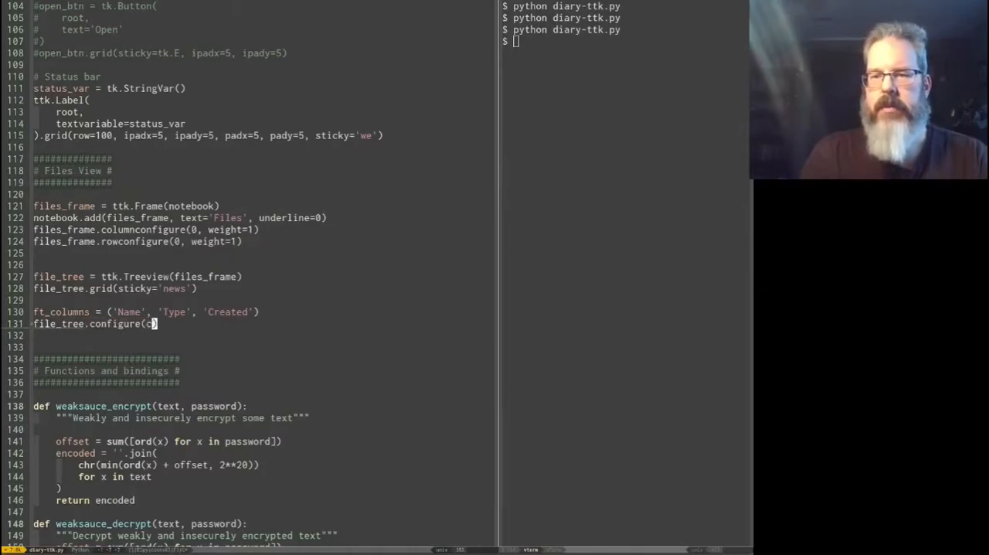
type("olumns=)")
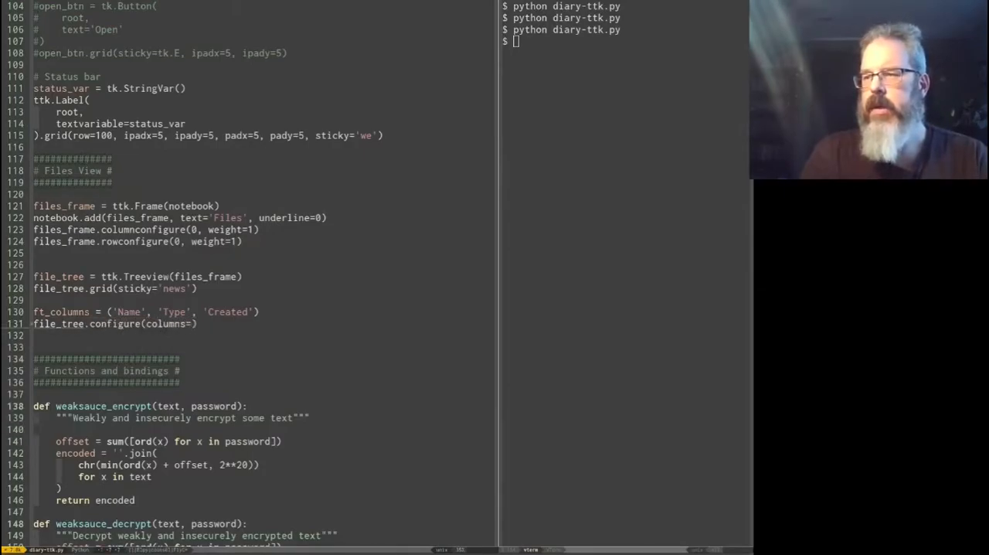
type("ft_columns)")
left_click(625, 41)
type("python diary-ttk.py")
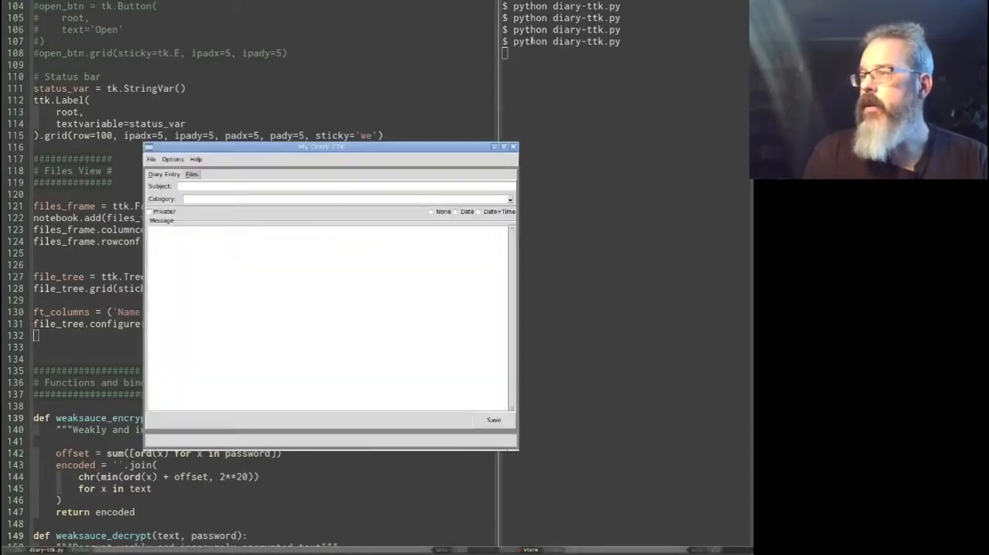
left_click(191, 174)
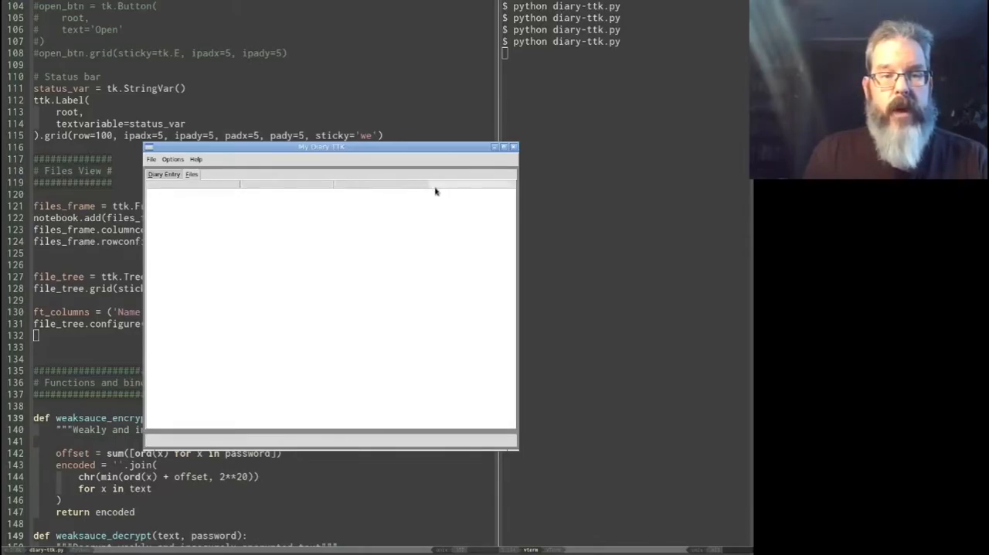
mouse_move(446, 188)
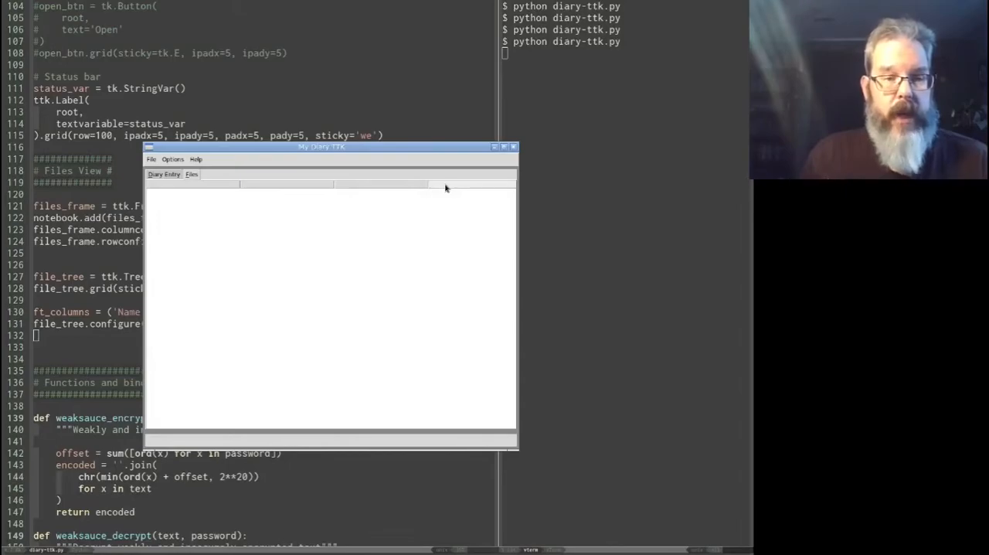
mouse_move(524, 167)
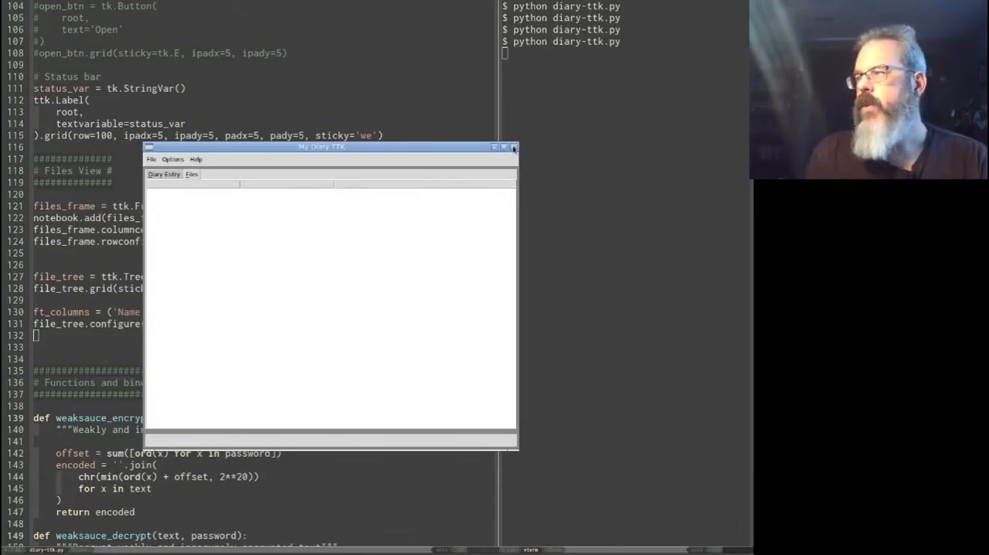
left_click(512, 147)
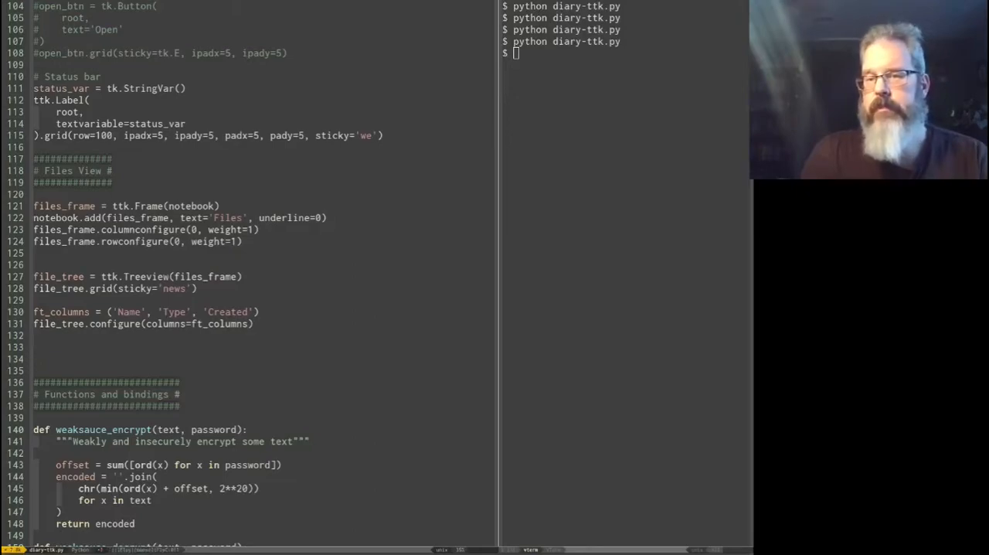
Step: Write a for heading in ft_columns loop calling file_tree.heading(heading, text=heading)
type("file_tree")
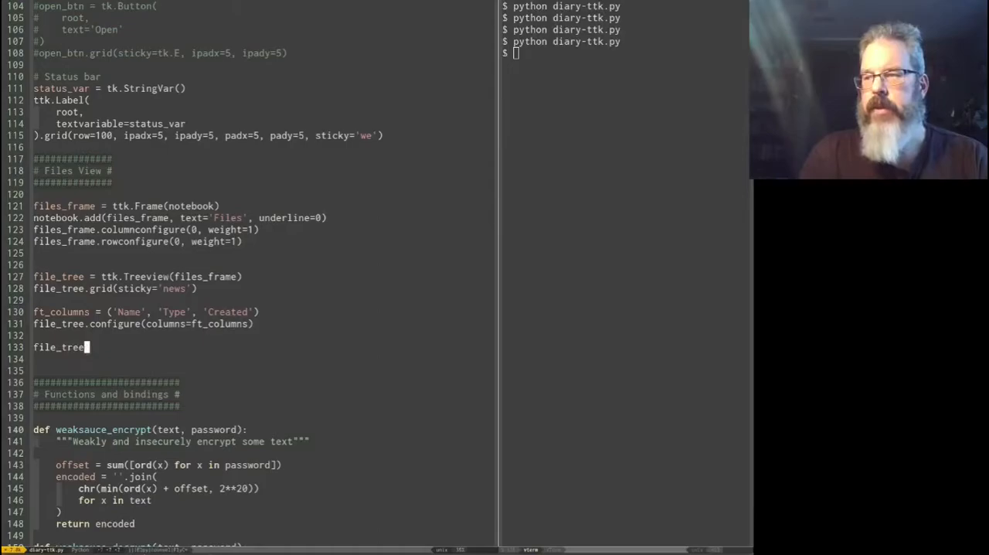
type(".heading(")
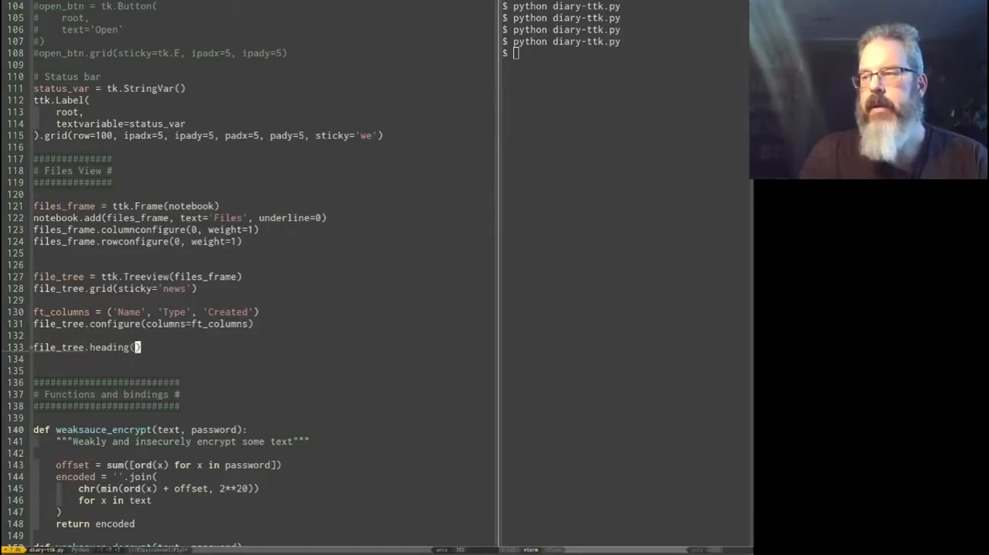
type("columnid")
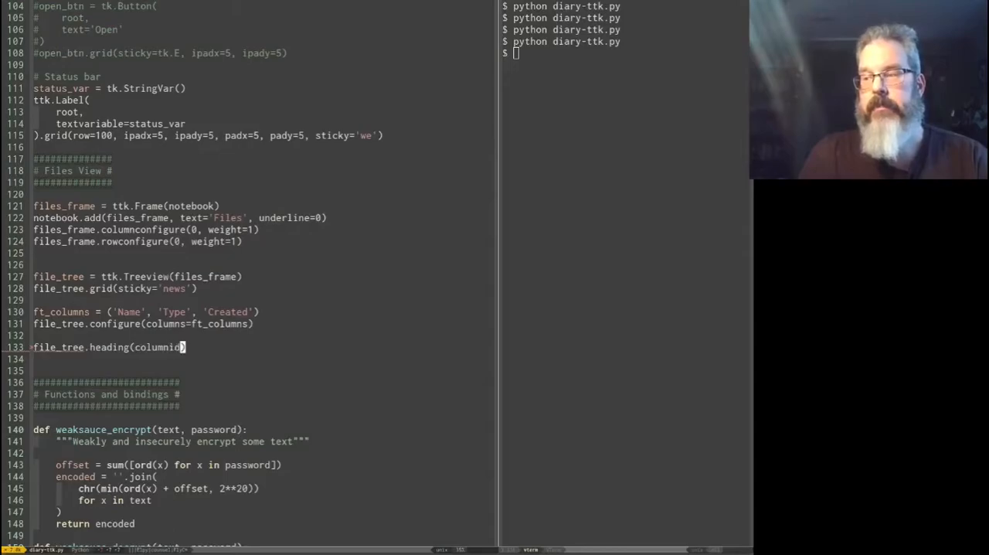
type(", text=")
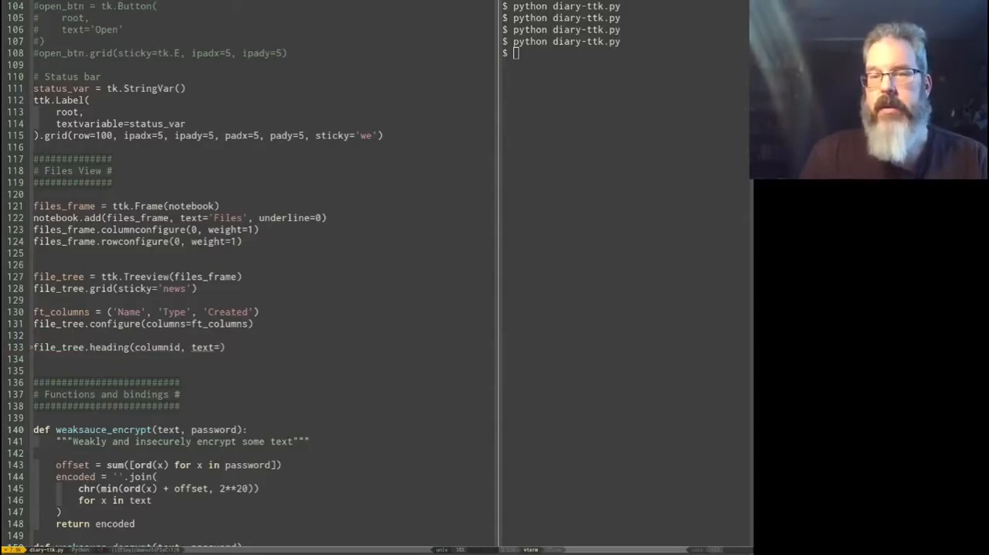
type("for heading in ft_columns:")
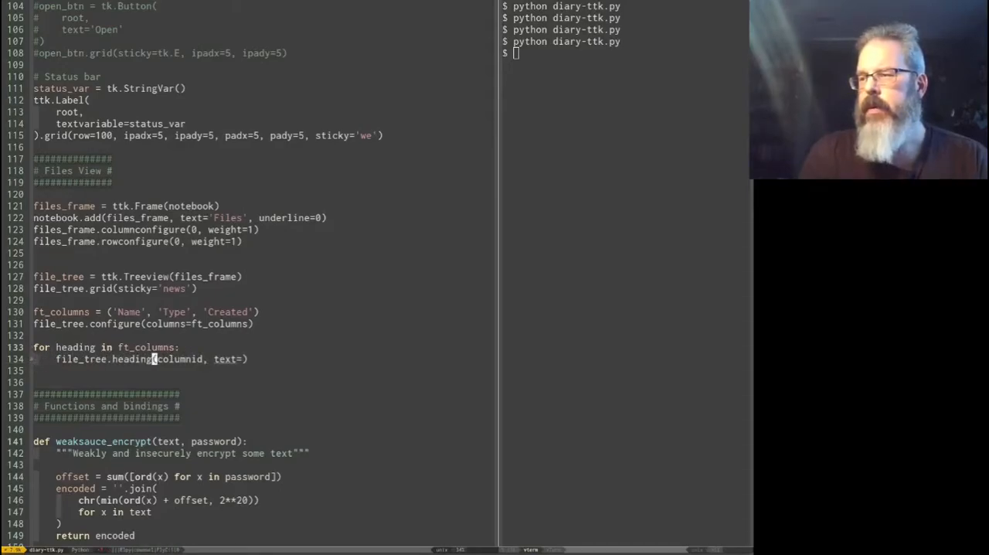
type("heading")
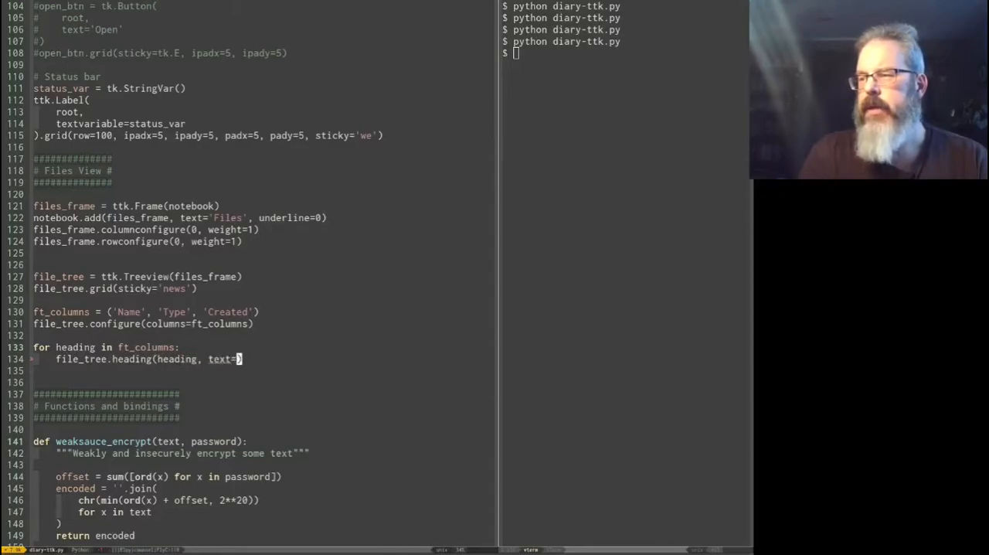
type("heading)")
left_click(627, 53)
type("python diary-ttk.py")
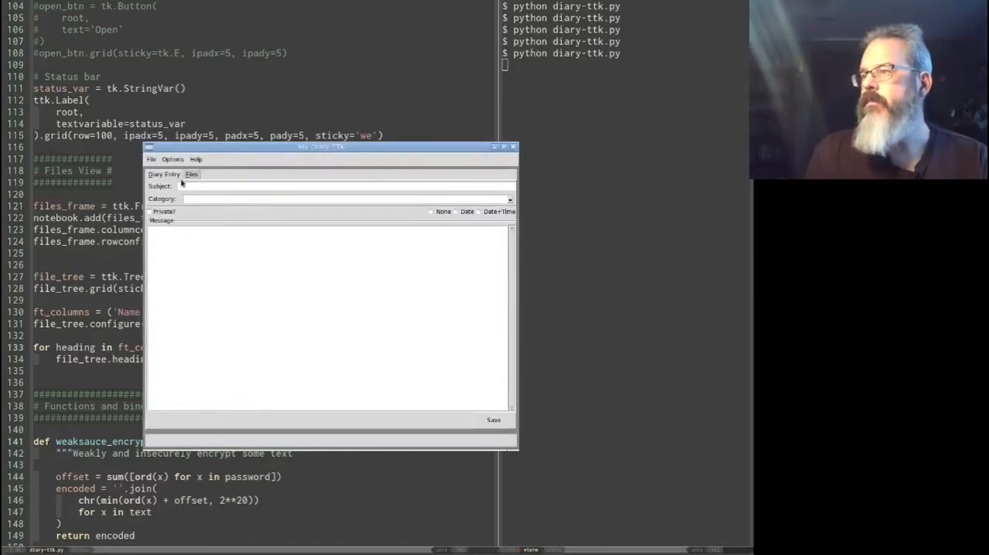
left_click(191, 174)
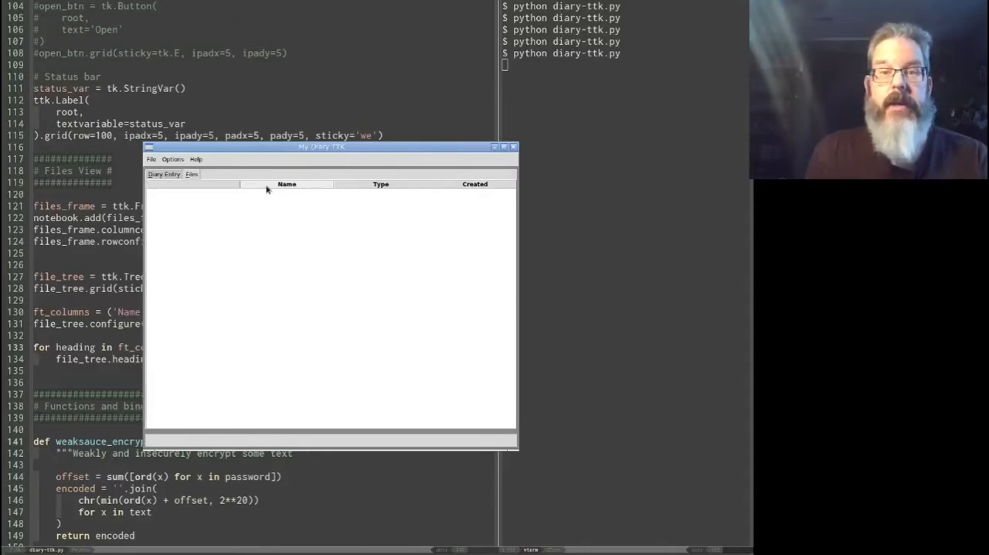
mouse_move(306, 189)
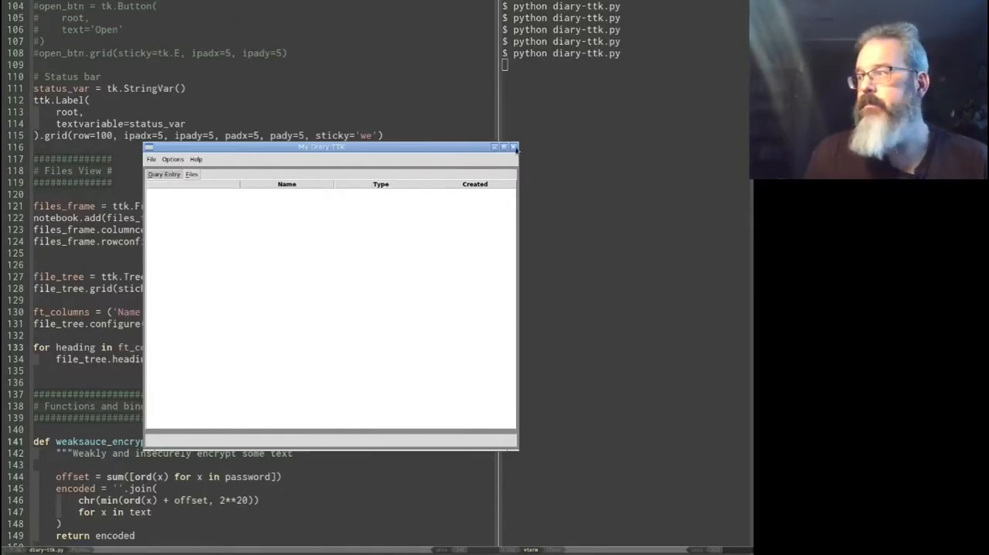
left_click(514, 147)
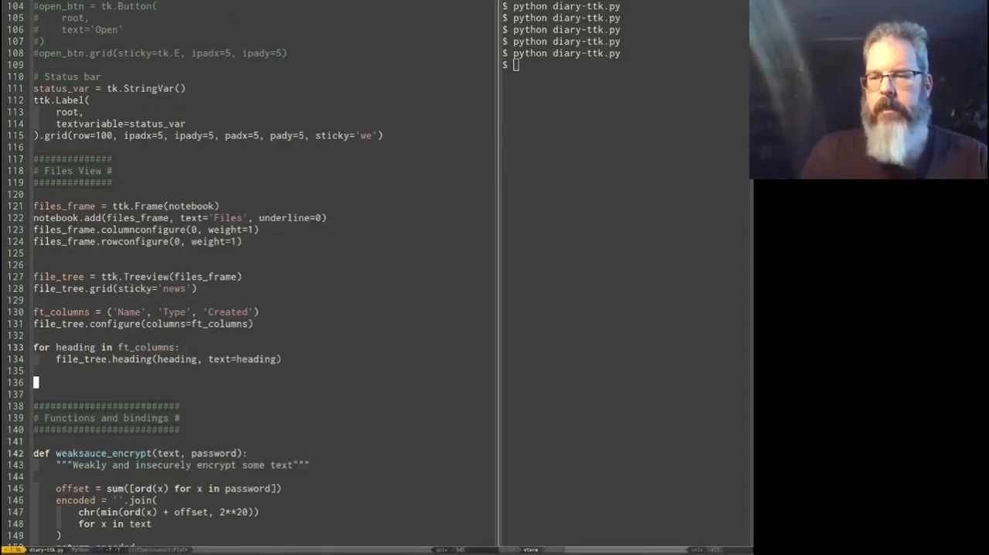
Step: Add file_tree.configure(show='headings'), confirm the Files tab, then close the app
type("file")
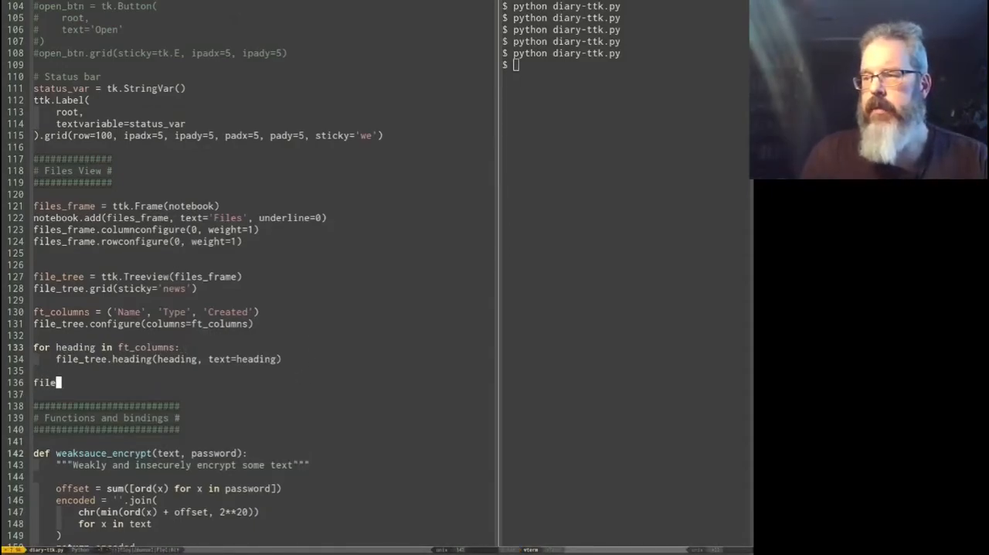
type("_tree")
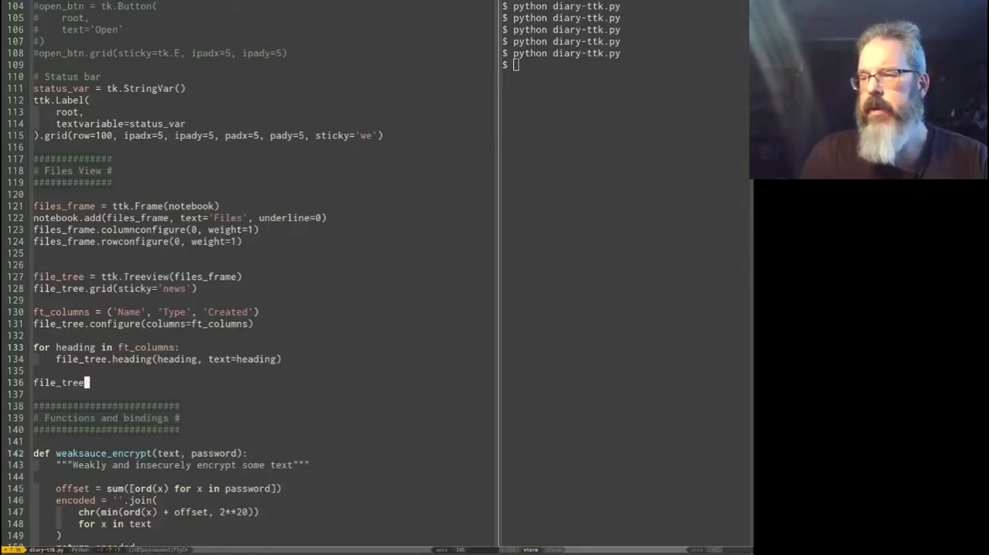
type(".configure()")
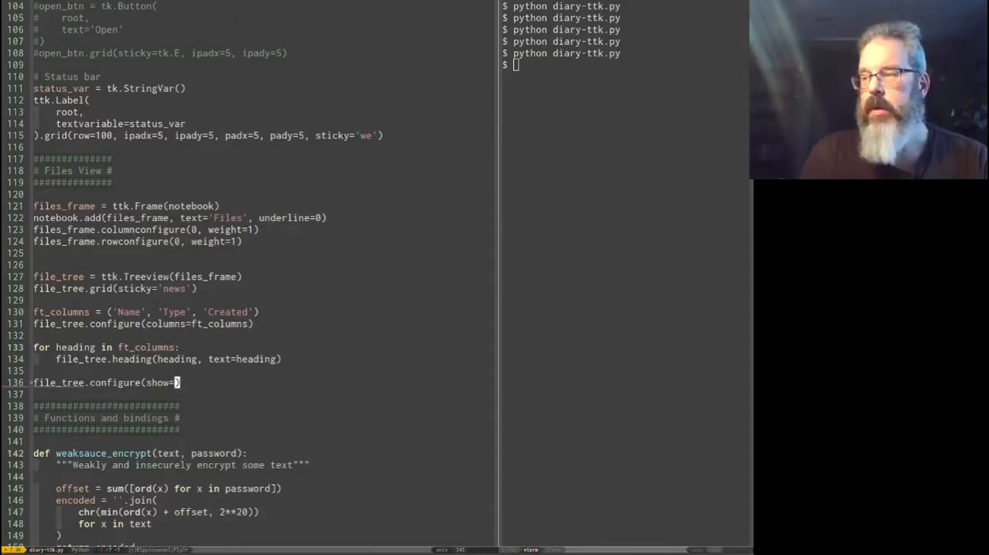
type("'heading'")
left_click(626, 64)
type("python diary-ttk.py")
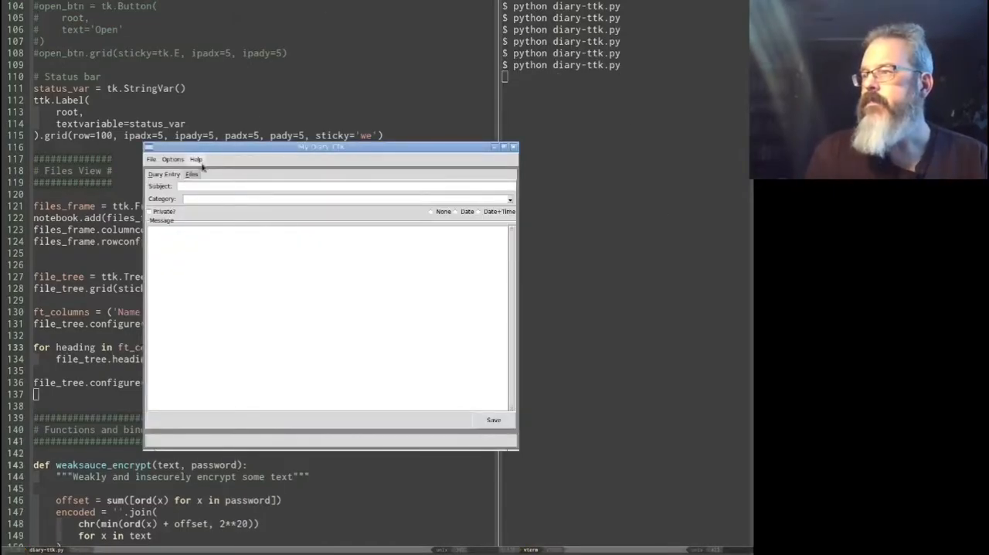
left_click(191, 174)
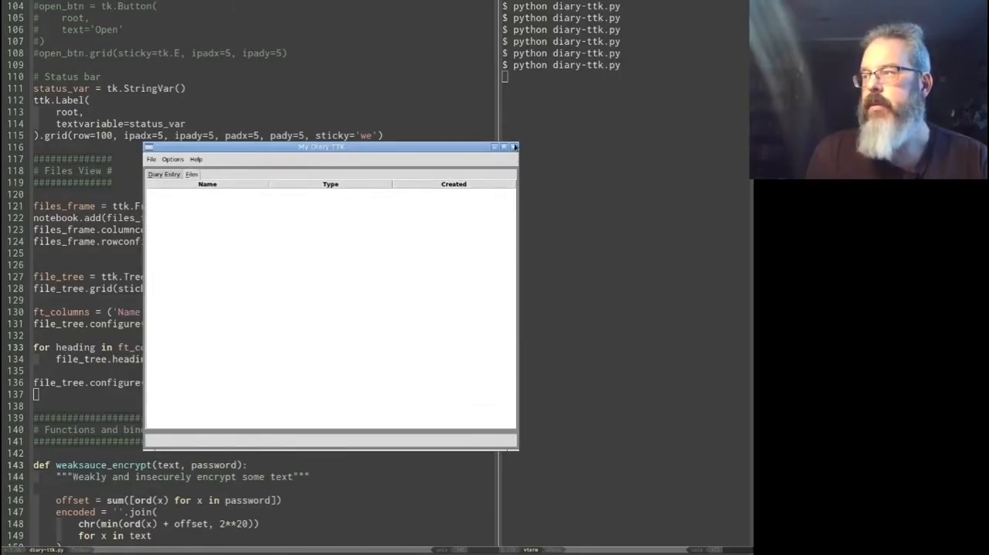
left_click(514, 147)
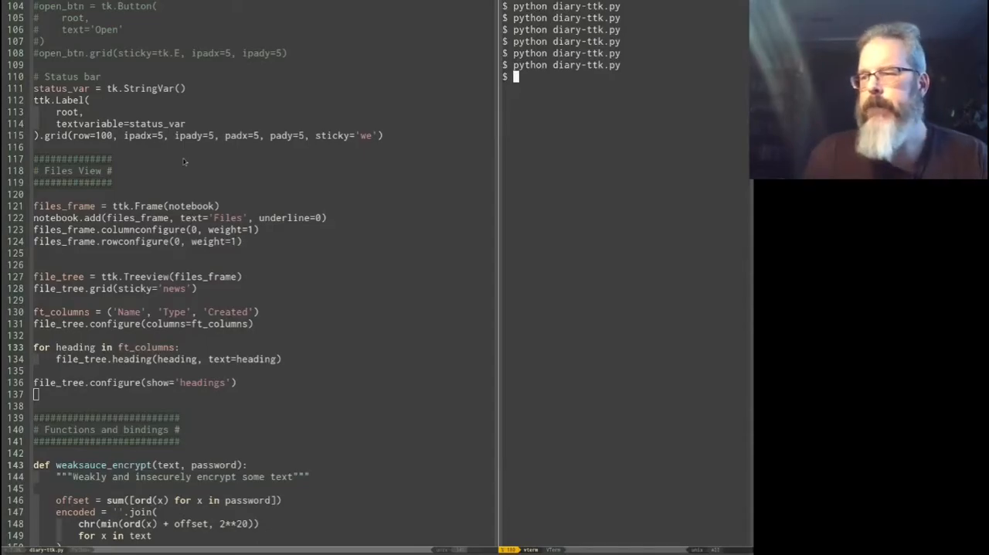
Step: Define populate_treeview(*args) with a docstring about finding txt and secret files
scroll("down", 3)
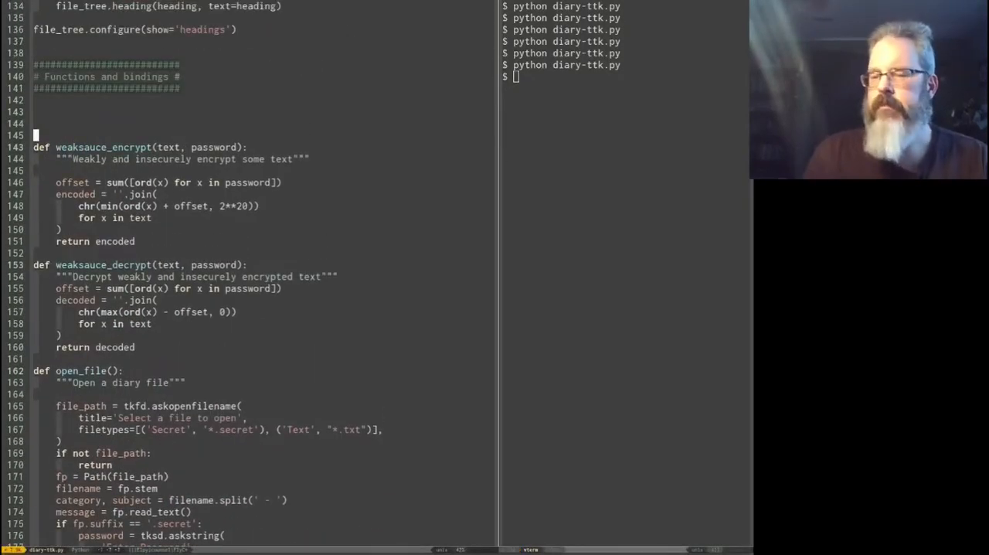
type("def")
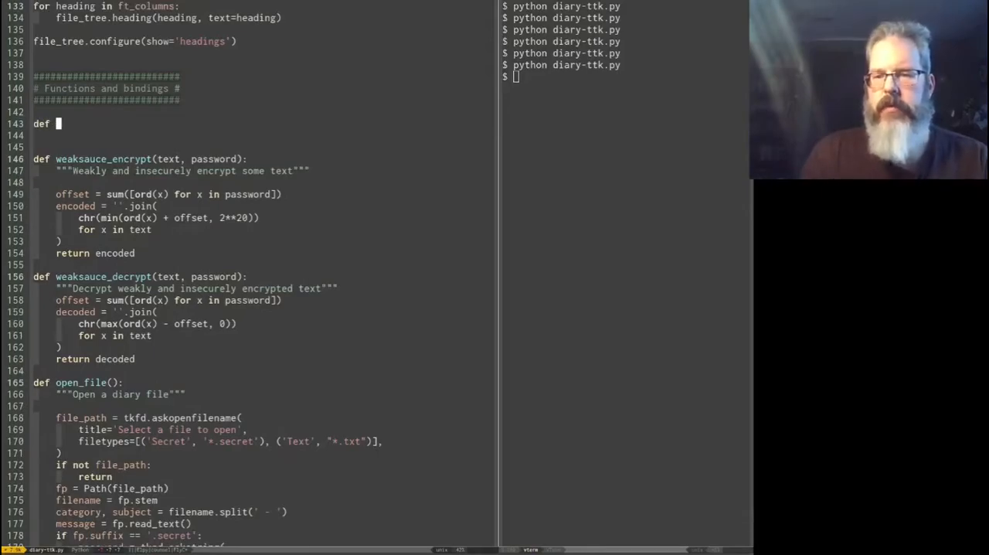
type("populate")
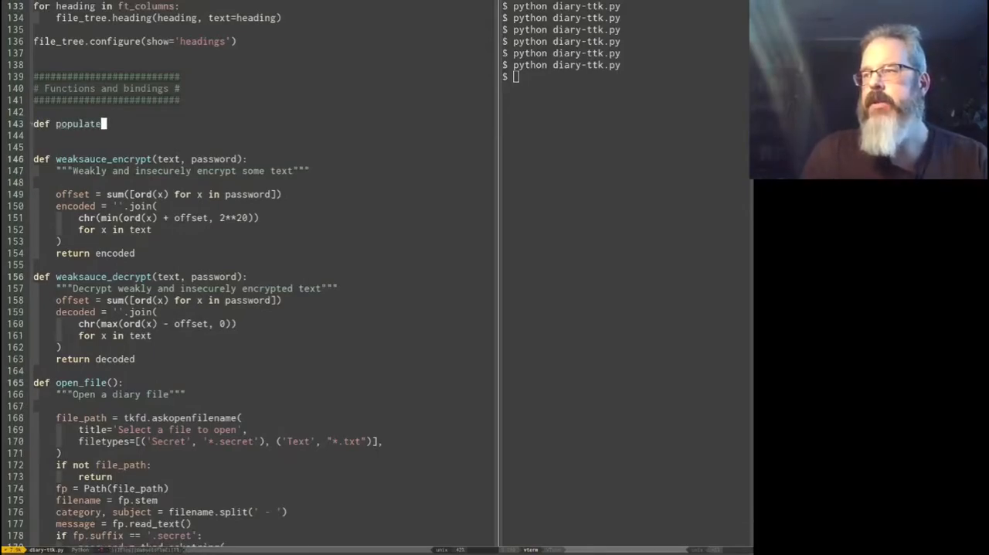
type("_Treeview()")
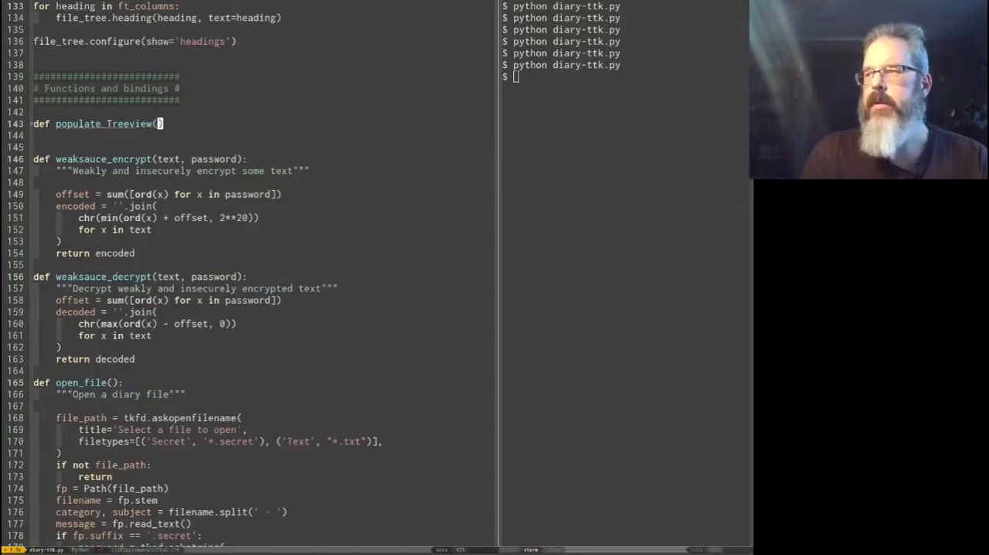
key("BackSpace")
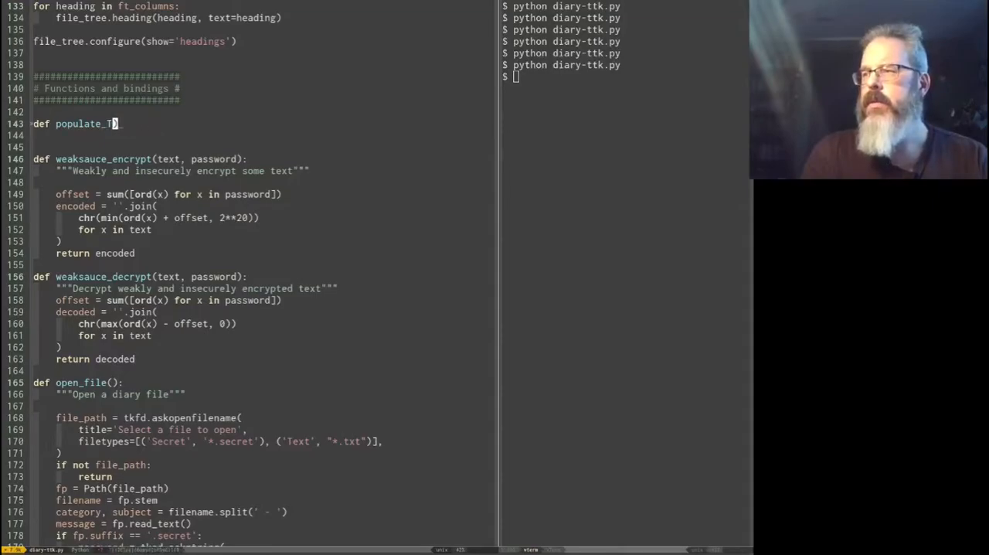
type("reeview(")
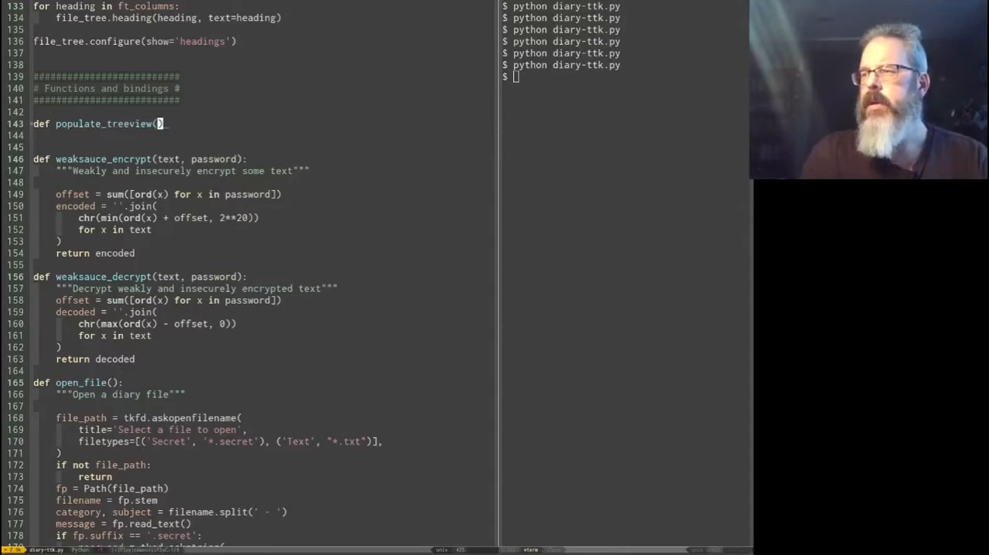
type("*args")
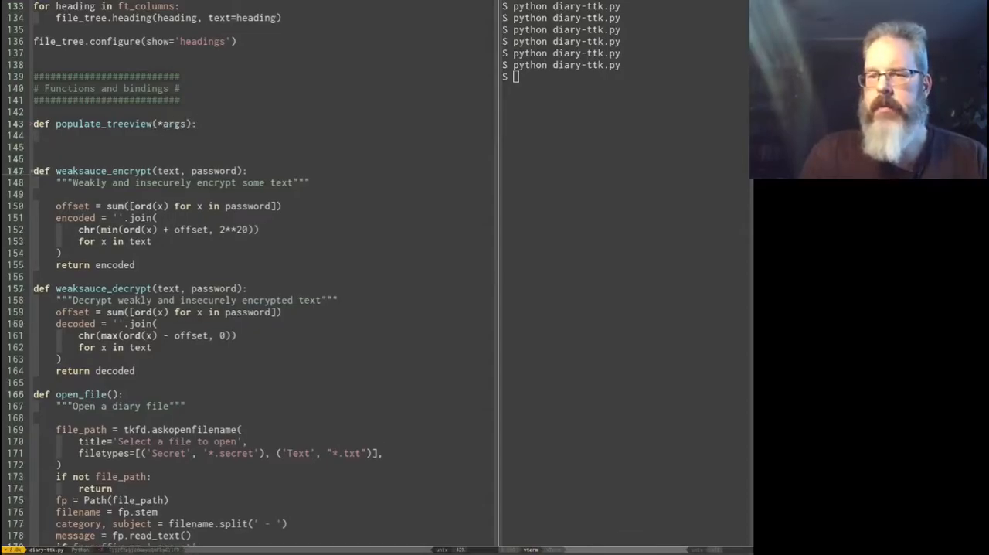
type("\"\"\"\"\"\"")
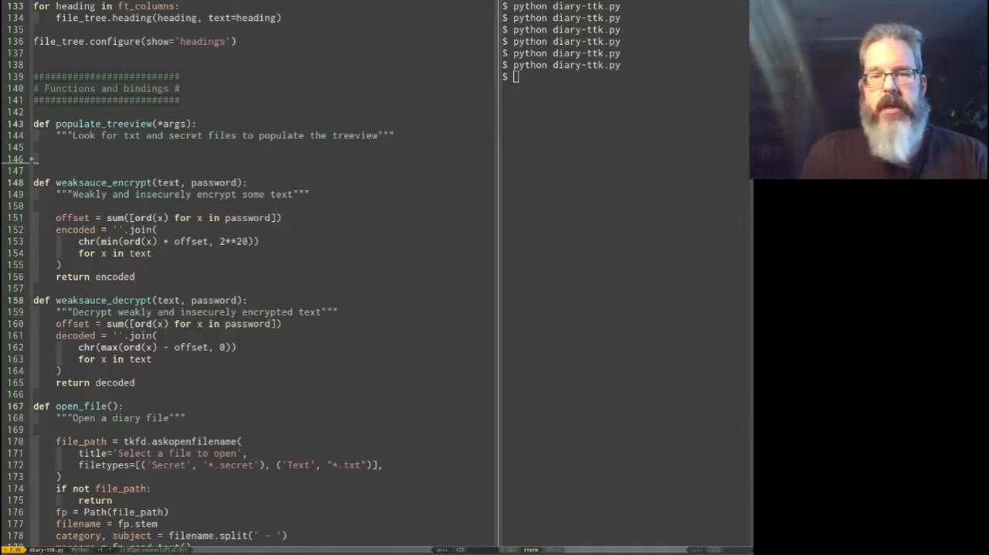
Step: Add txt_files built from Path('.').rglob('*.txt') inside populate_treeview
type("txt_")
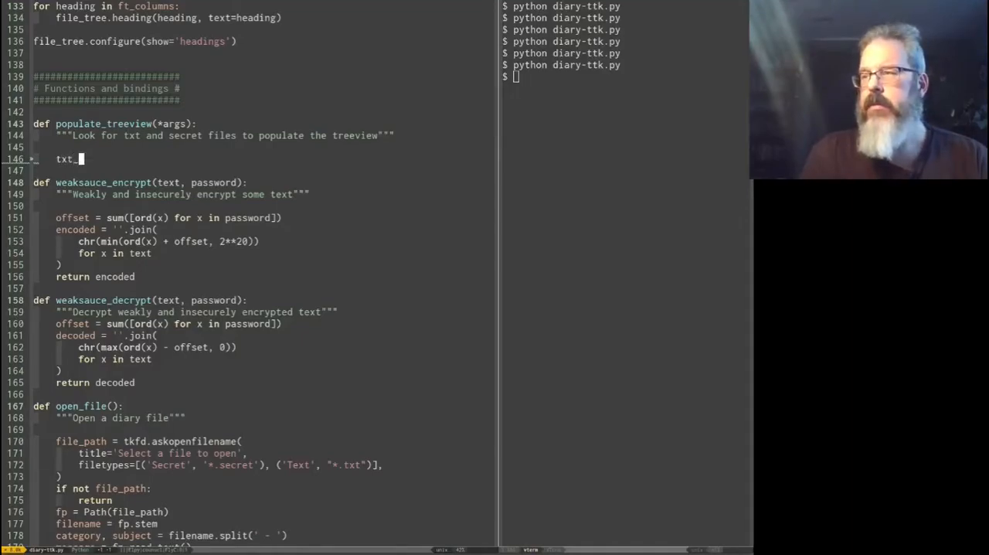
type("files =")
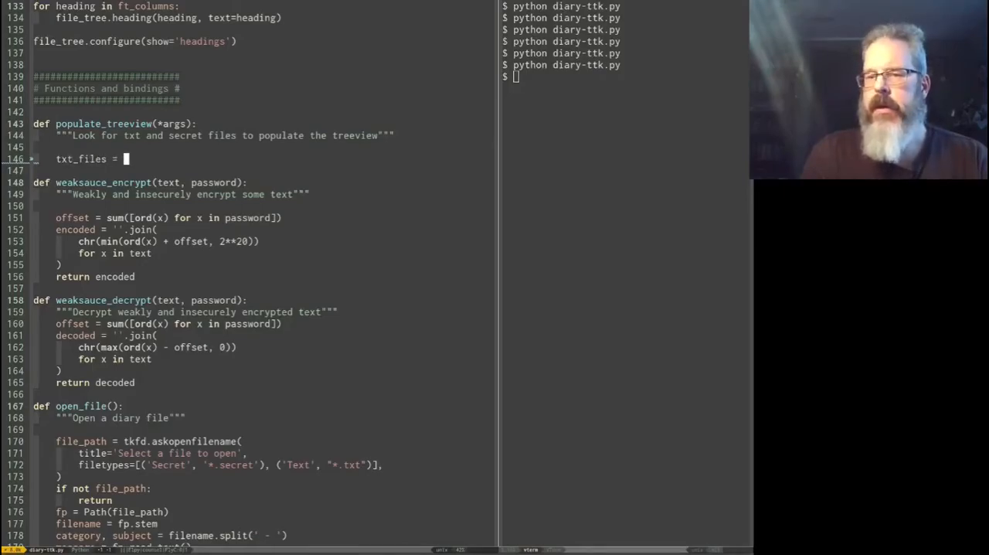
type("Path")
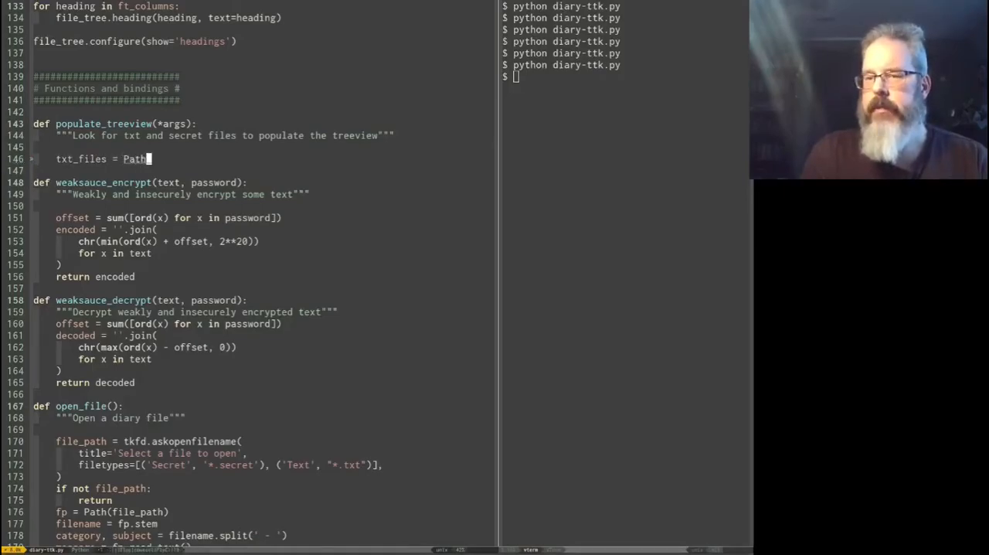
type("('.')")
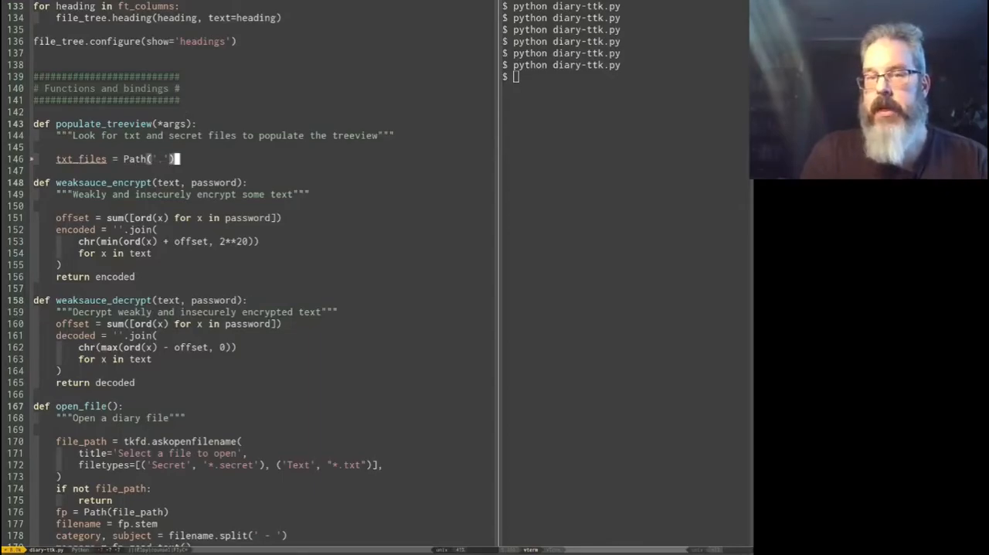
type(".rglob('*.txt")
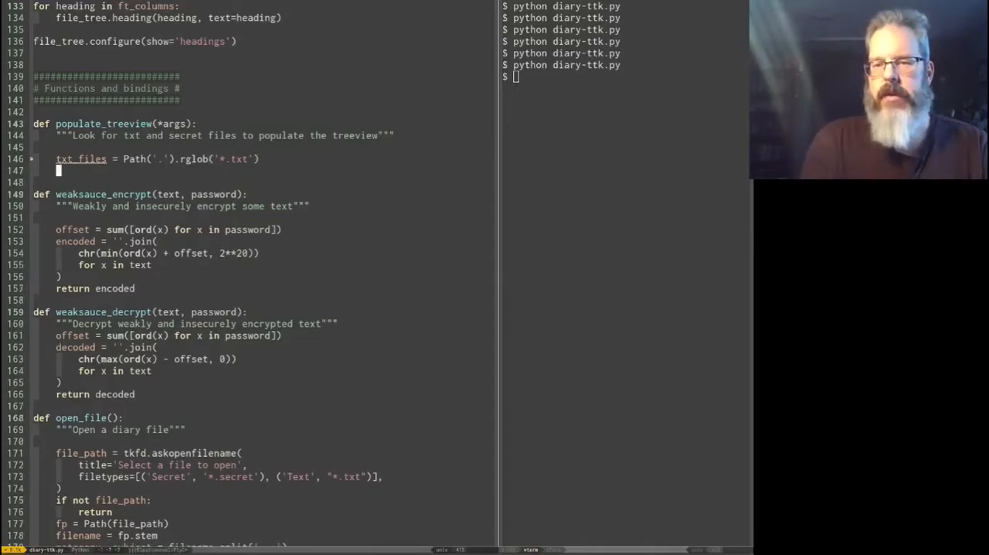
Step: Add sec_files from Path('.').rglob('*.secret'), wrapping the results in list()
type("sec_")
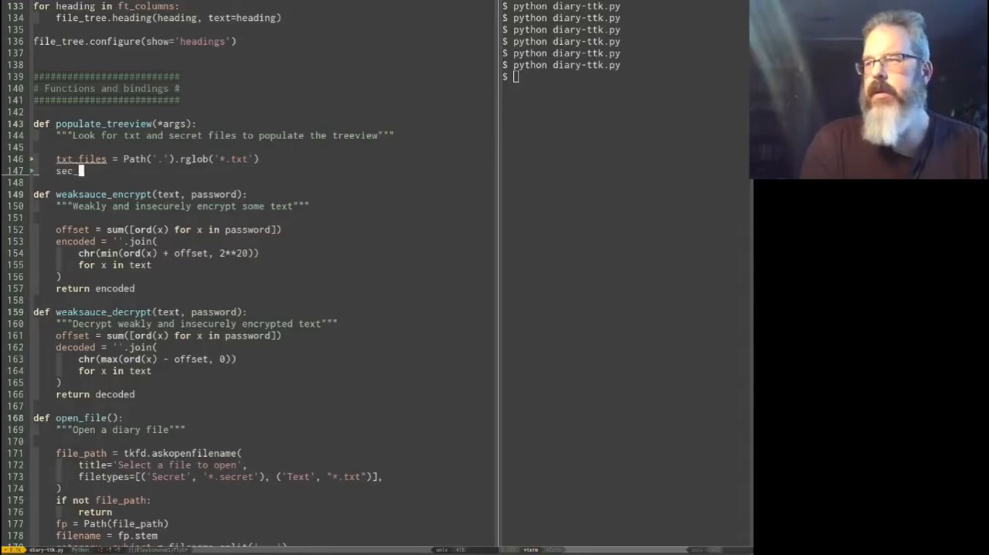
type("_files = Path")
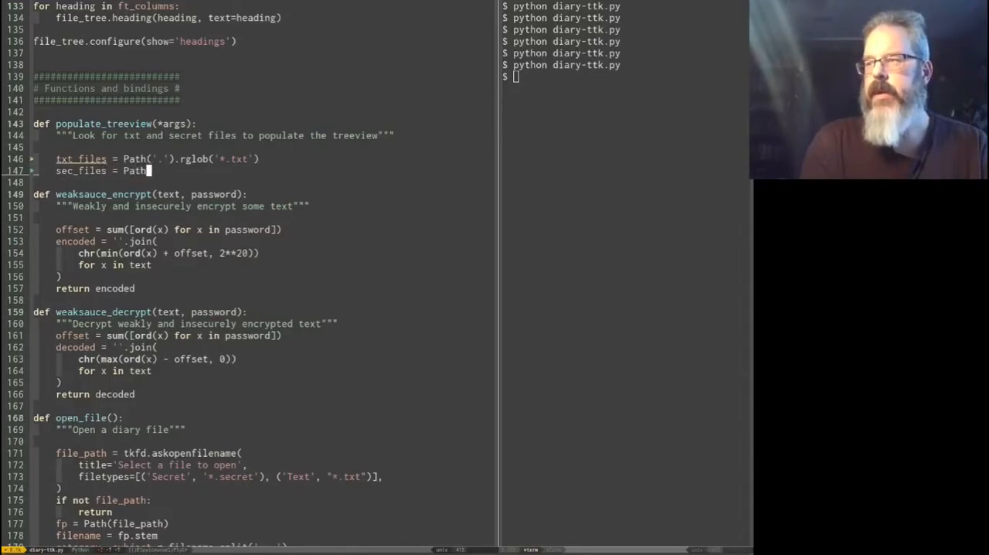
type("('.')")
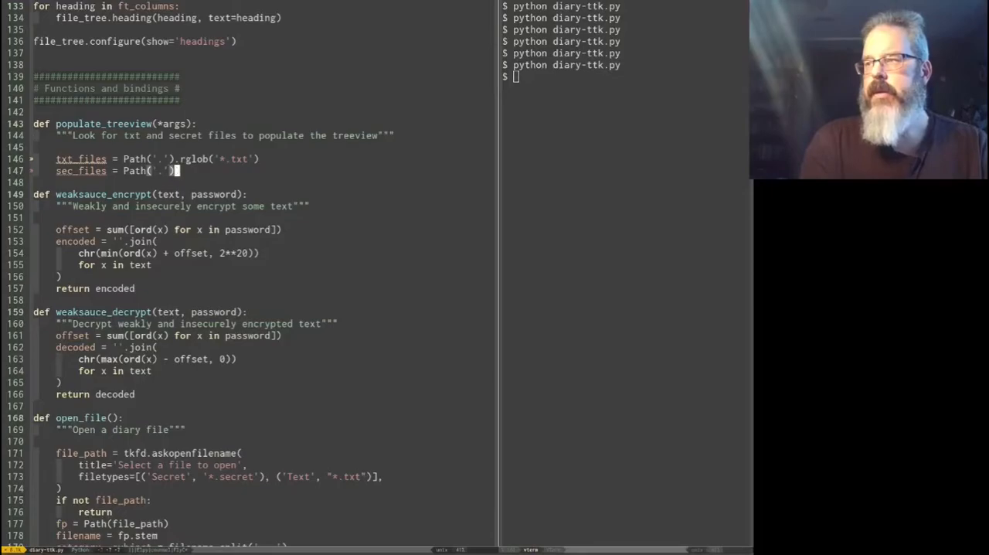
type(".rglob('*.secret")
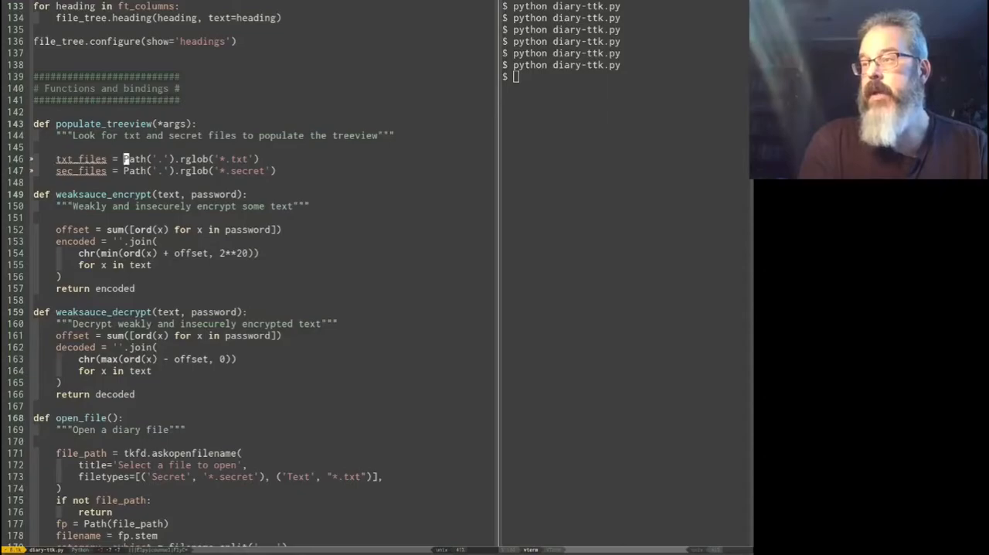
type("list(")
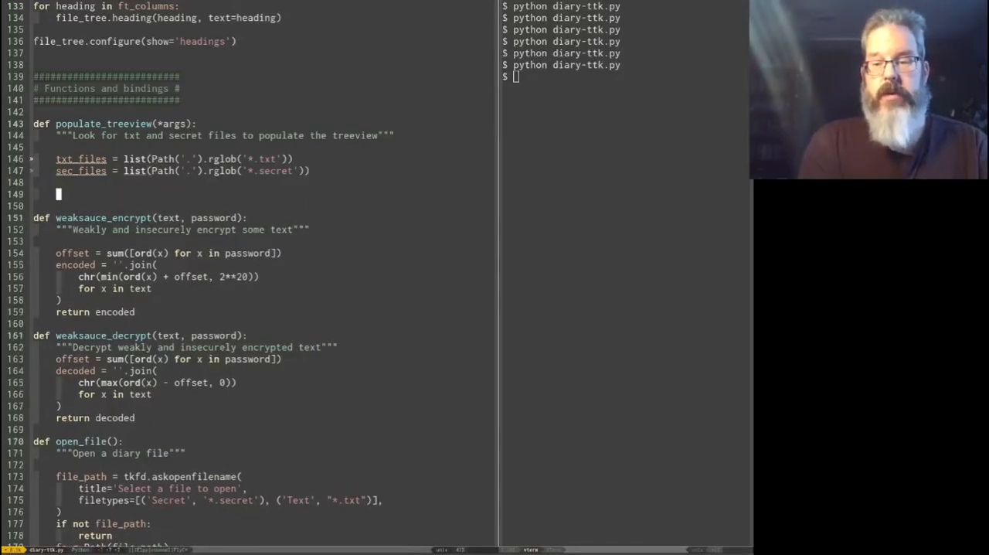
Step: Start a loop over txt_files + sec_files in populate_treeview
type("for f in (")
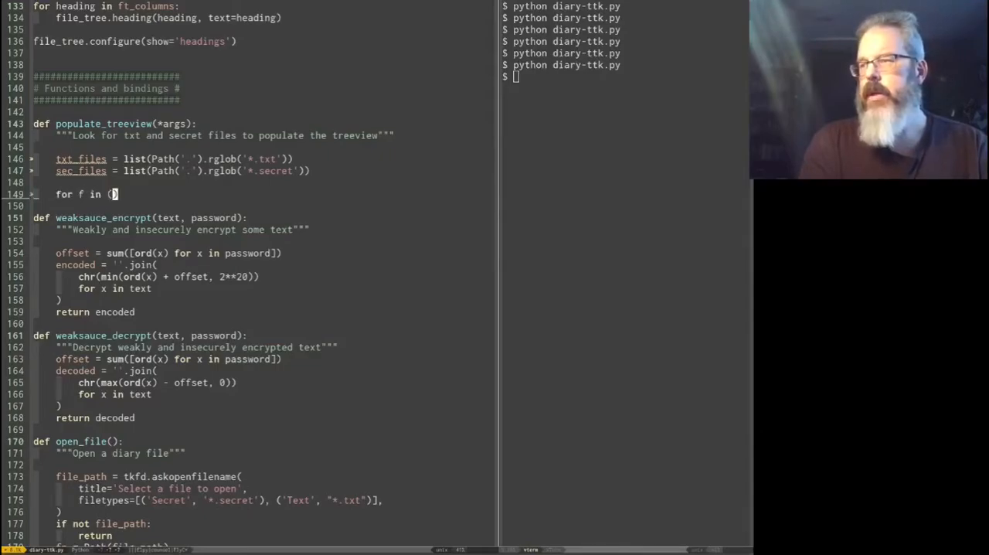
type("txt_files")
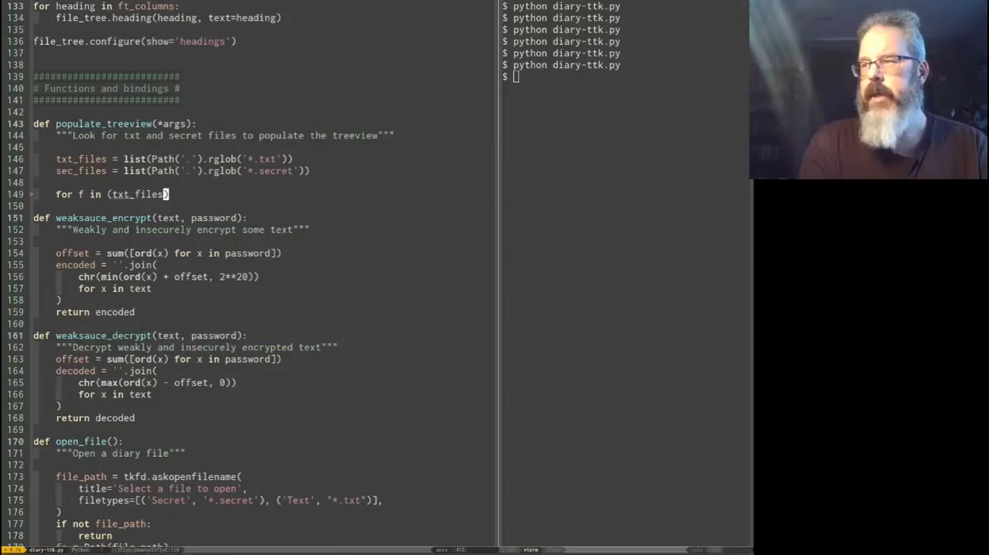
type("+ sec_files")
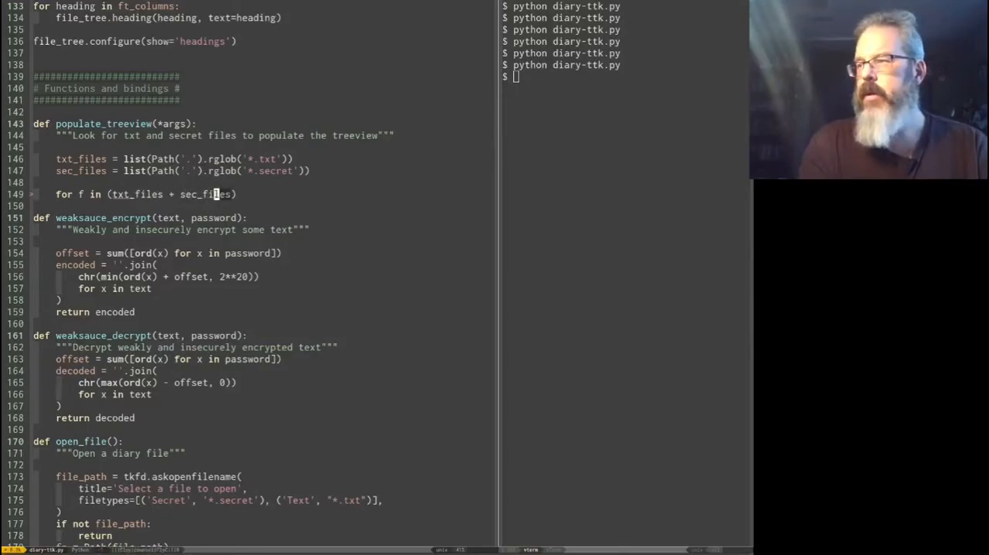
type(":")
key("Enter")
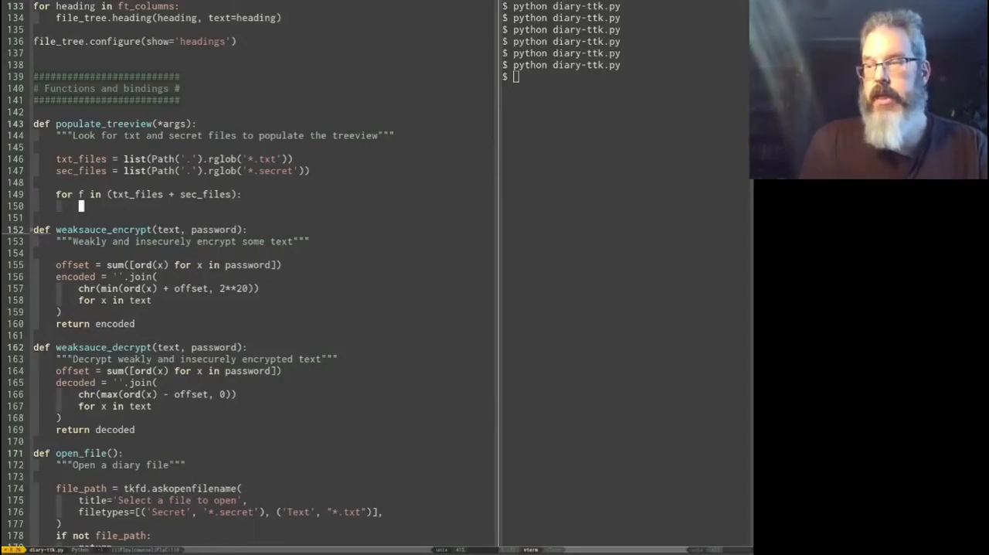
mouse_move(106, 213)
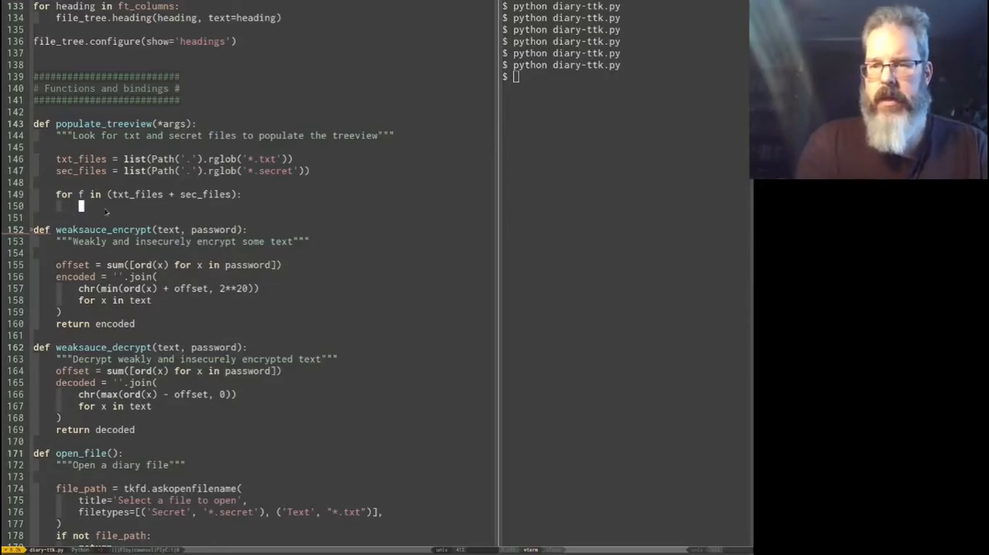
Step: Set created to the file's mtime via datetime.fromtimestamp, formatted '%Y-%m-%d'
type("created = d")
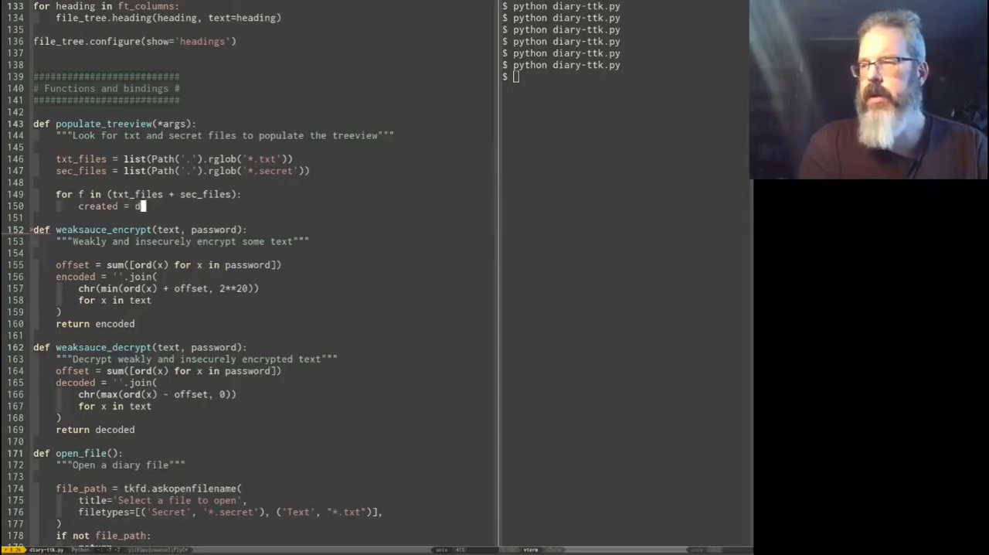
key("BackSpace")
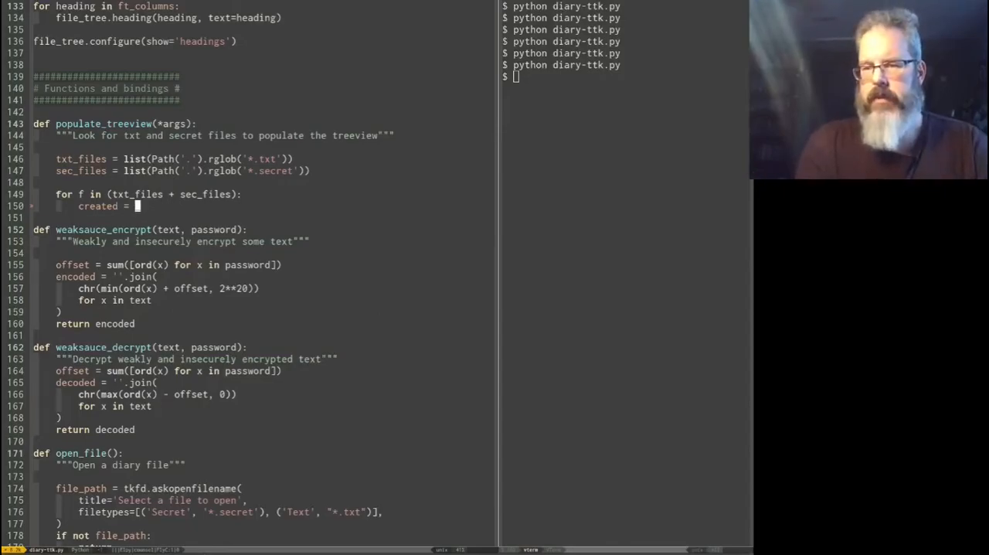
type("f.")
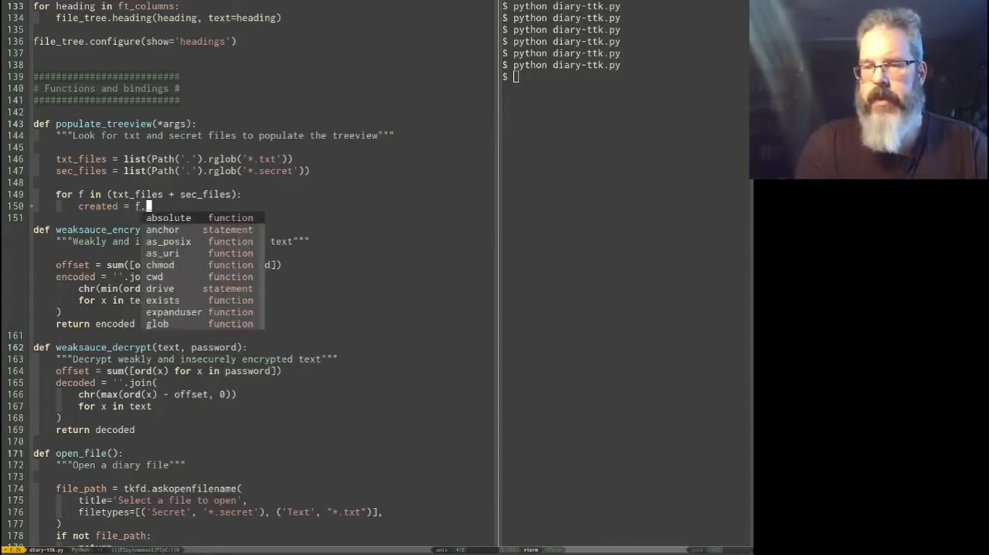
type("stat().st_")
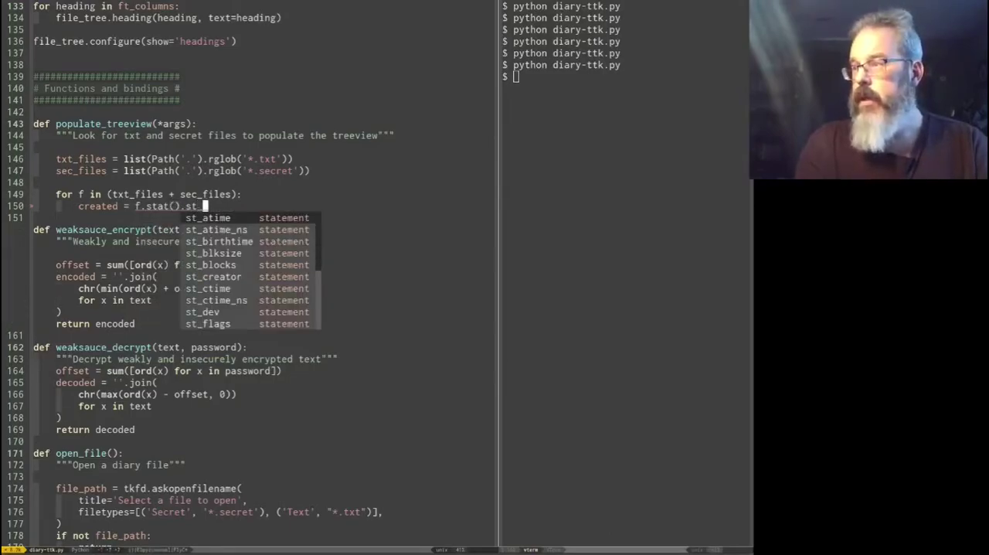
type("mtime)")
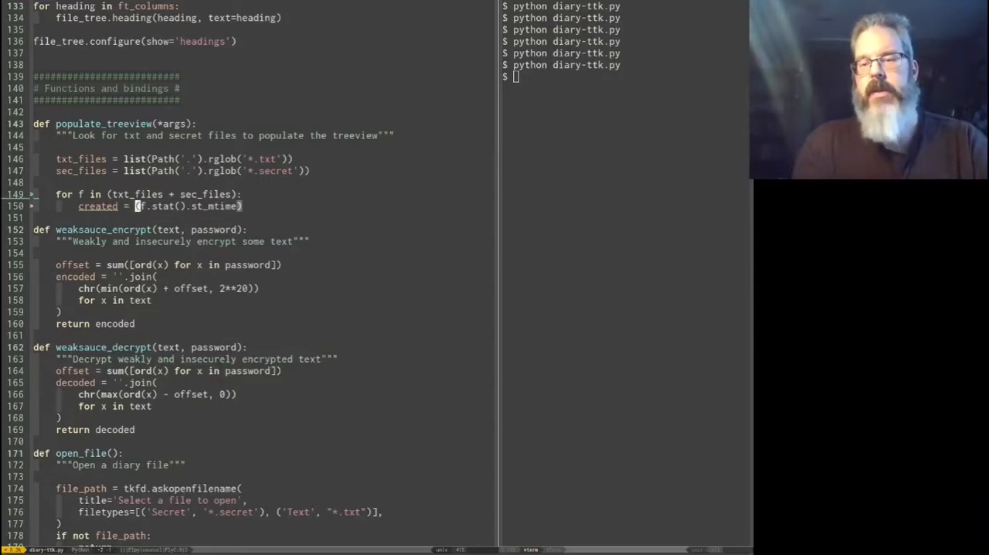
type("datetime")
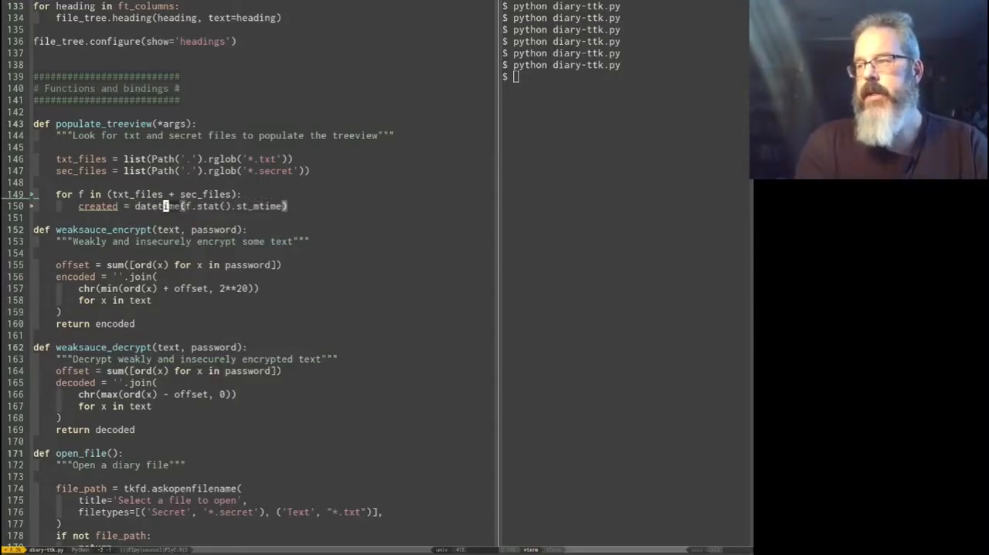
type(".fromtimestamp")
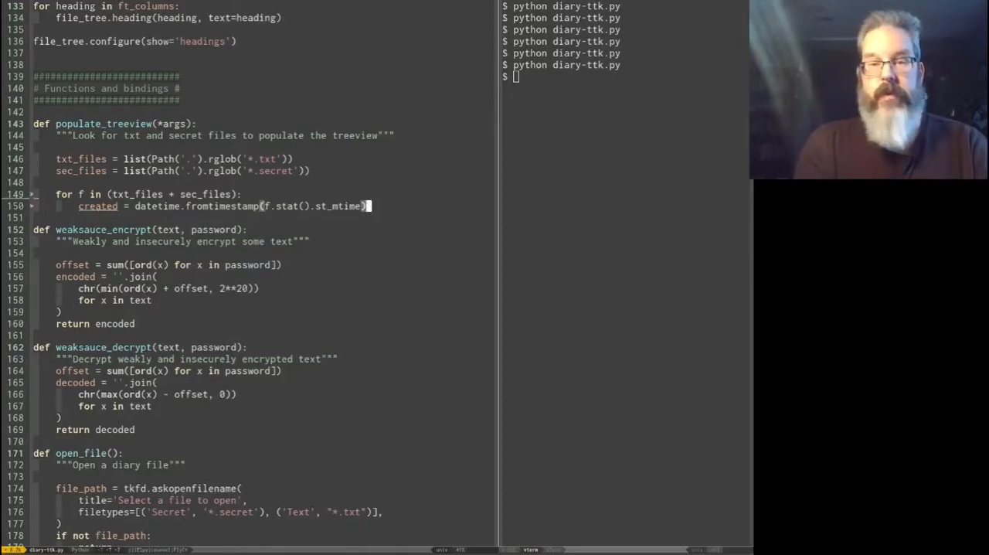
type(".strftime")
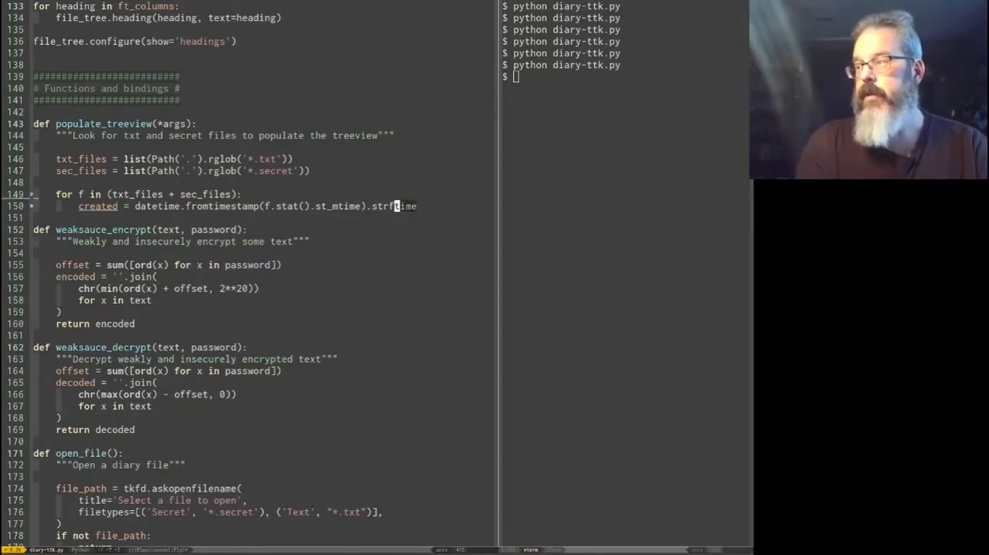
type("(")
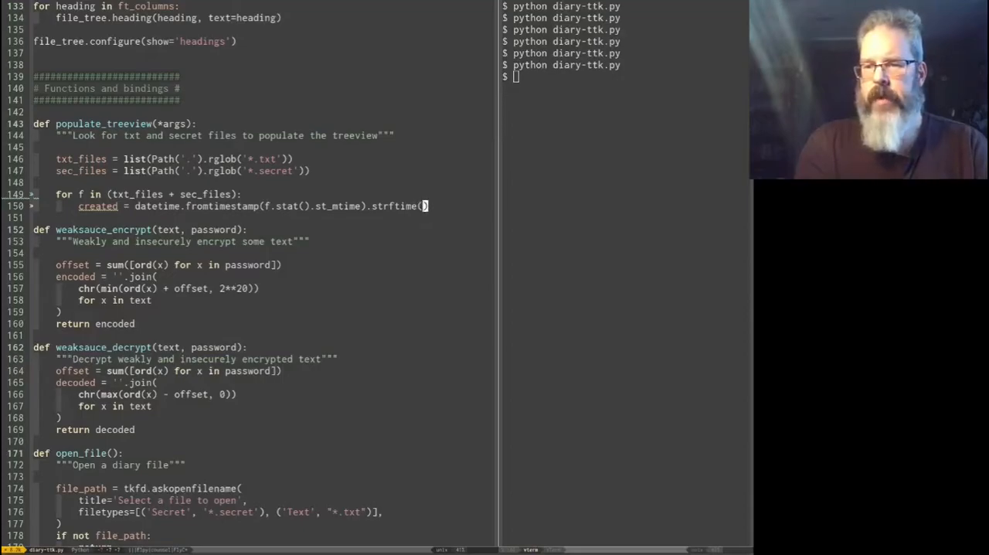
type("'%Y")
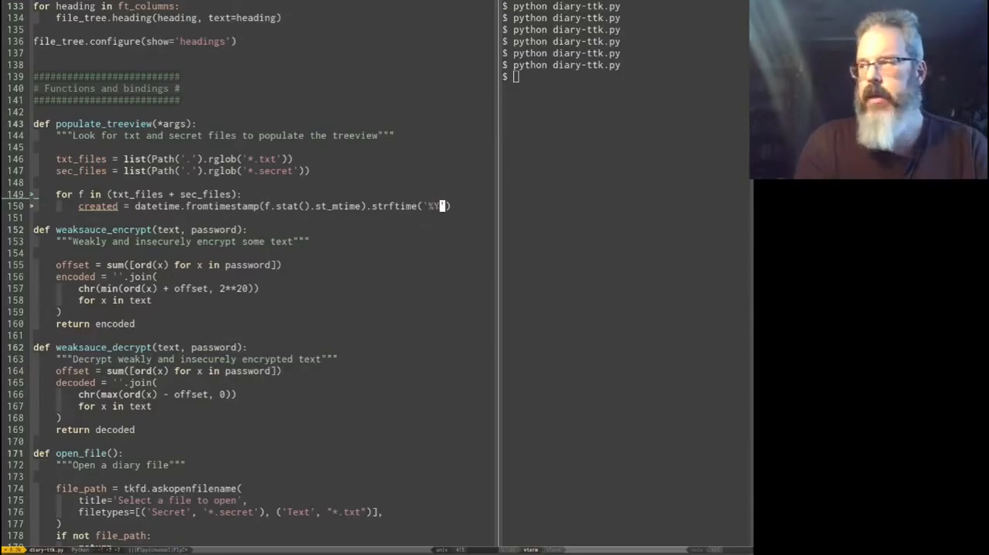
type("-%m")
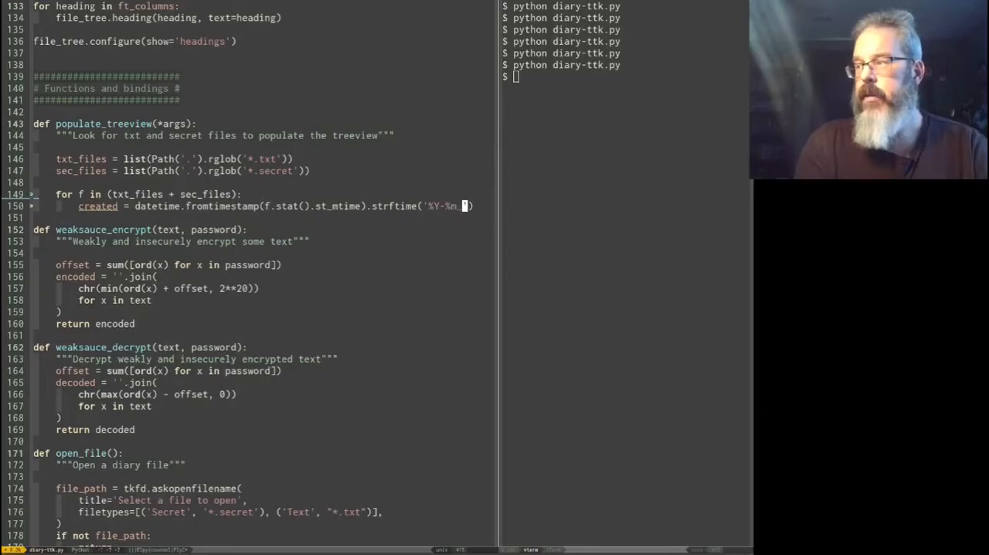
type("-%d')")
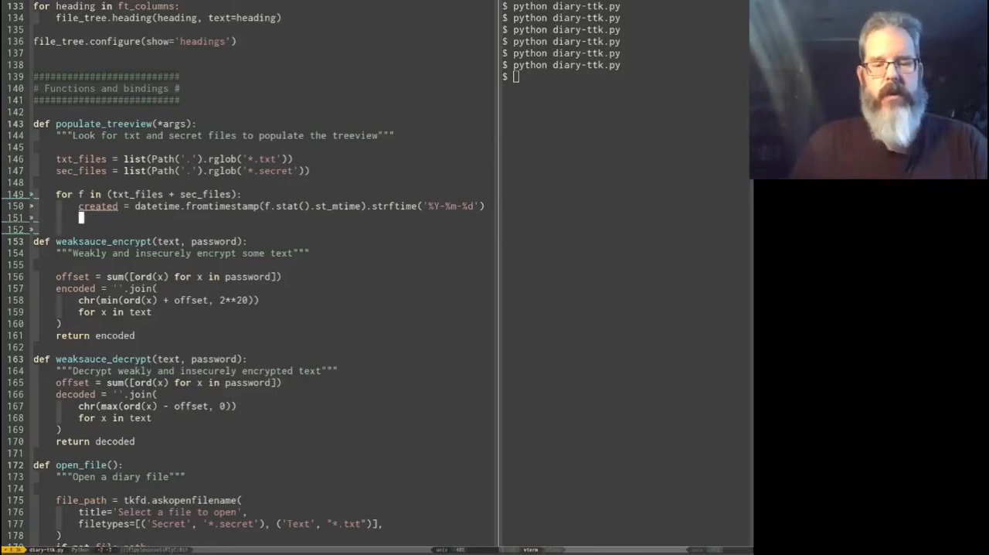
Step: In the populate_treeview loop, start file_tree.insert('', tk.END, iid=f.name
type("file_tree")
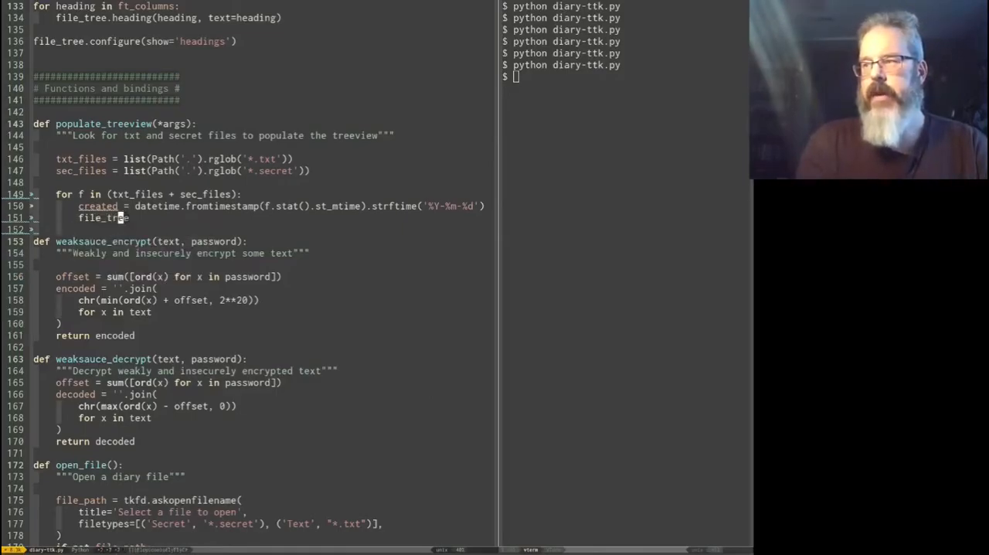
type(".insert(")
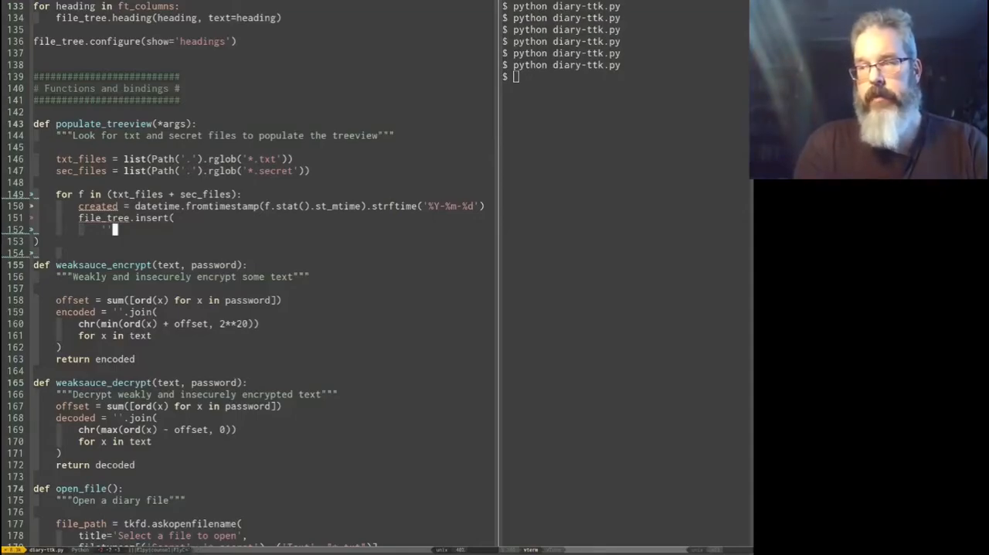
type(",")
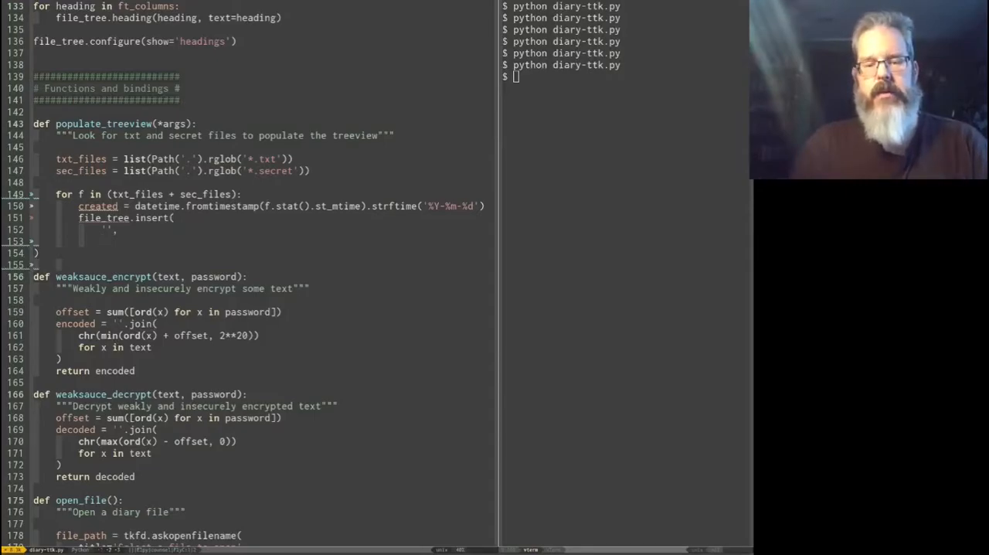
type("tk.END,")
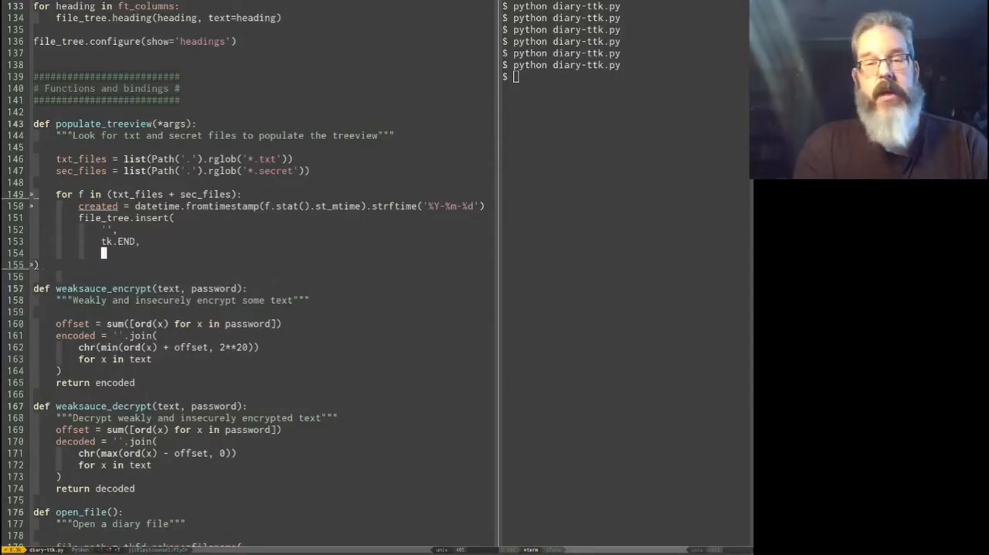
type("ii")
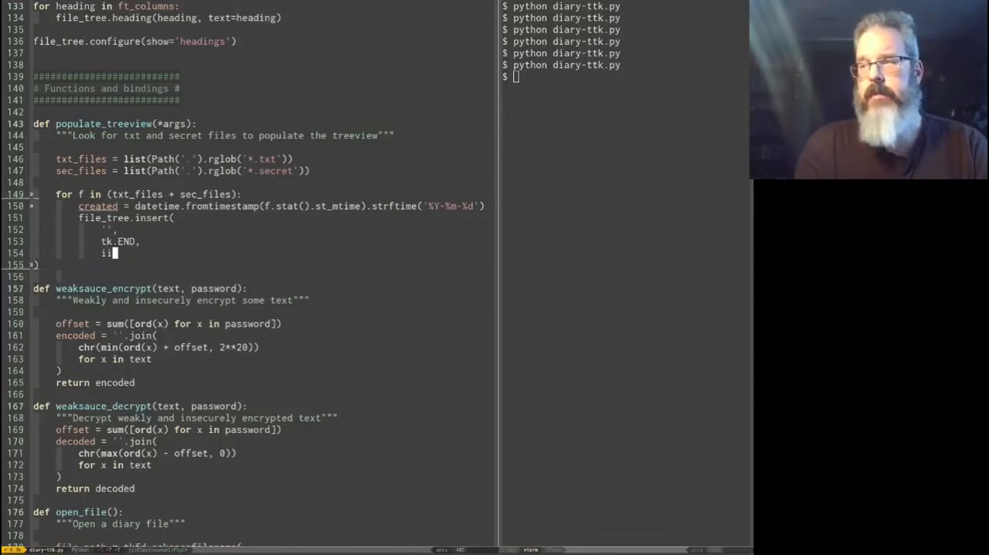
type("id=")
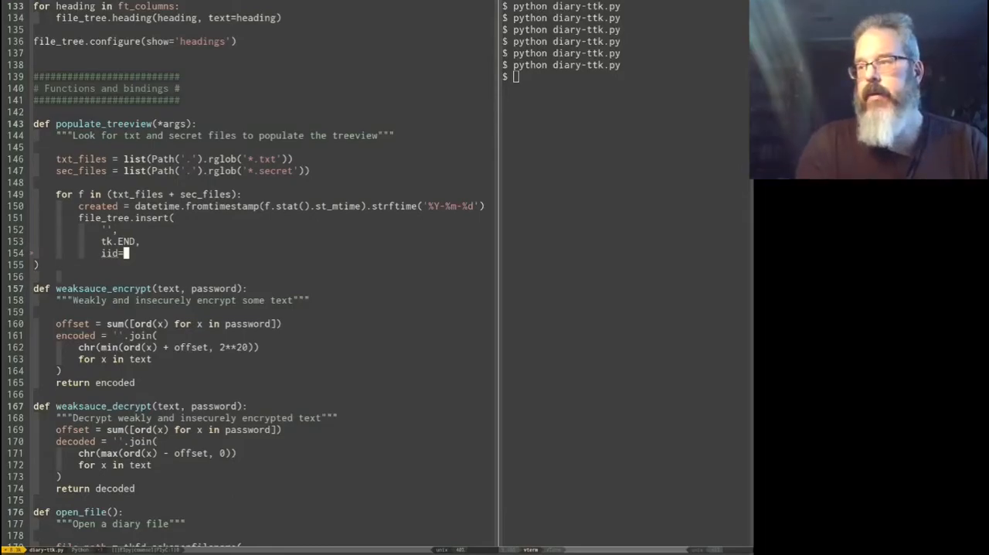
type("f.name,")
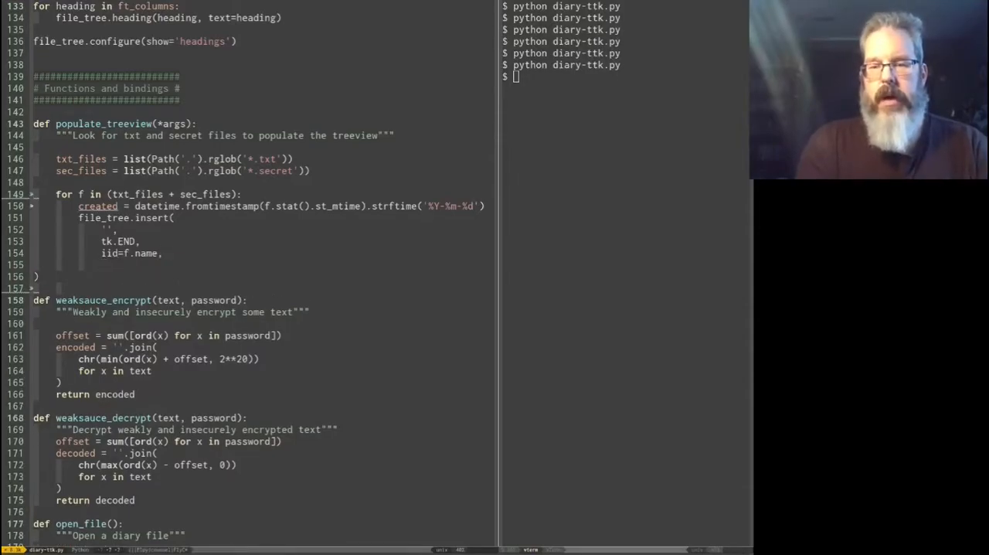
Step: Pass values=(f.stem, f.suffix, created) to file_tree.insert, then call populate_treeview()
type("values=(")
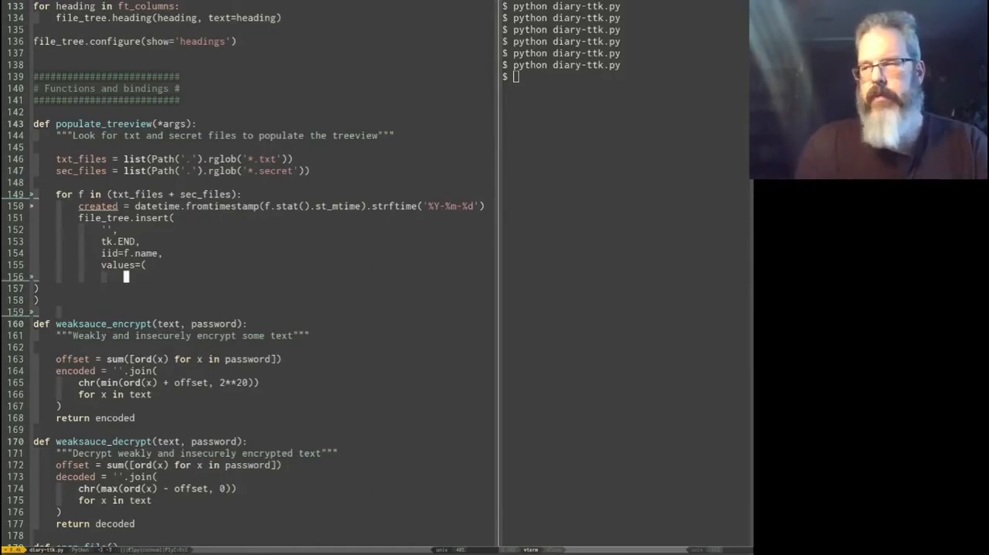
type("f.stem")
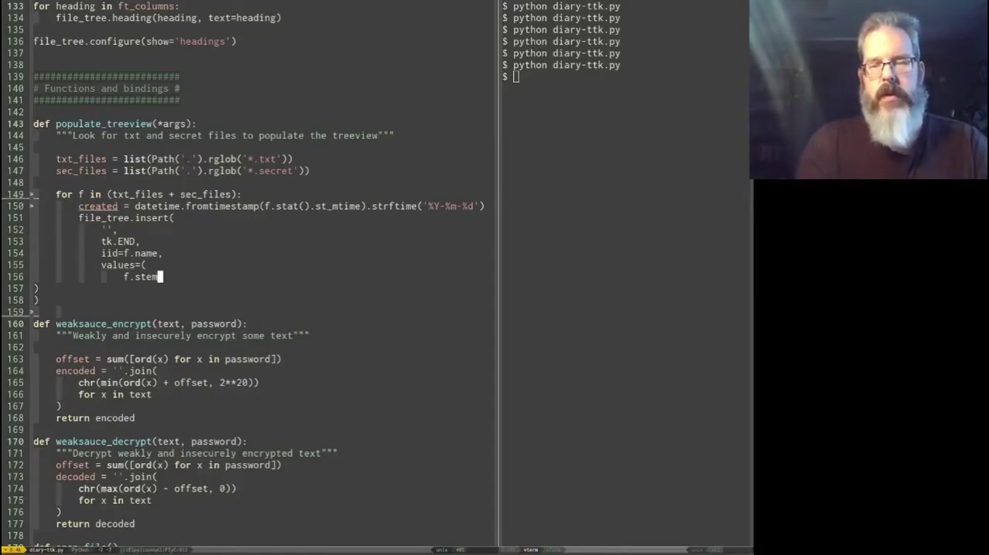
type(",")
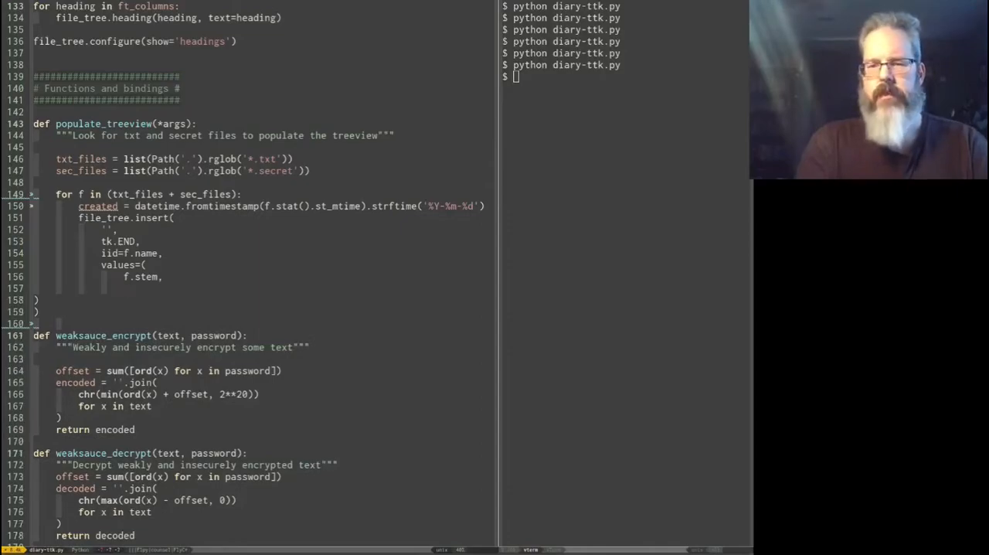
type("f")
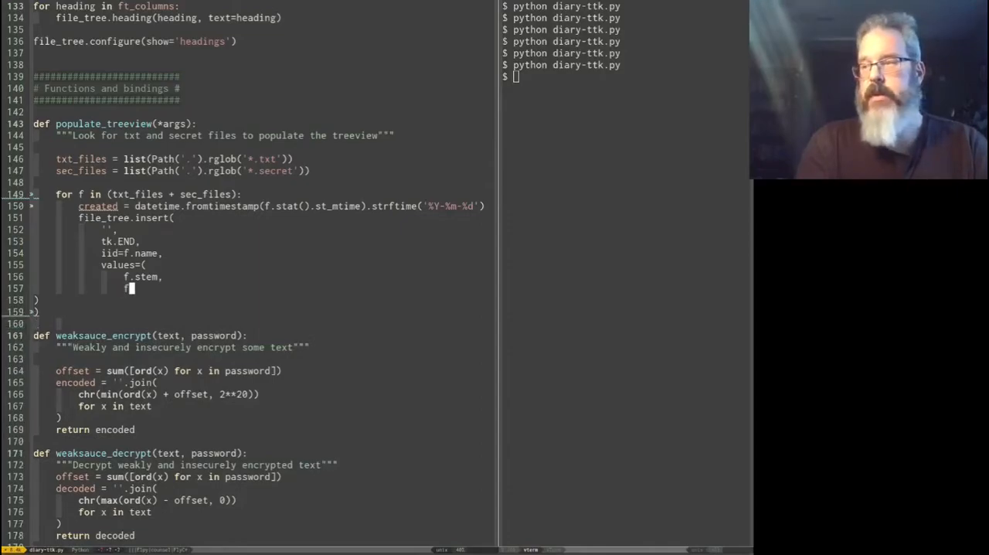
type("f.suffix,")
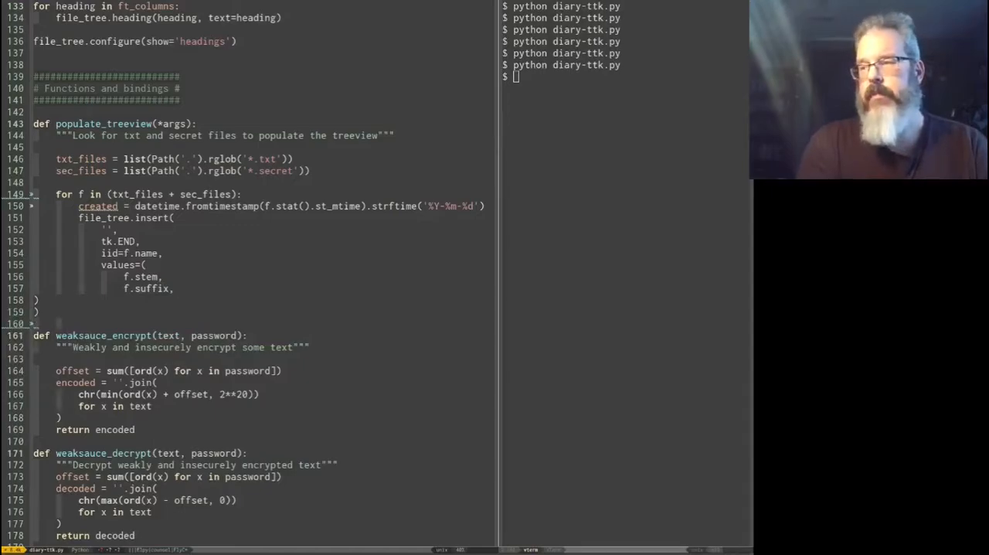
type("created")
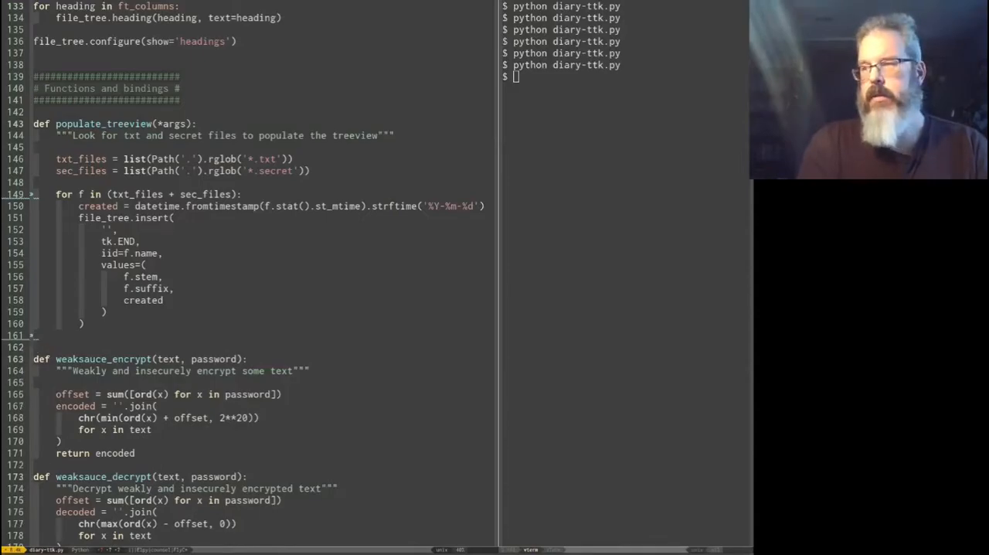
type("populate_treeview()")
left_click(624, 76)
type("python diary-ttk.py")
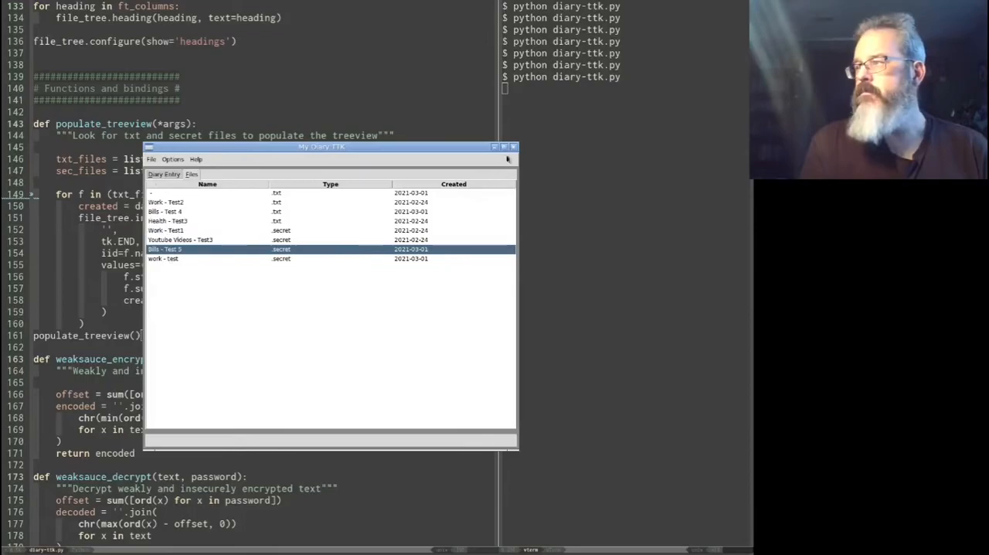
Step: Close the diary app window after confirming its Files tab lists the files
left_click(514, 147)
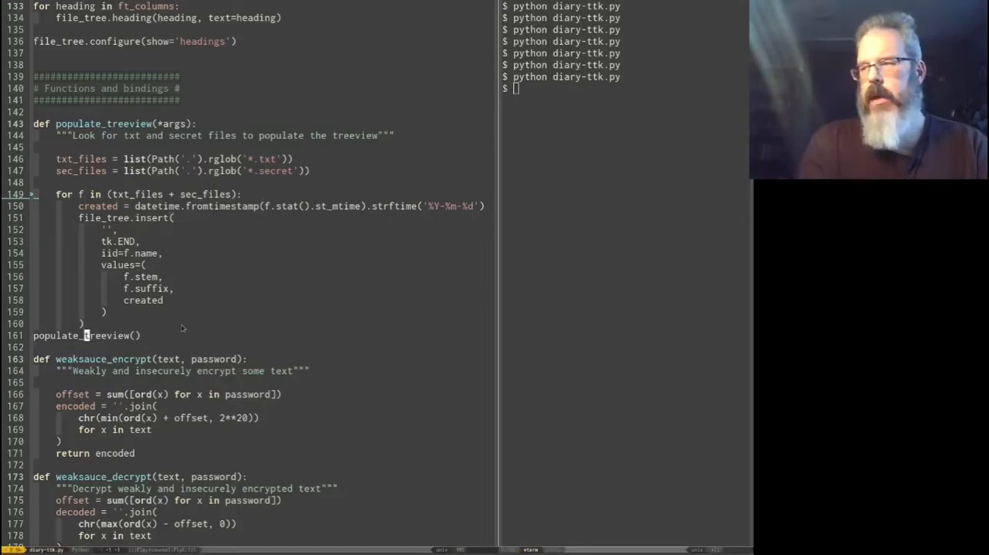
Step: Add a populate_treeview() call in save() right after the tkmb.showinfo popup
scroll("down", 3)
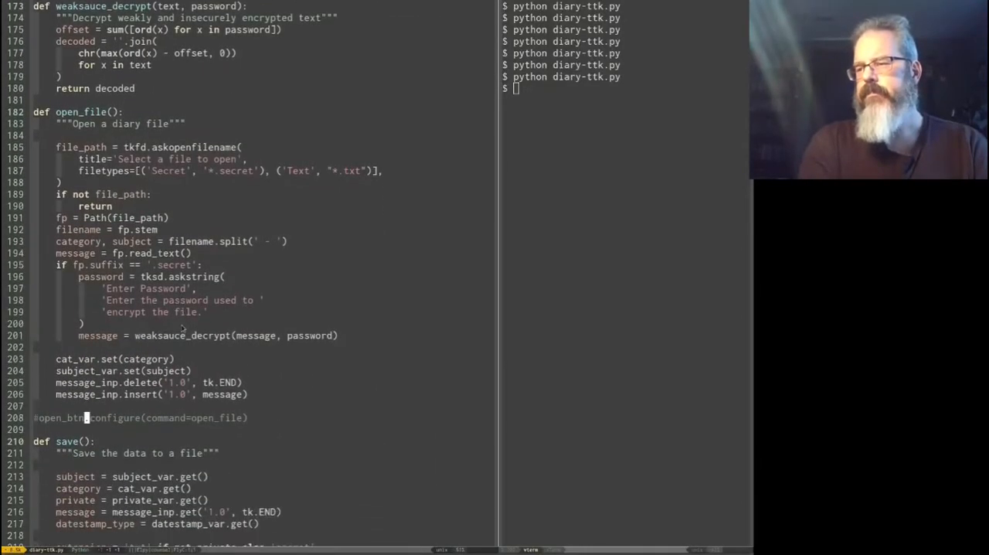
scroll("down", 3)
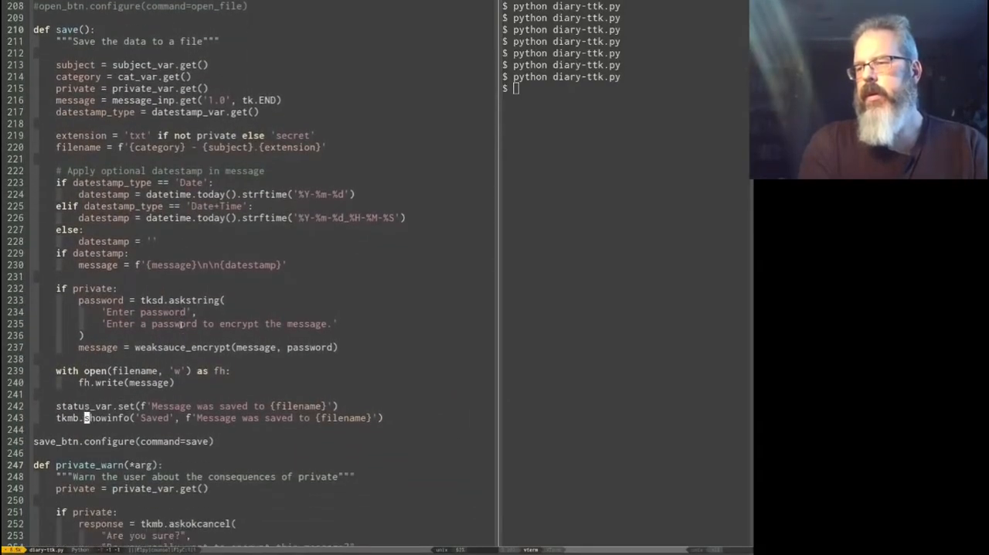
type("populate_treevi")
left_click(626, 87)
type("python diary-ttk.py")
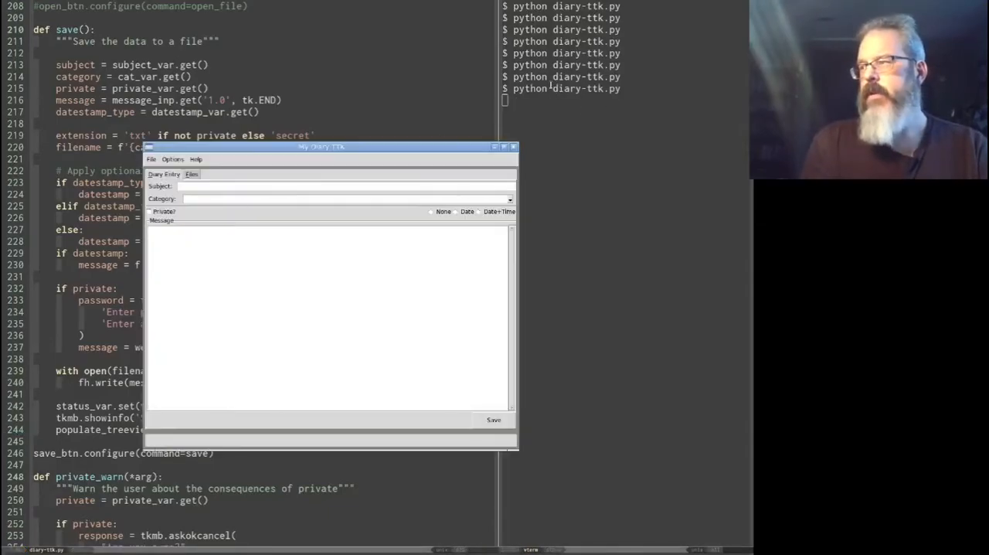
Step: Fill in a Health entry 'Test 8' with a 'Feeling heal…' message and save it
left_click(191, 174)
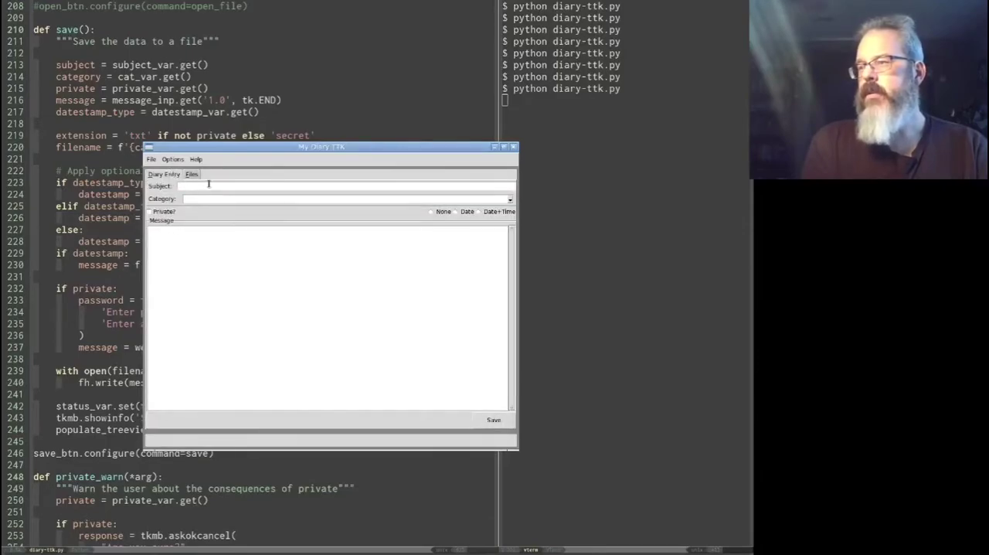
type("Test 8")
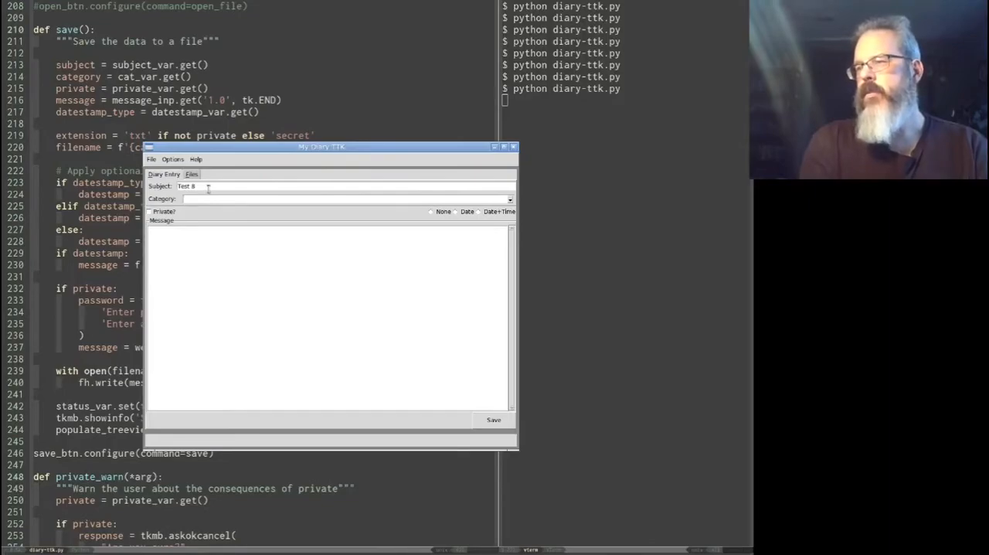
type("Health")
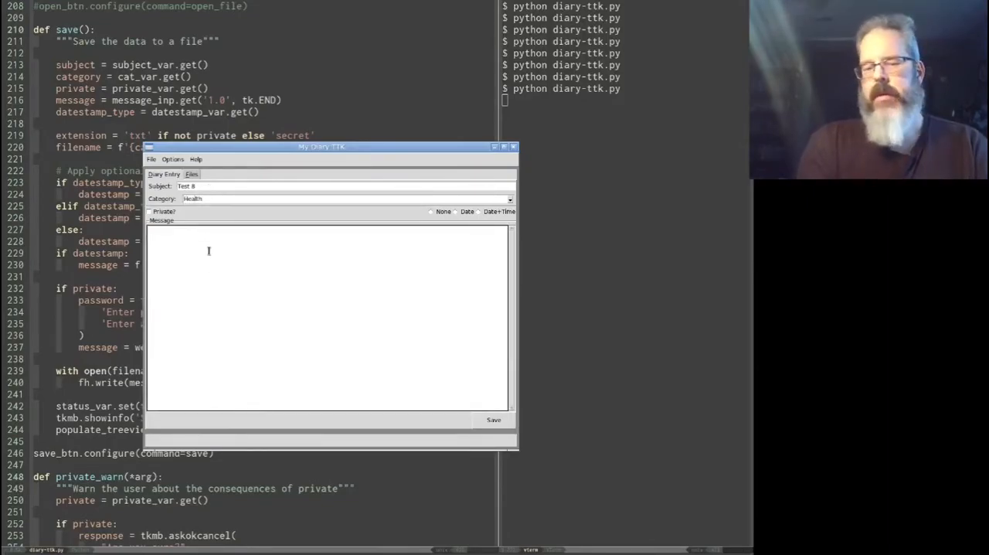
type("Feeling healthy today")
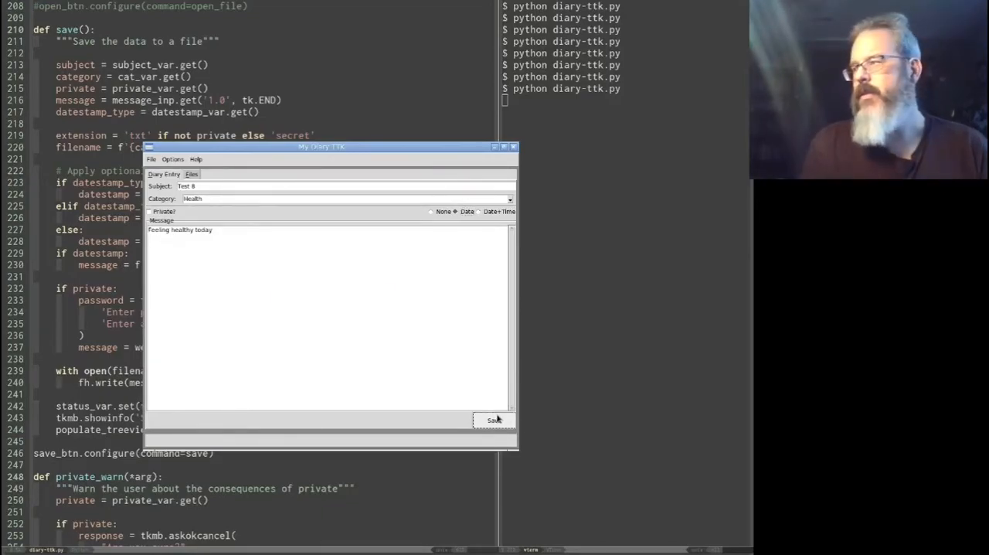
left_click(495, 420)
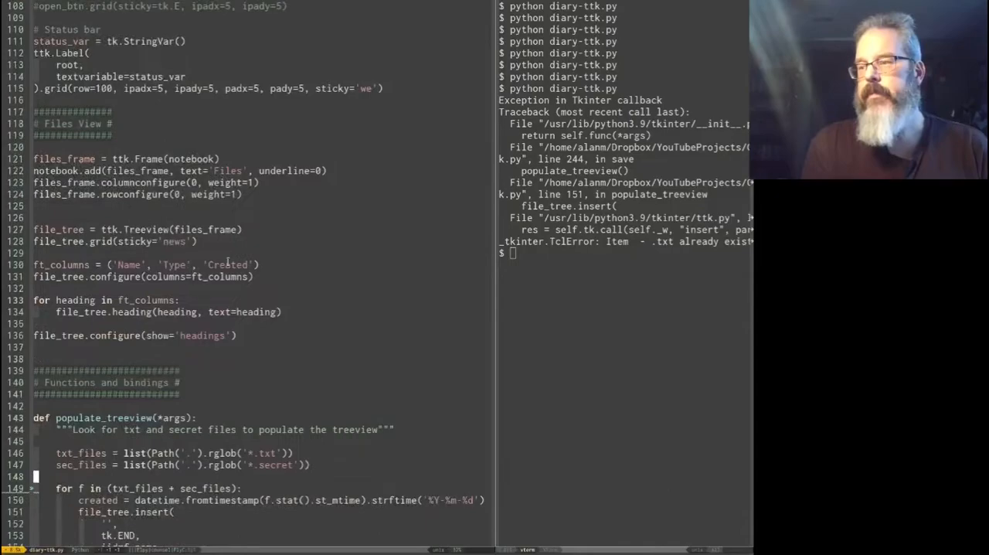
Step: In populate_treeview, store file_tree.get_children() as children and delete them if any exist
scroll("down", 3)
type("children =")
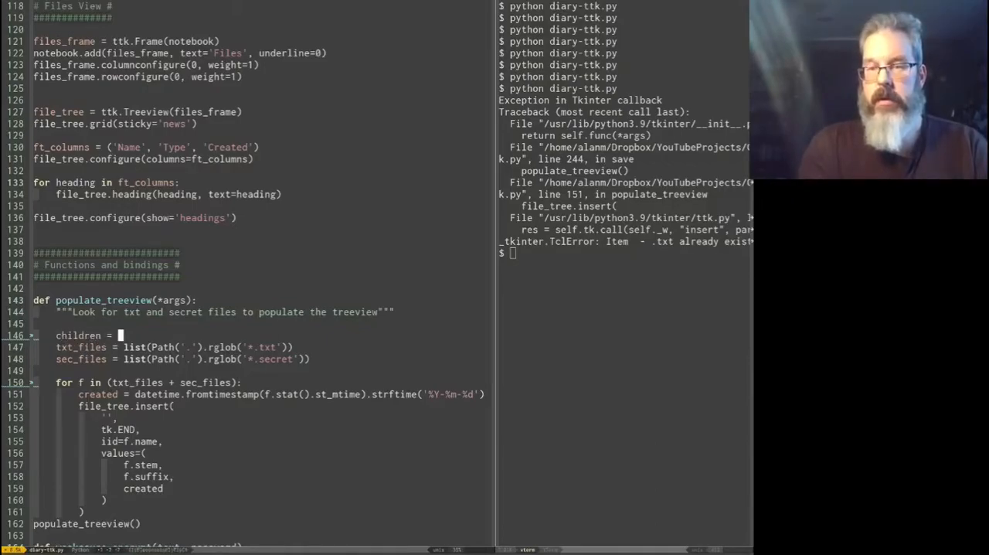
type("file_tree.")
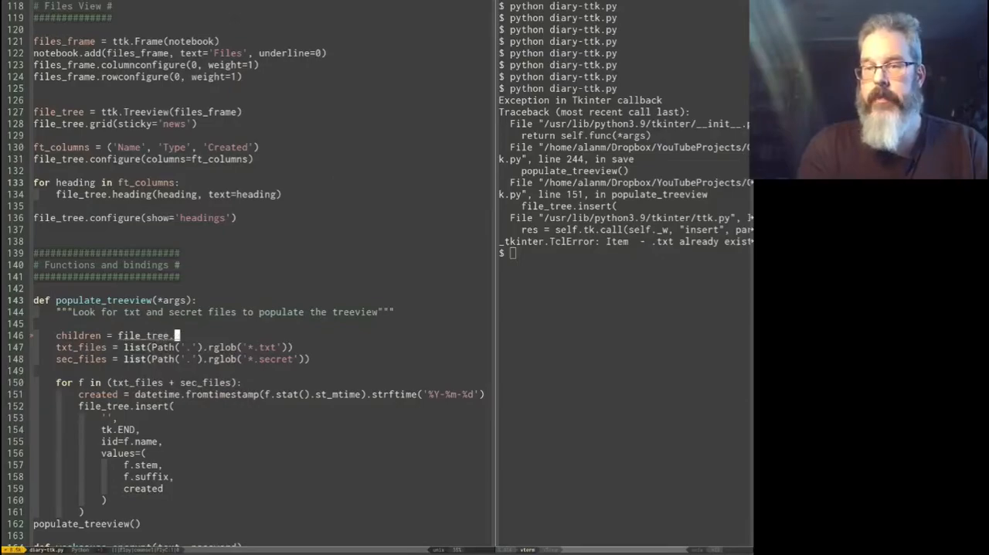
type("get_()")
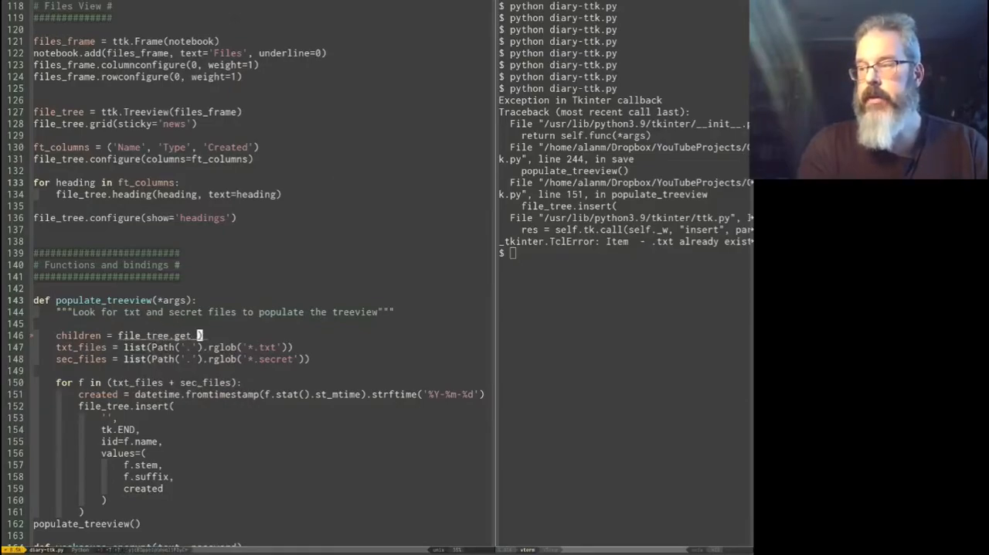
type("children")
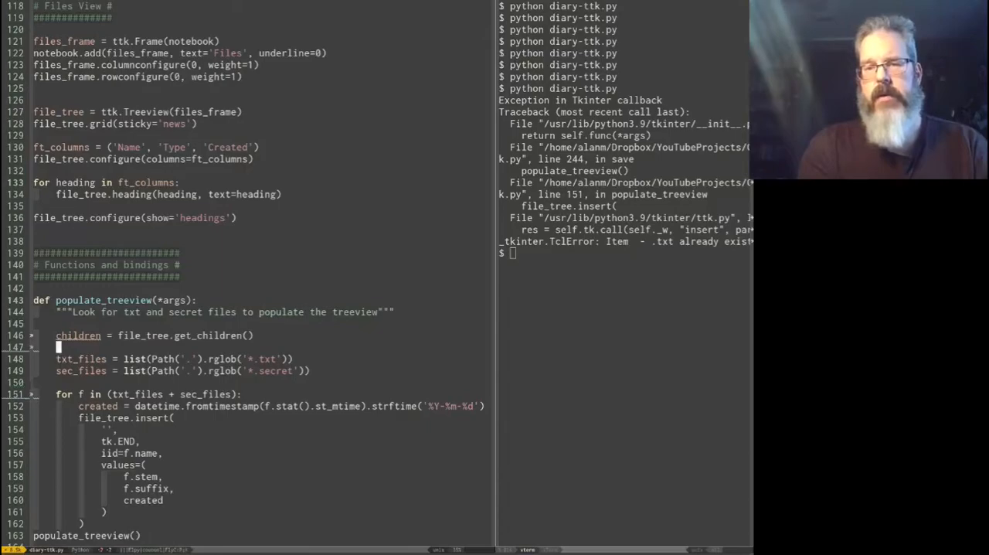
type("file_tree.delete(*children")
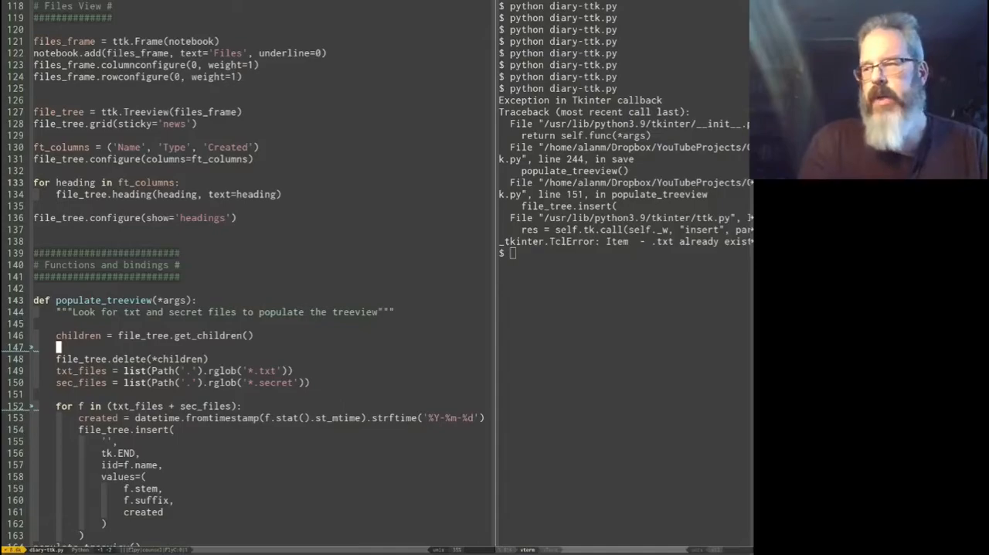
type("if children:")
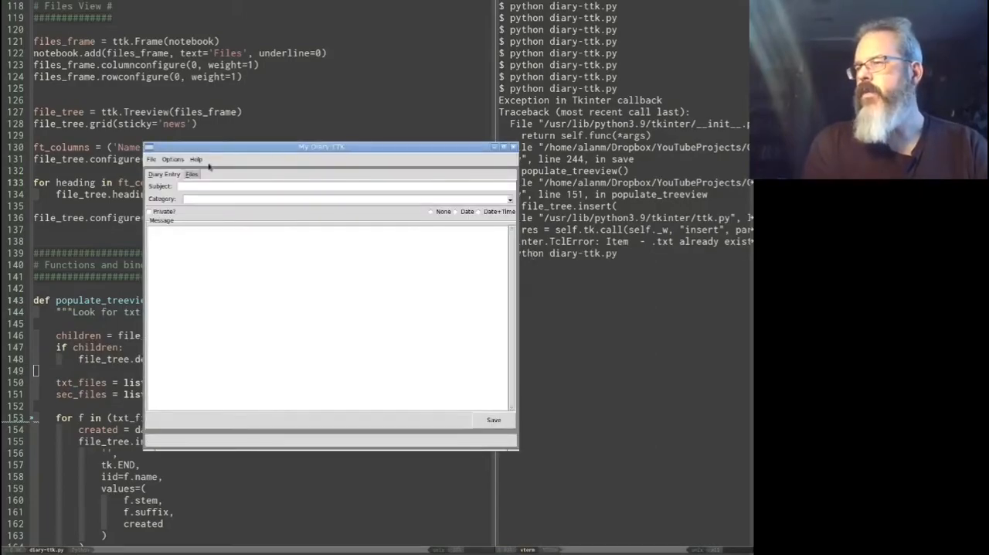
Step: Write a Work entry 'test 9' with message 'Worked hard today' and save it
left_click(191, 174)
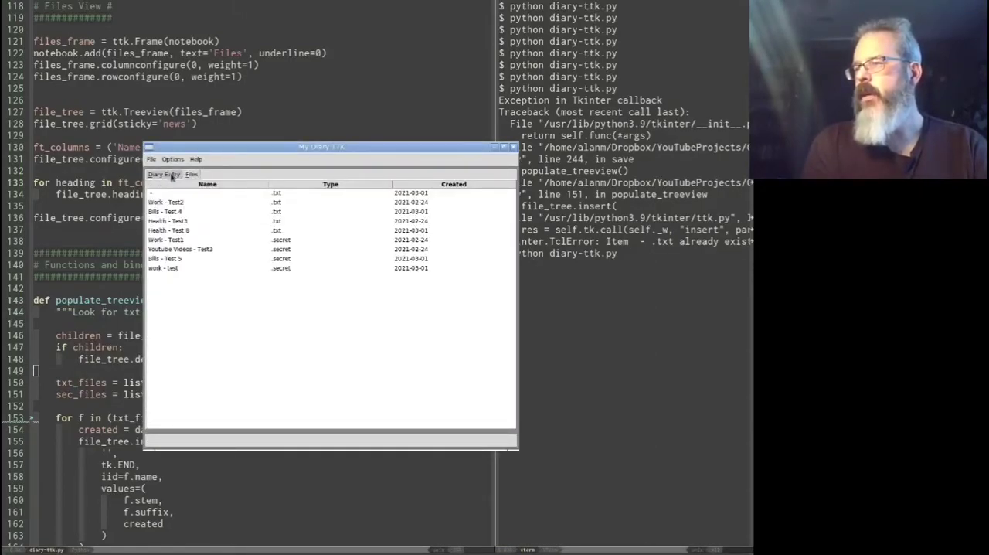
left_click(164, 173)
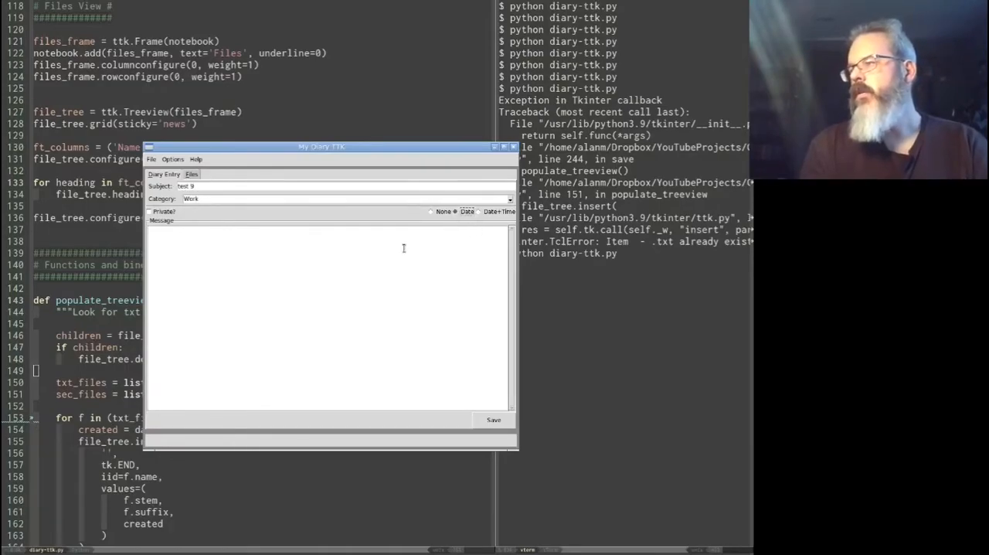
type("Worked")
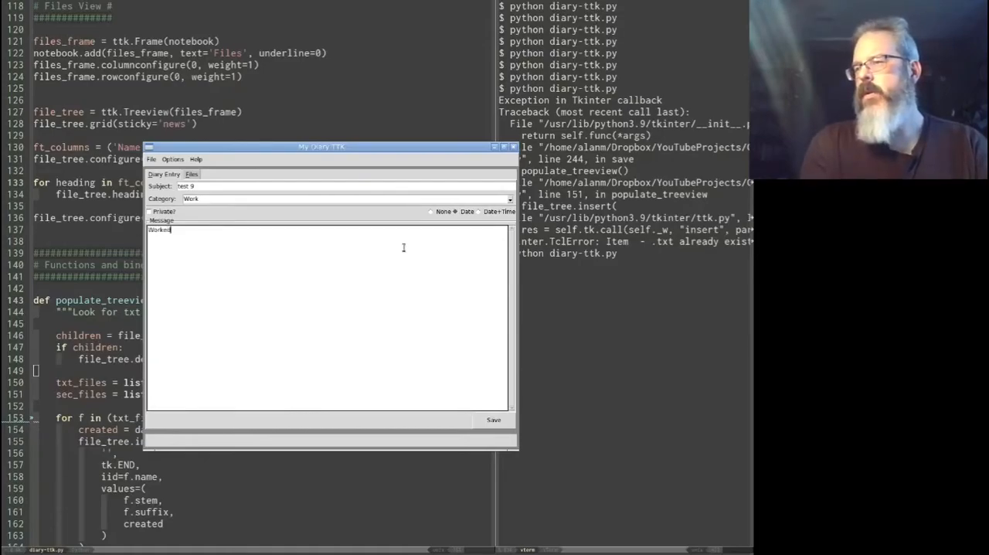
type("hard today!")
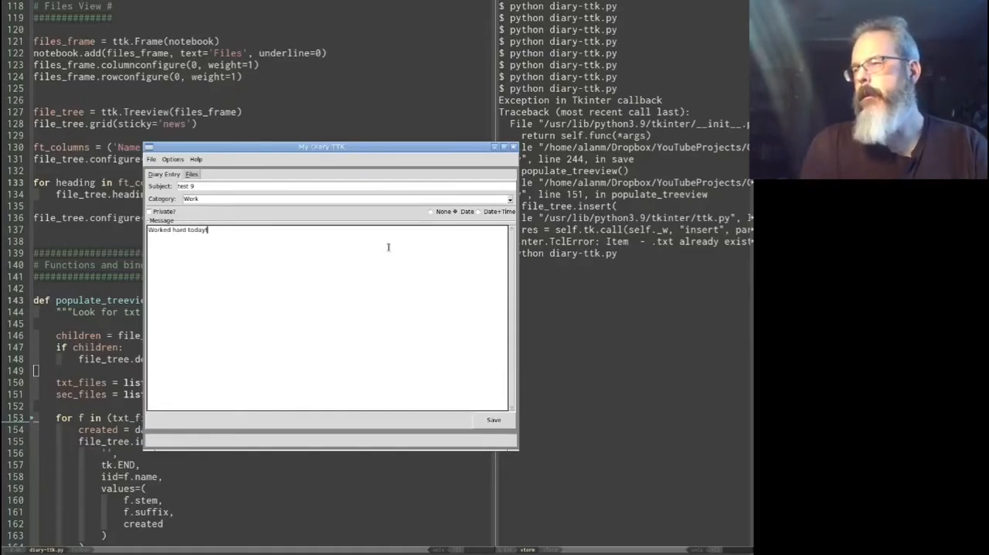
left_click(493, 420)
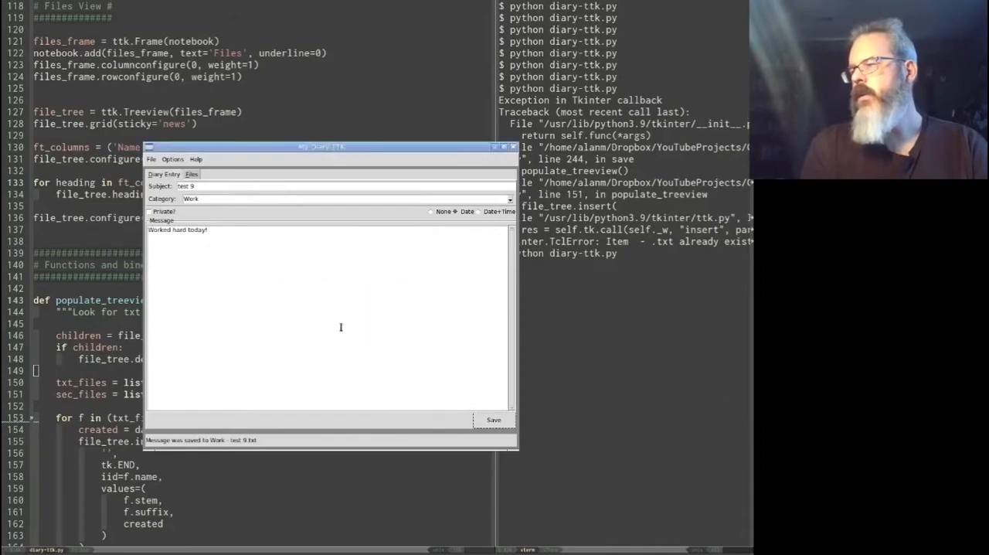
Step: Find the new Work - test 9 file in the Files list, then close the app
left_click(191, 174)
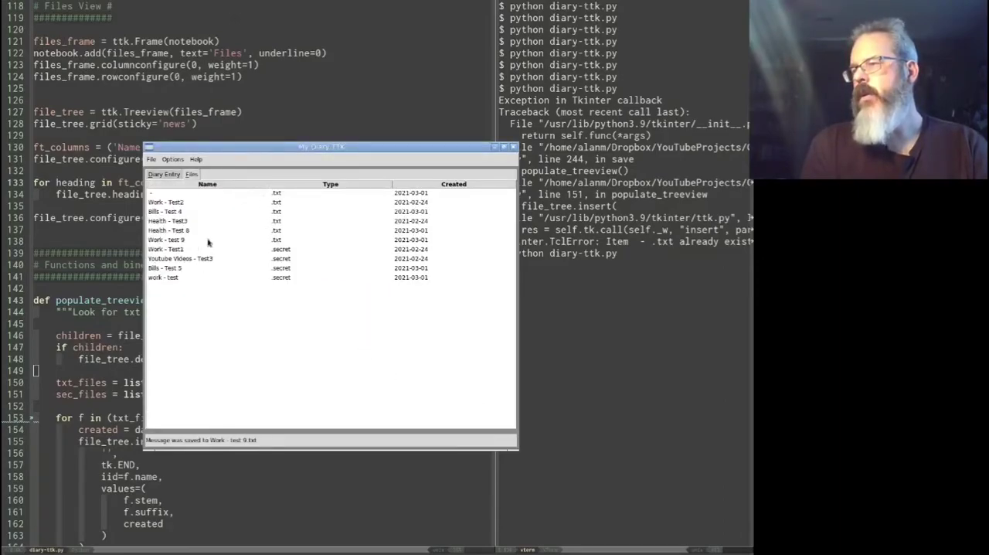
left_click(166, 240)
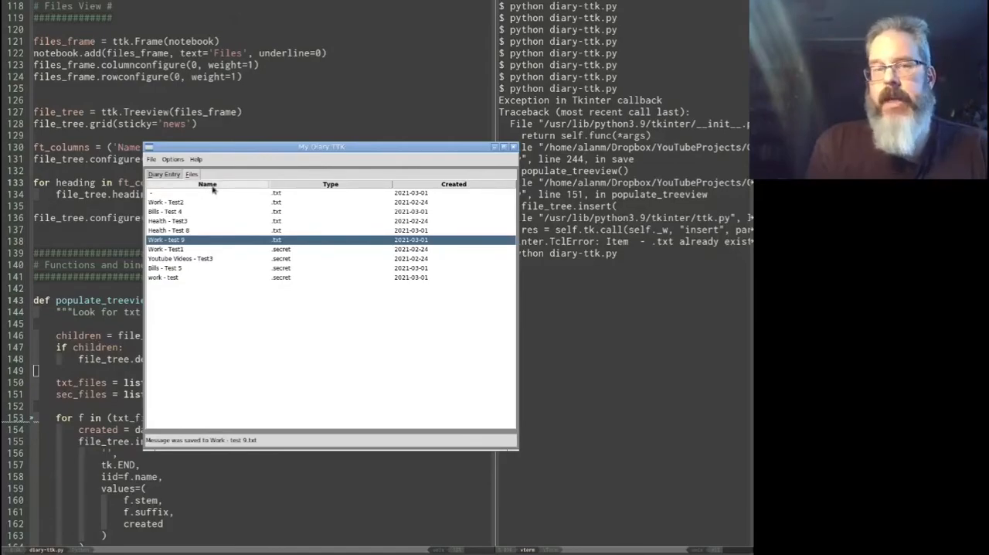
mouse_move(327, 194)
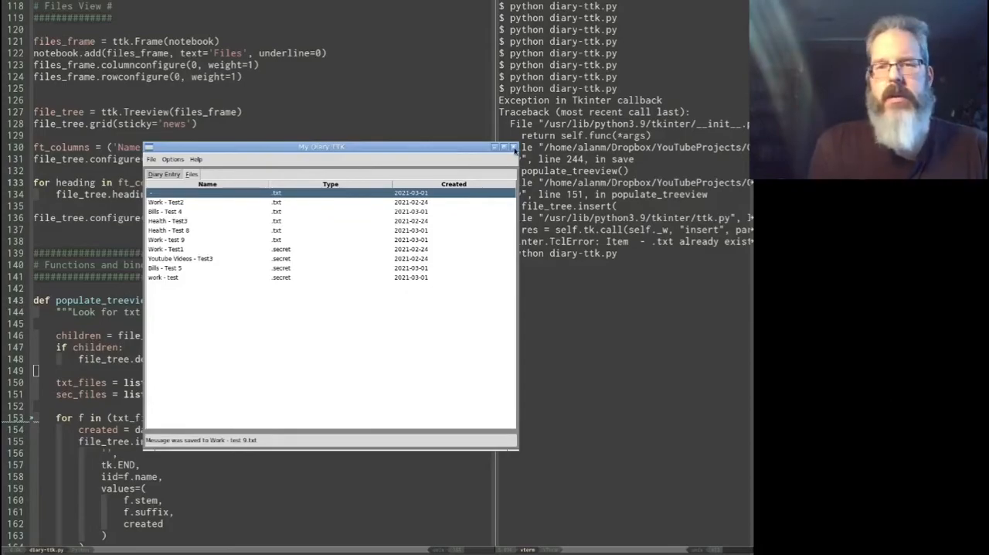
left_click(513, 147)
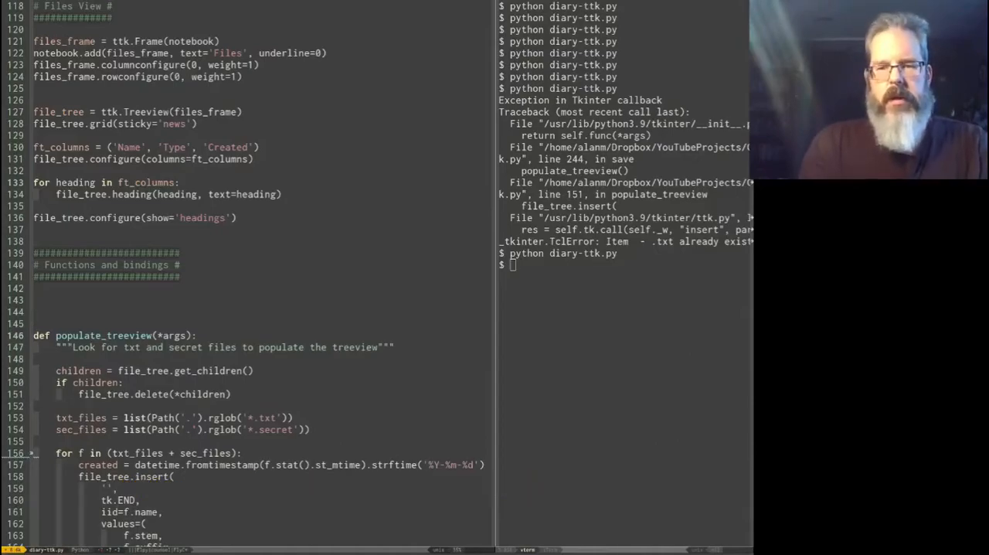
Step: Define treeview_sort_column(treeview, col, reverse) with docstring 'Sort a treeview column when clicked'
type("def")
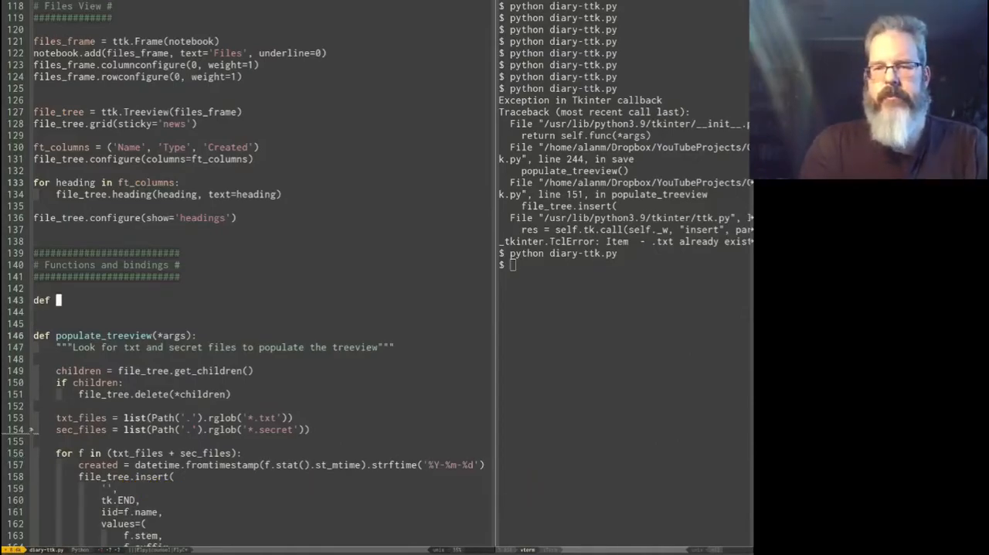
type("t")
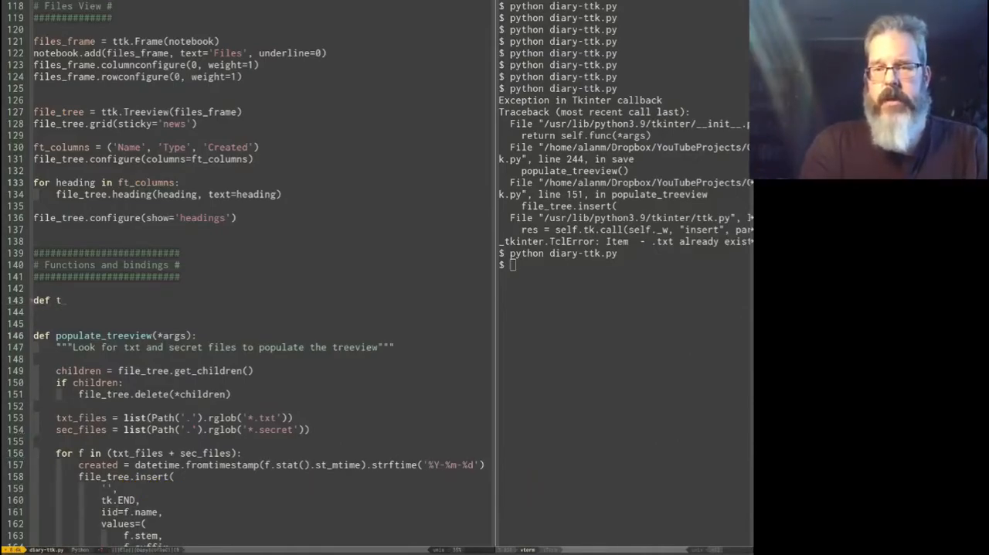
type("reeview")
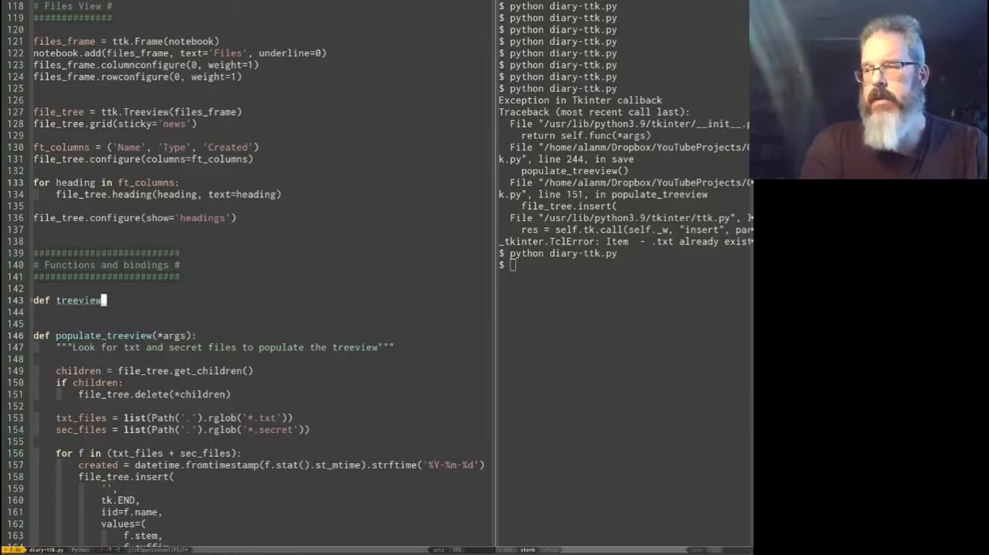
type("_sort")
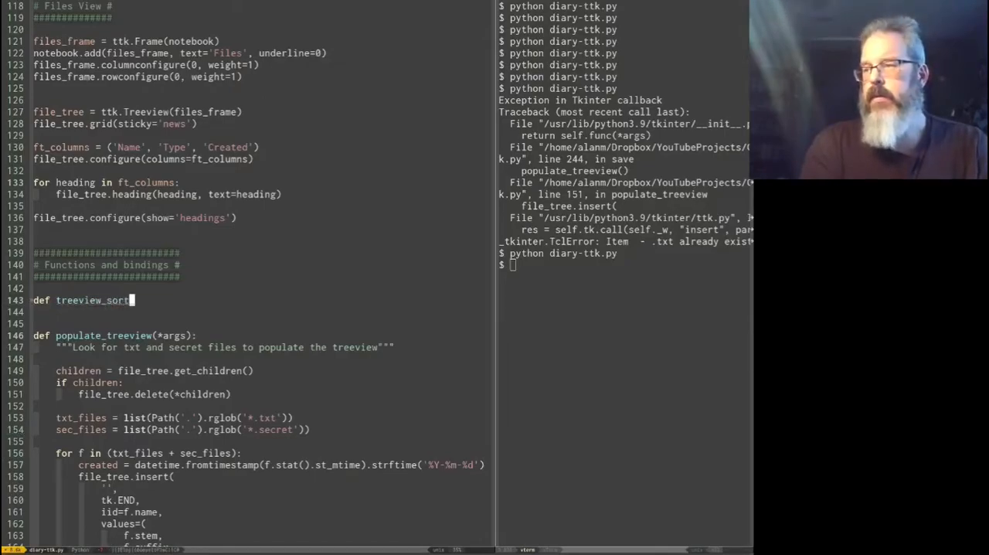
type("_column(treeview,")
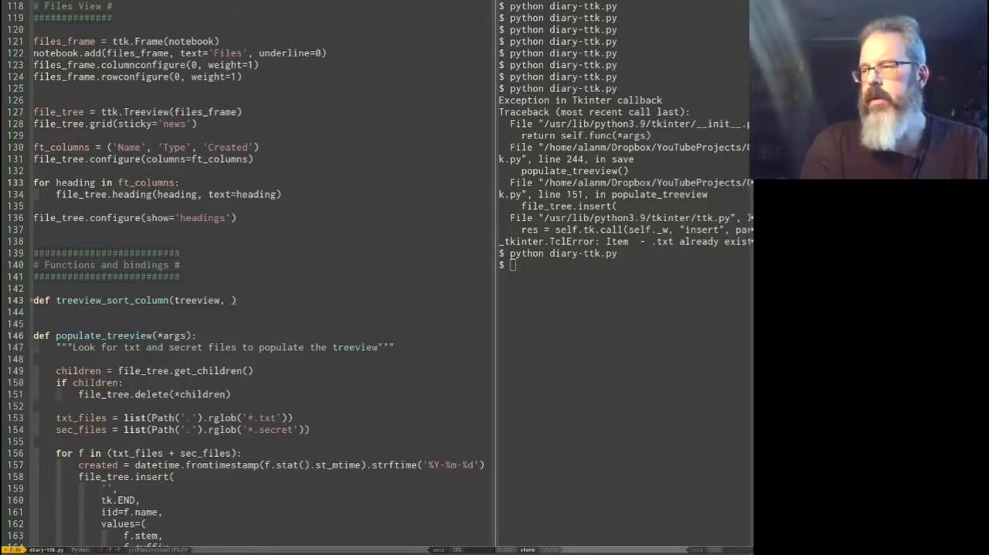
type("col, reverse")
left_click(264, 311)
type("\"\"\"\"\"")
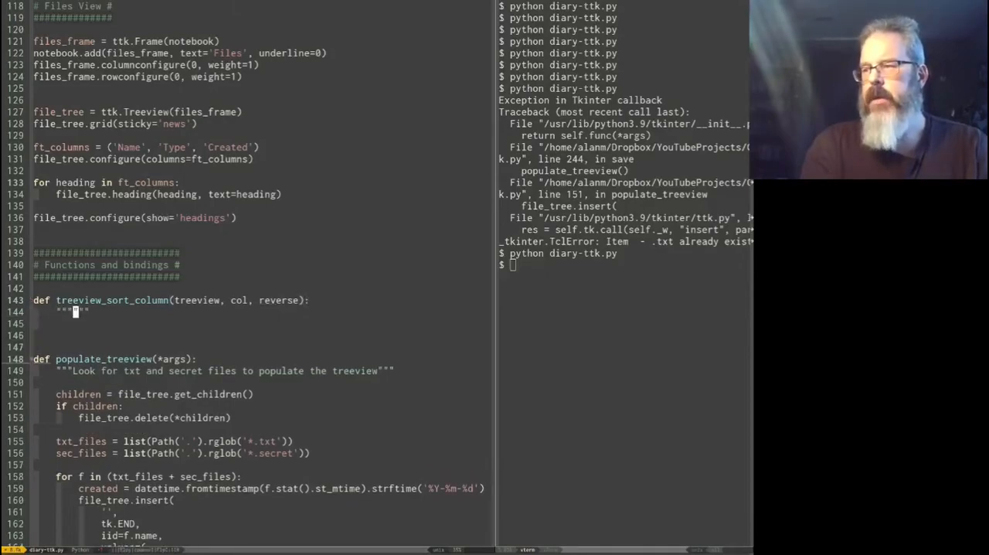
type("Sort a treeview column")
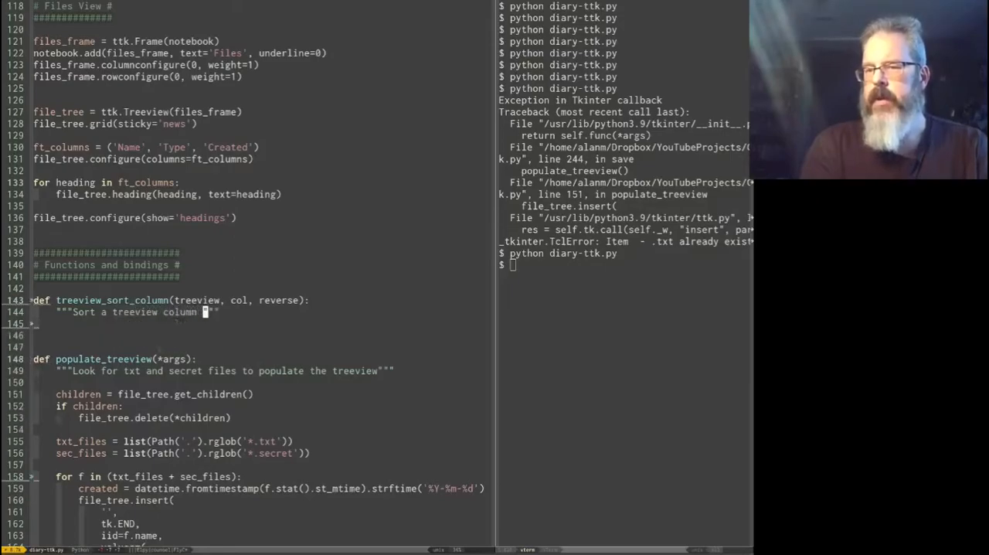
type("when clicke")
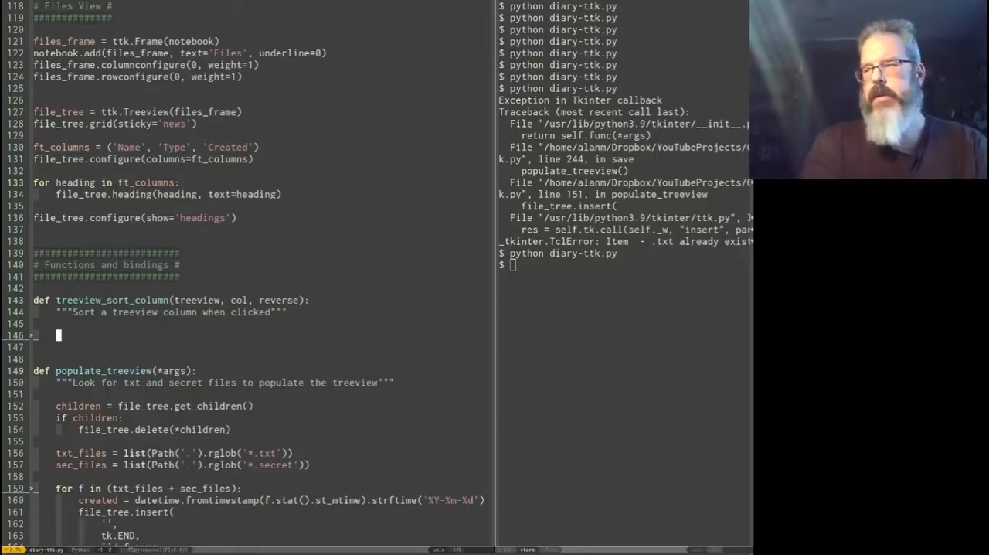
Step: Begin the body with data = [(treeview.set(iid, col), iid) on its own line
type("data =")
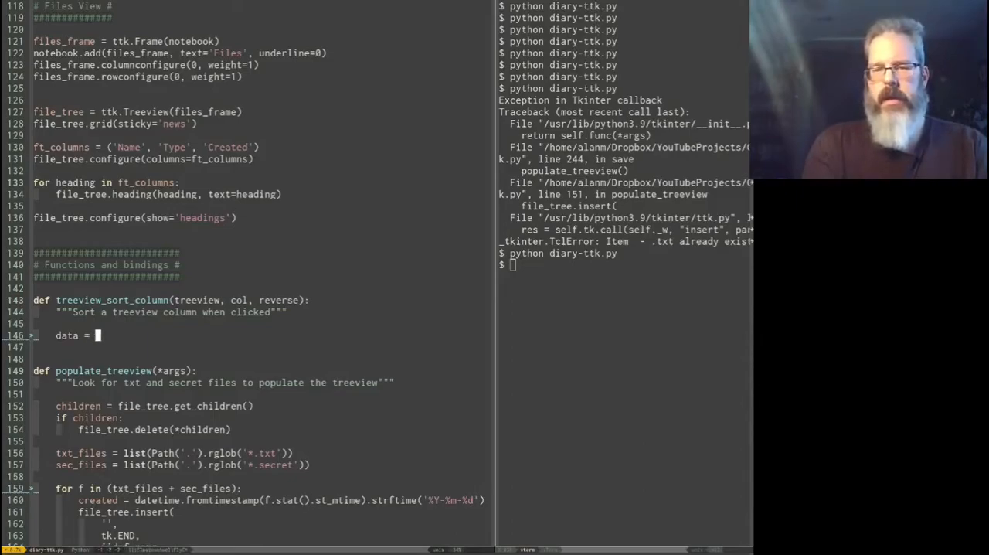
type("[")
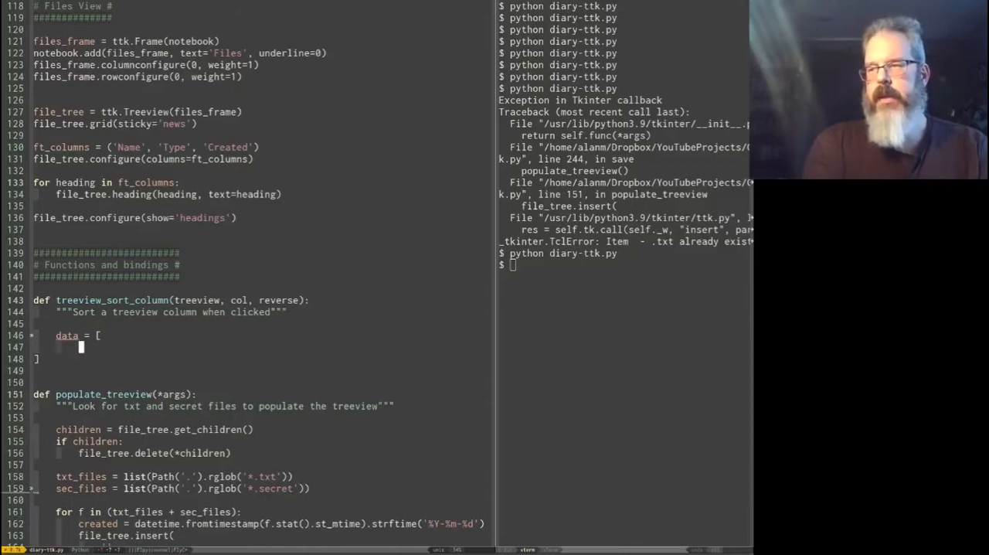
type("()")
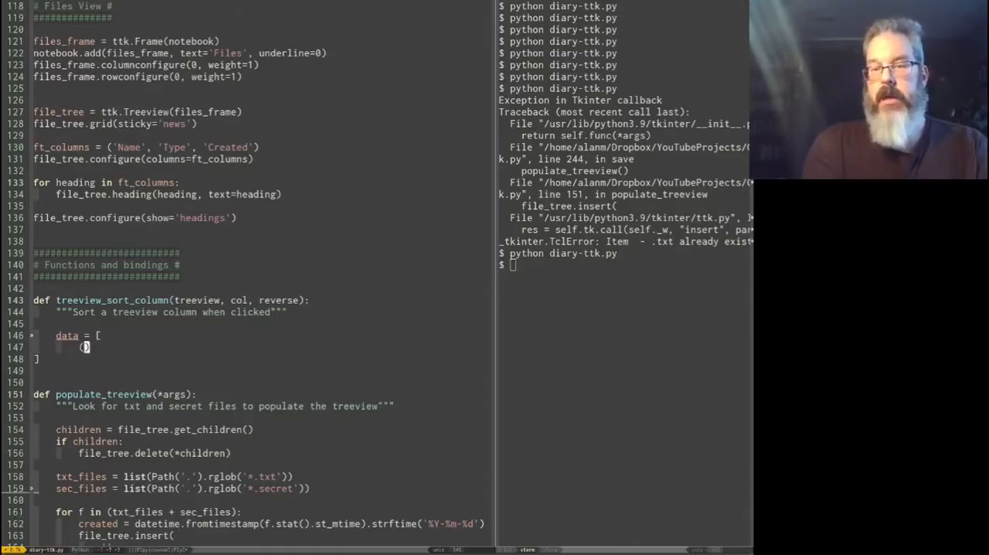
type("value")
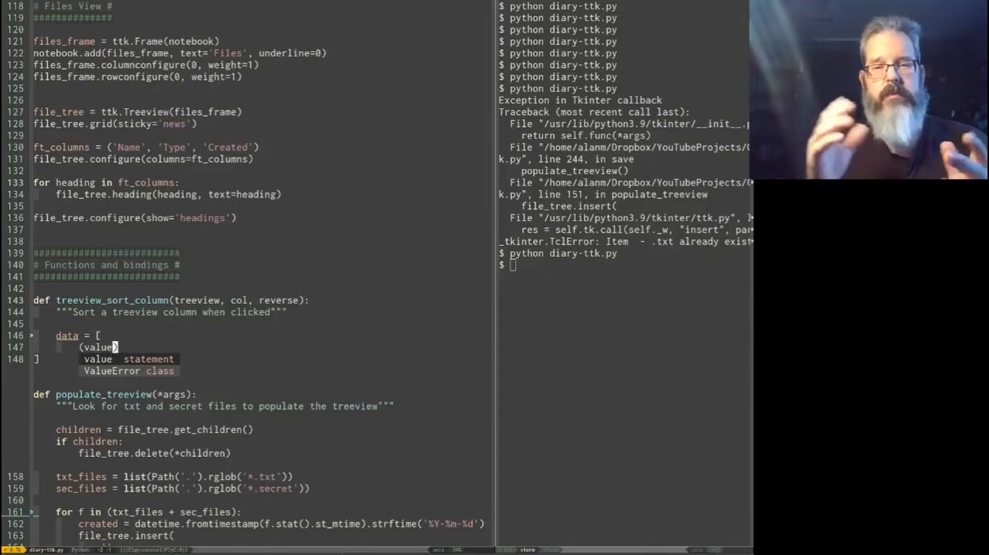
type(", i")
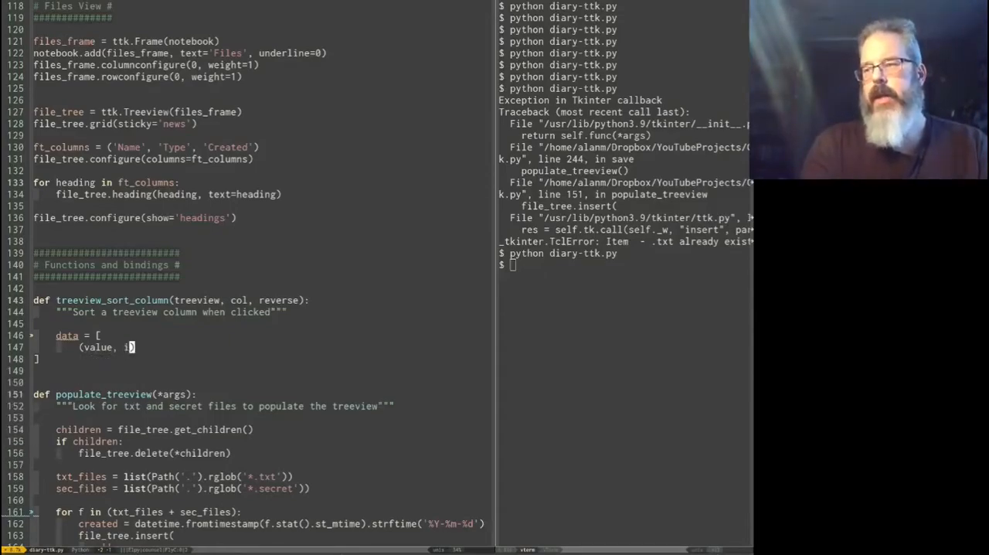
type("id")
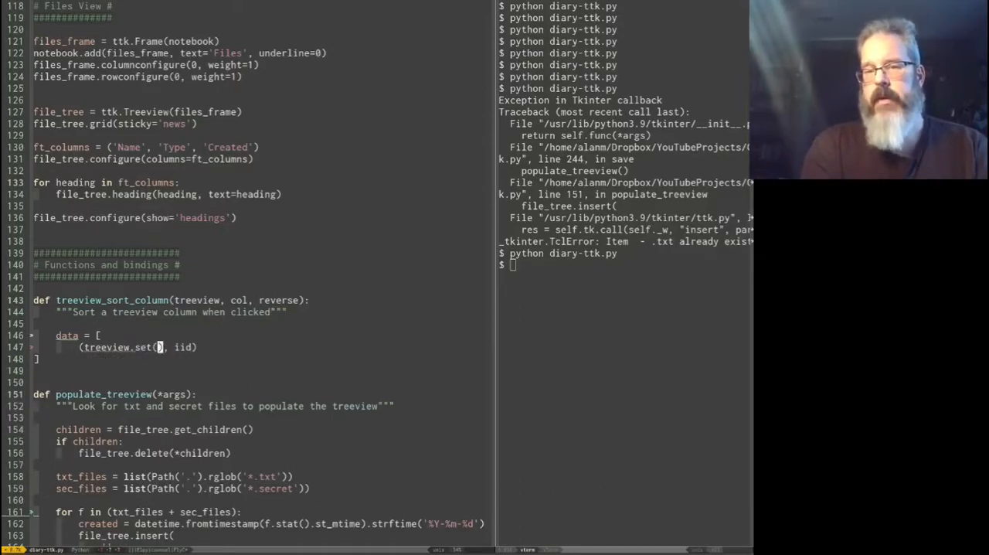
type("iid, col")
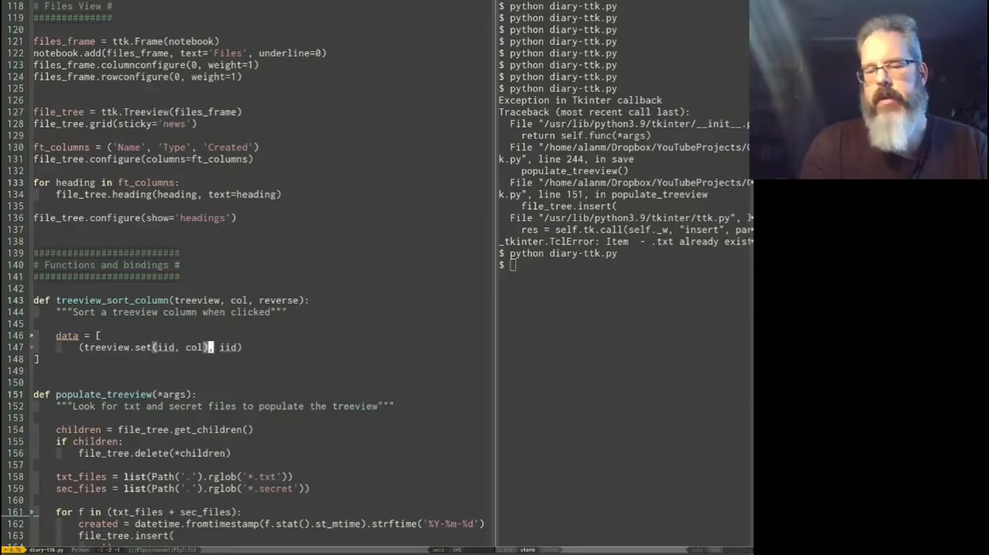
type("val")
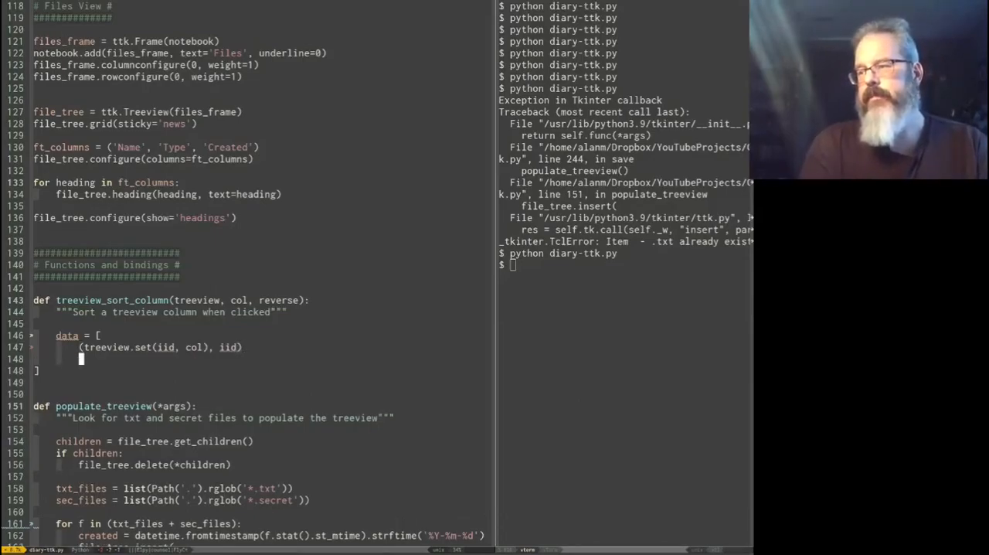
Step: Complete the data comprehension with for iid in treeview.get_children('')
type("for")
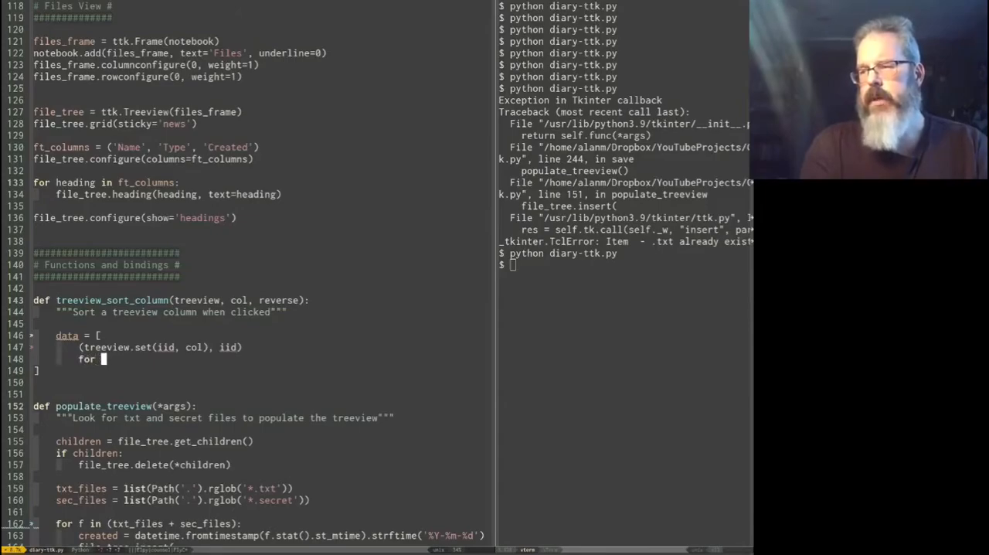
type("iid treeview")
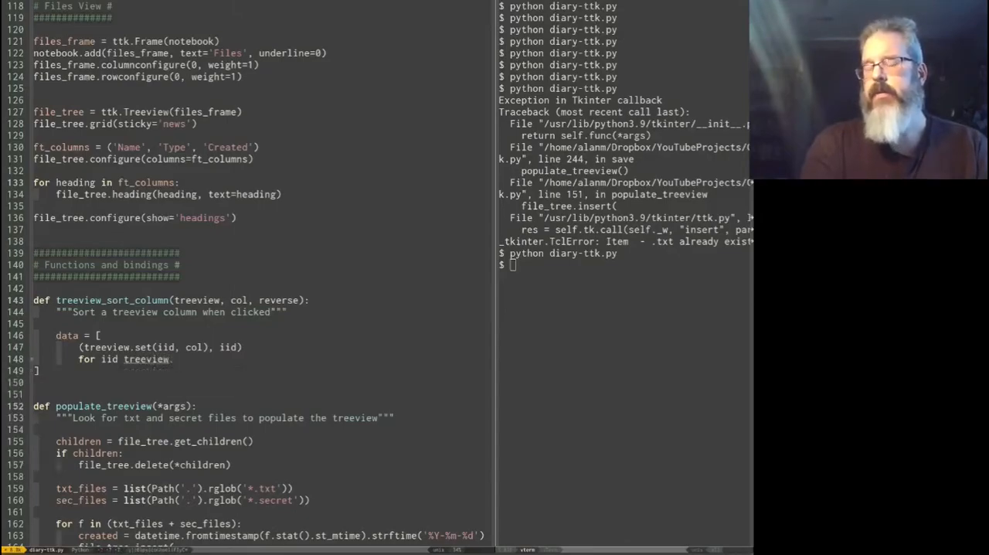
type(".get")
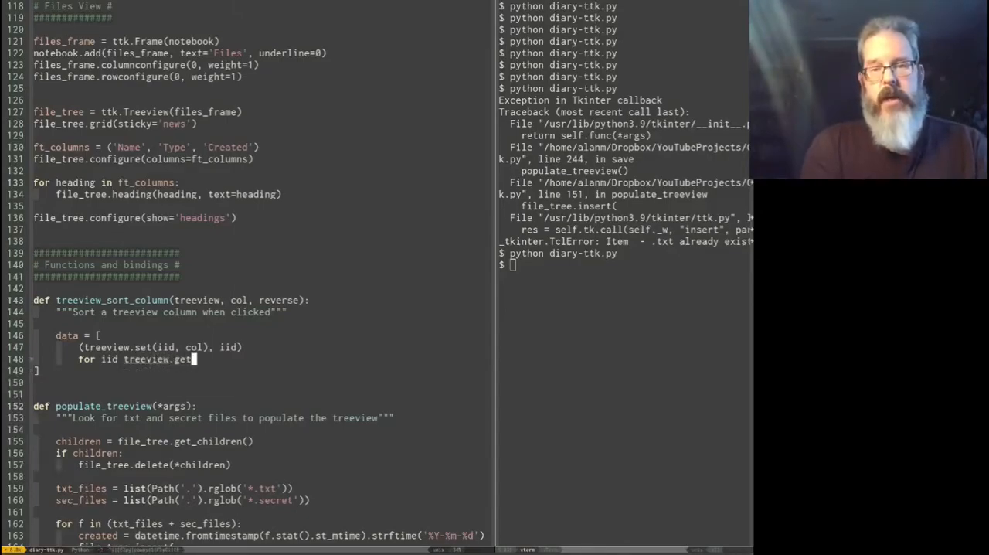
type("_children()")
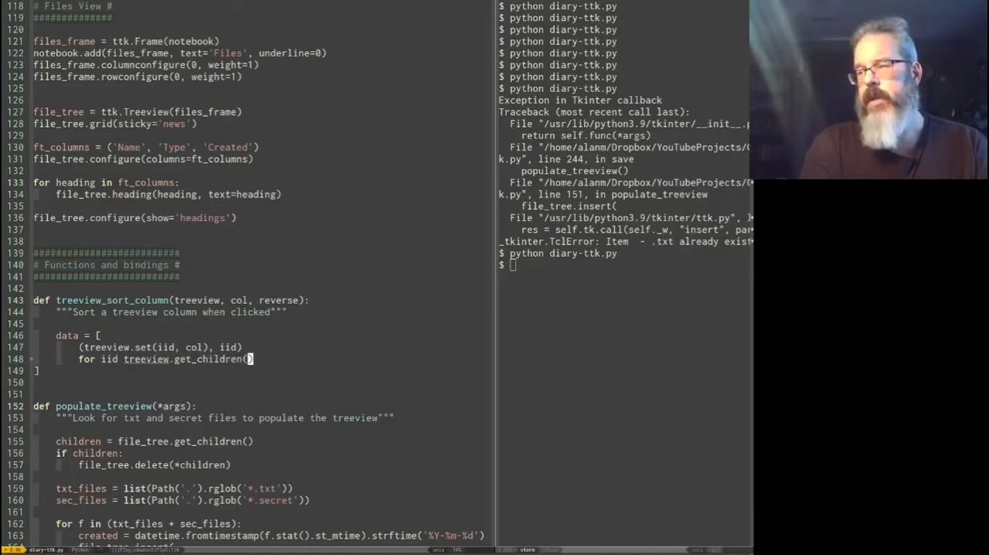
type("''")
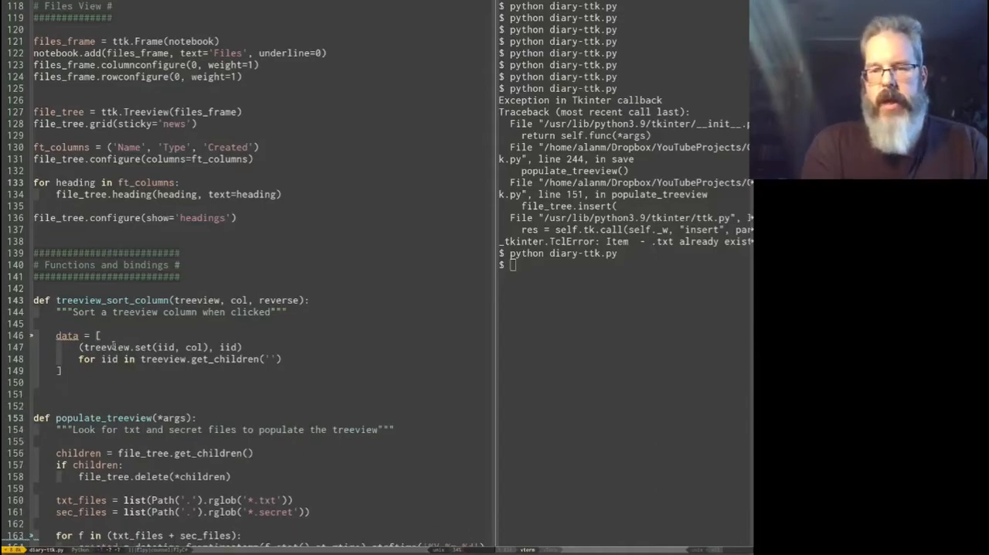
Step: Add data.sort(reverse=reverse) below the data comprehension in treeview_sort_column
type("data.")
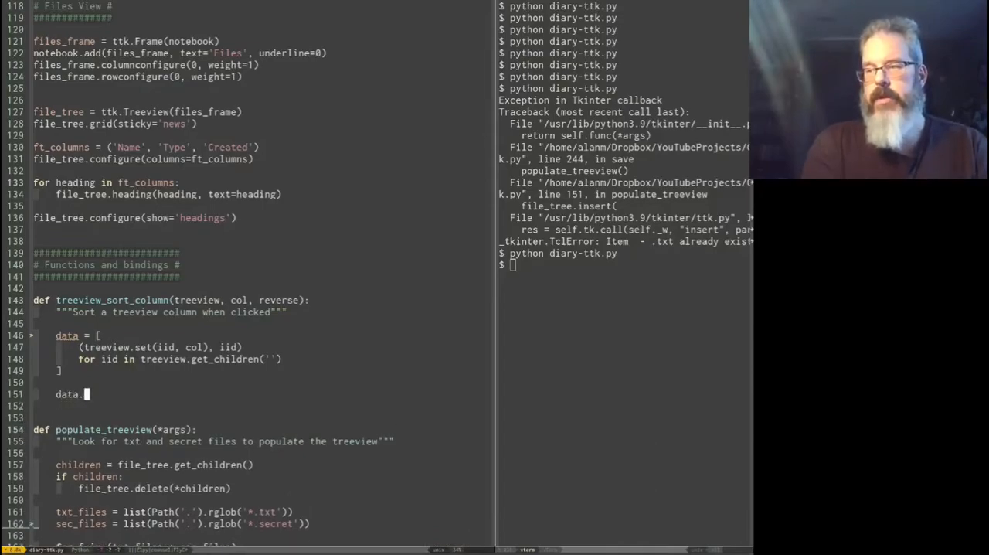
type("sort")
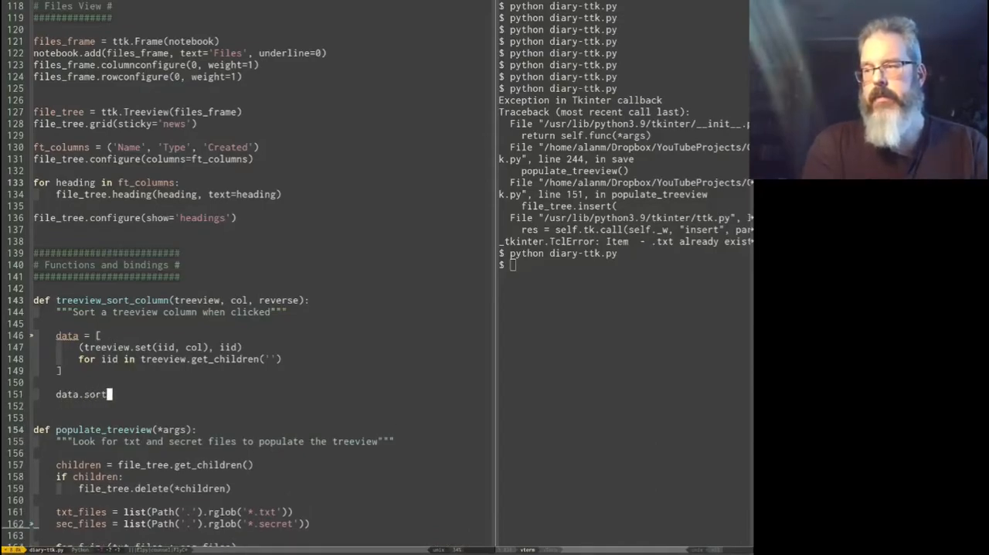
type("()")
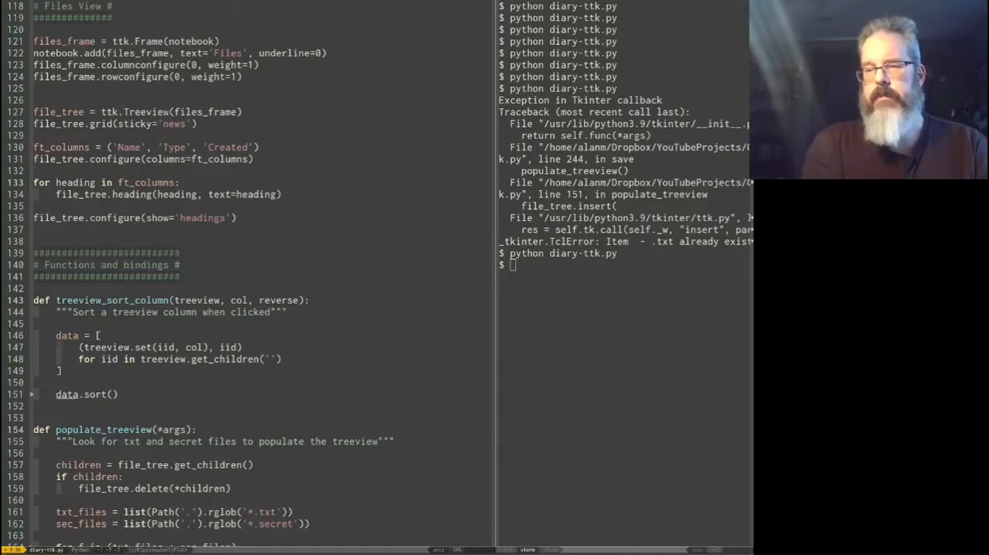
type("reverse=")
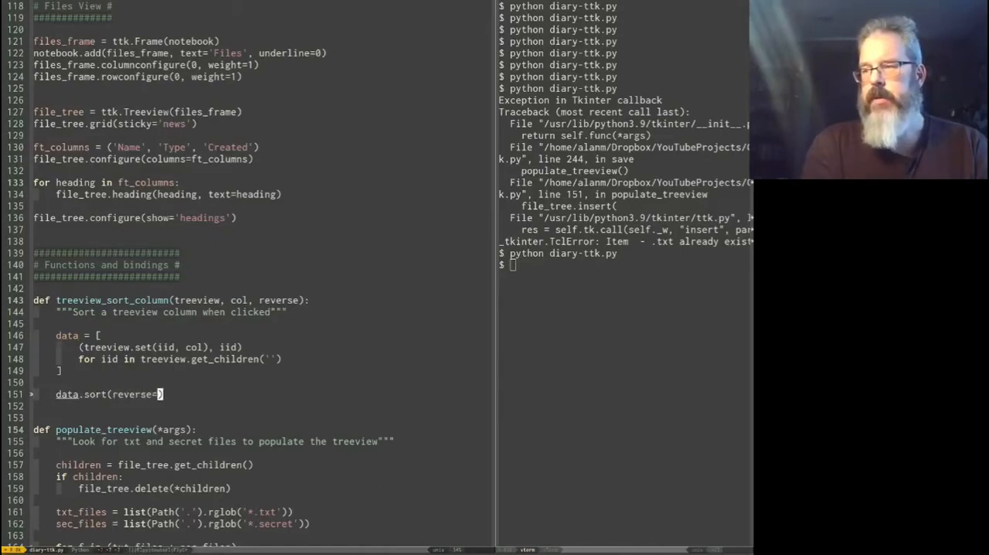
type("reverse")
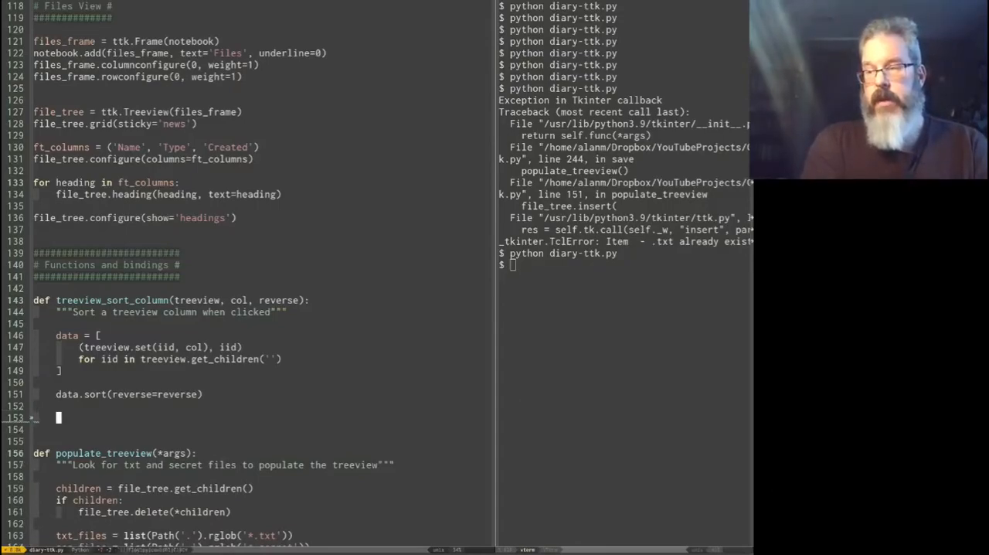
Step: Write the loop header for index, (sort_val, iid) in enumerate(data):
type("for")
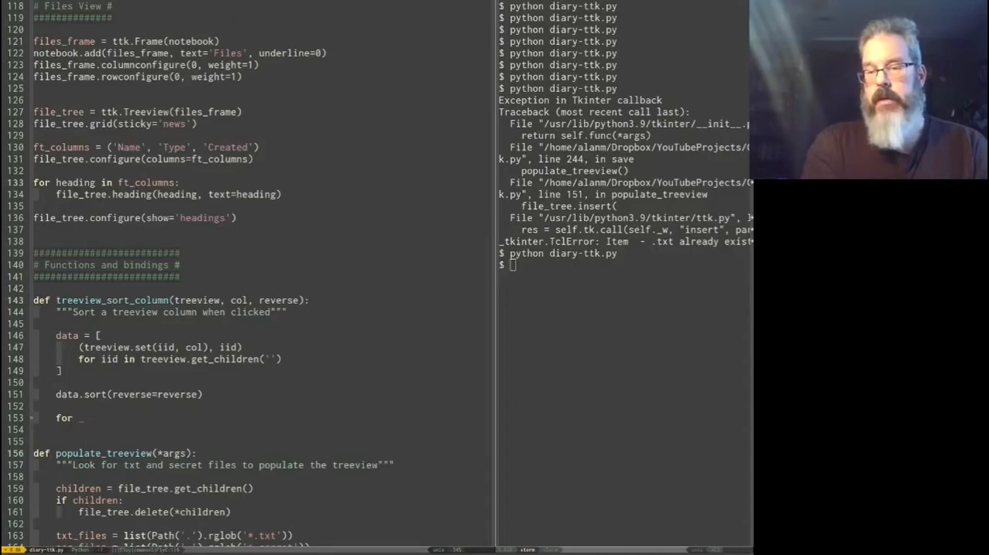
type("index, (")
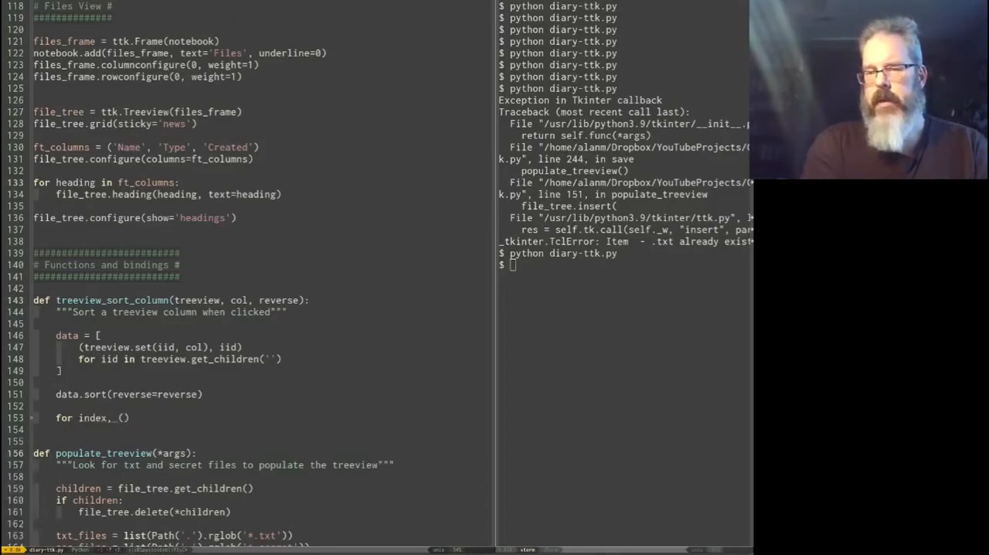
type("sort_val")
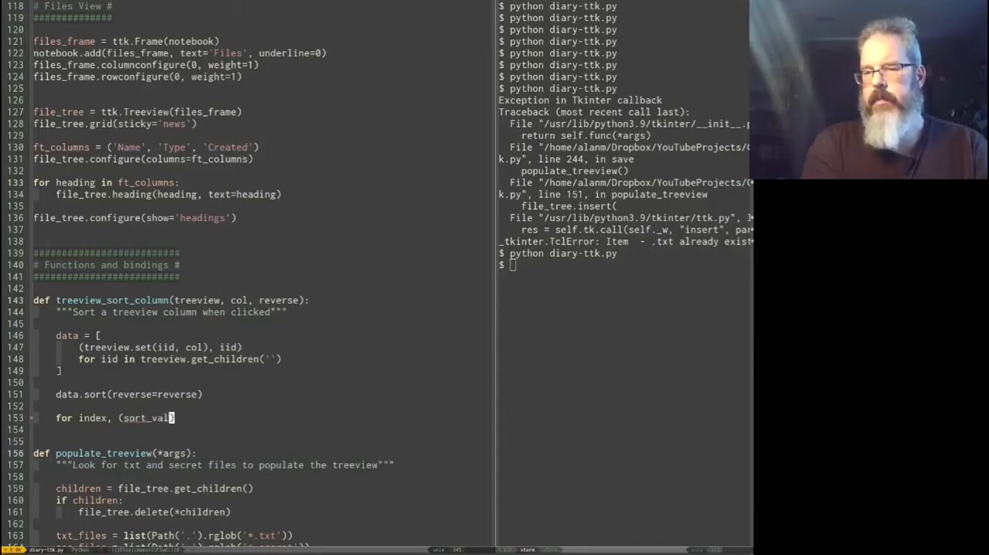
type(", iid")
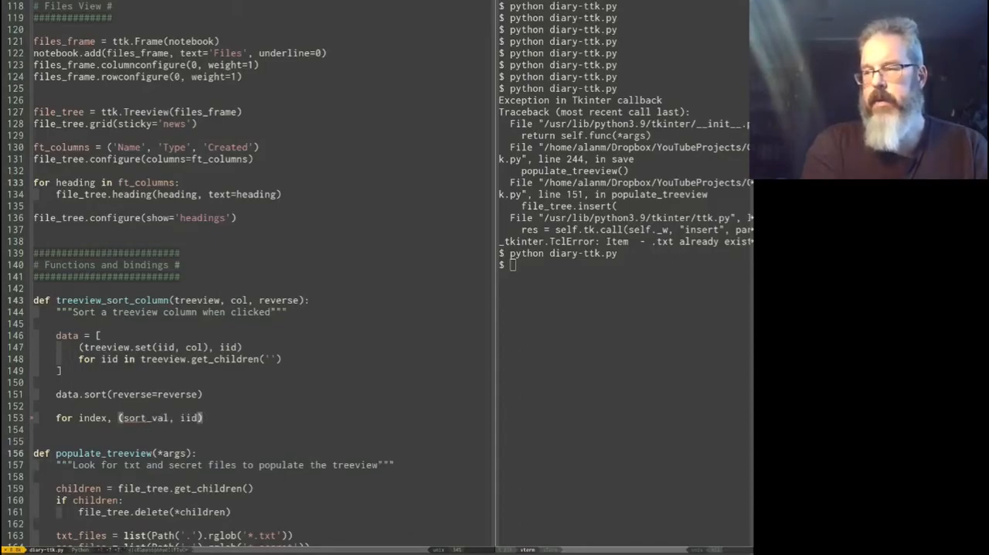
type("in enumerate")
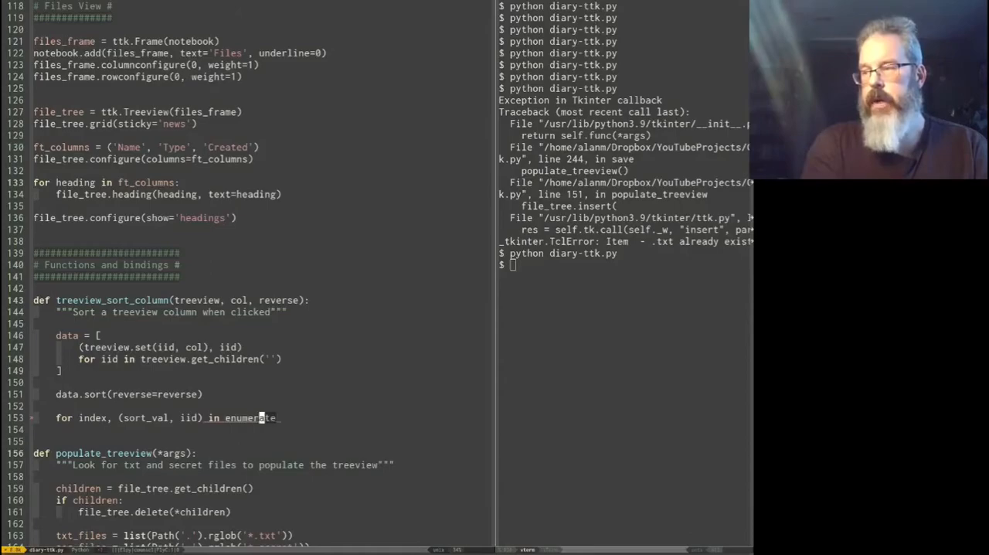
type("(data):")
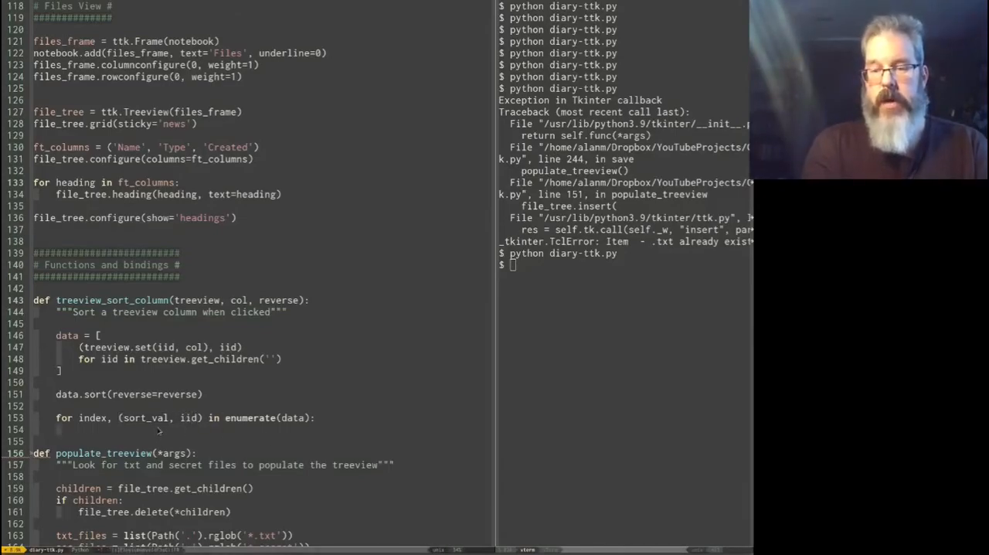
Step: Give the loop body treeview.move(iid, '', index) to reposition each row
type("treeview")
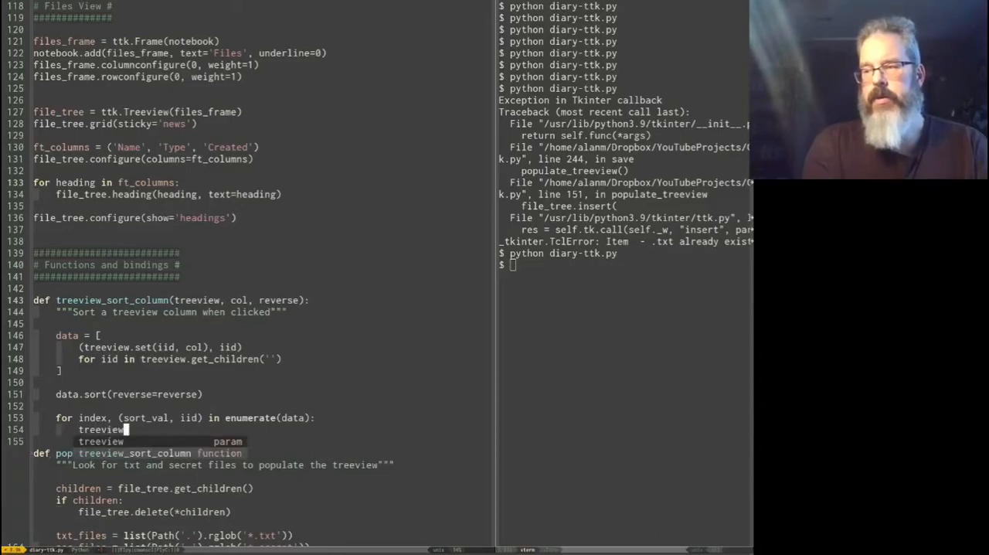
type(".move(")
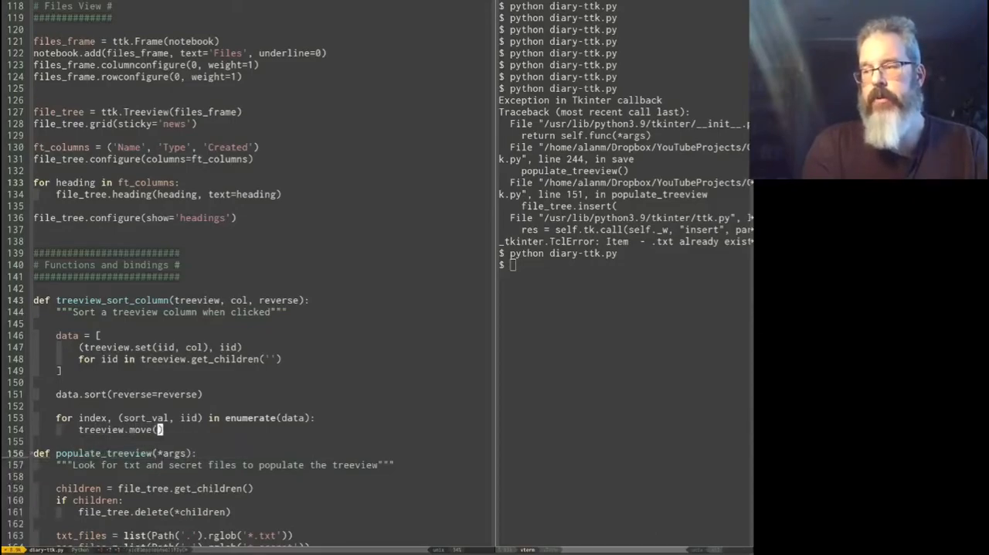
type("iid")
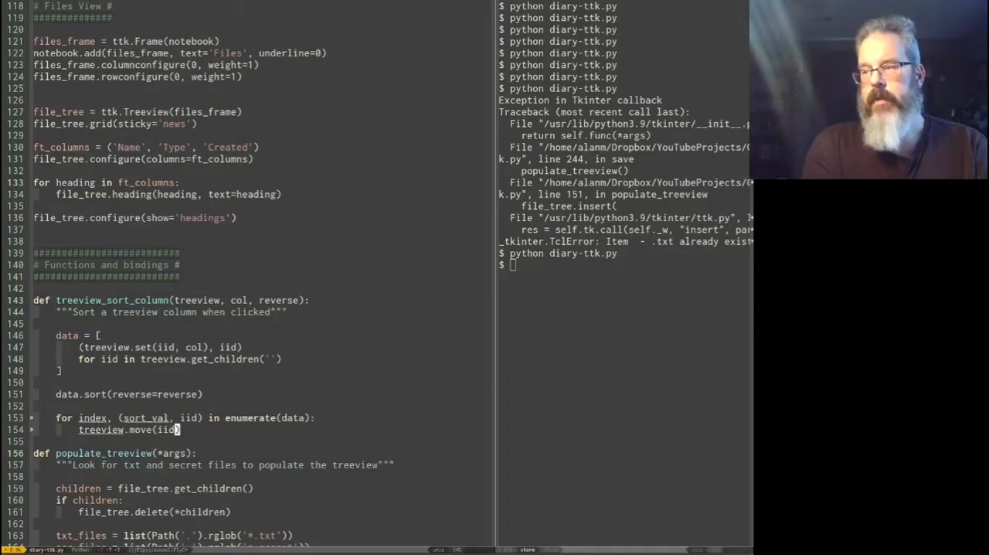
type(",")
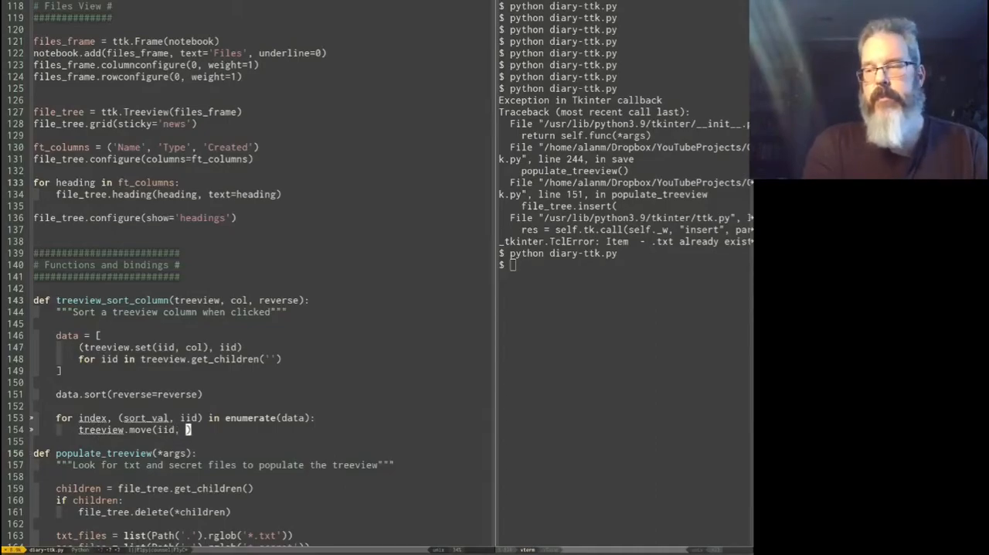
type("'',")
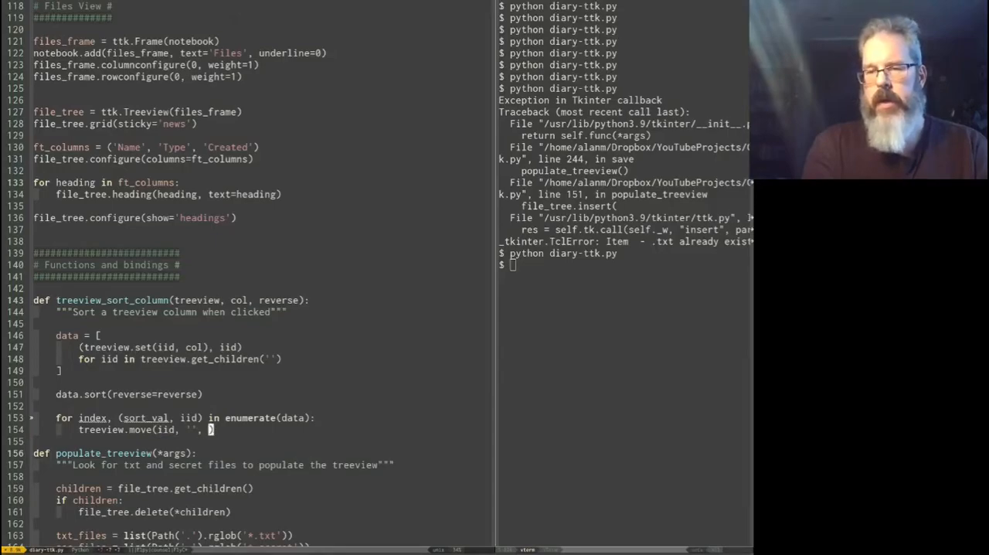
type("index)")
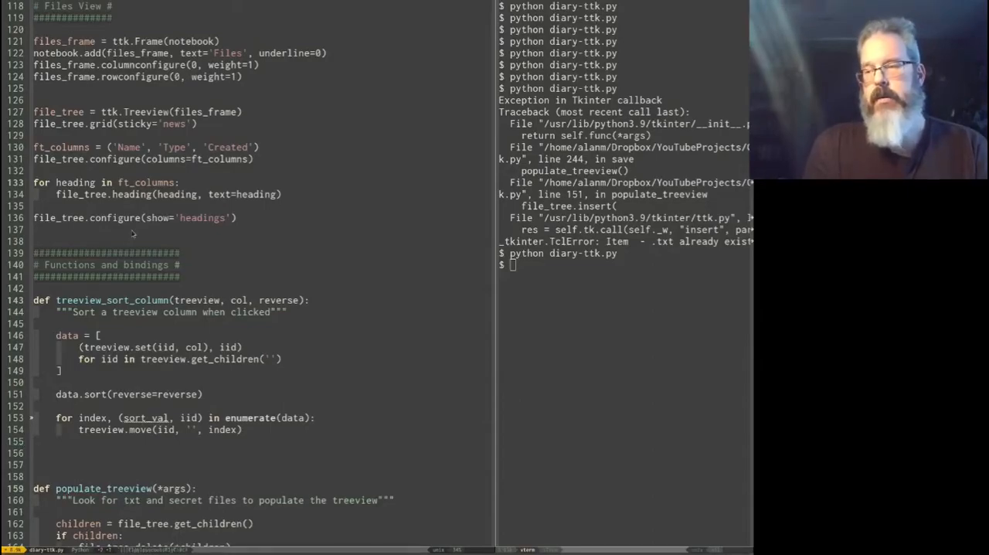
mouse_move(45, 443)
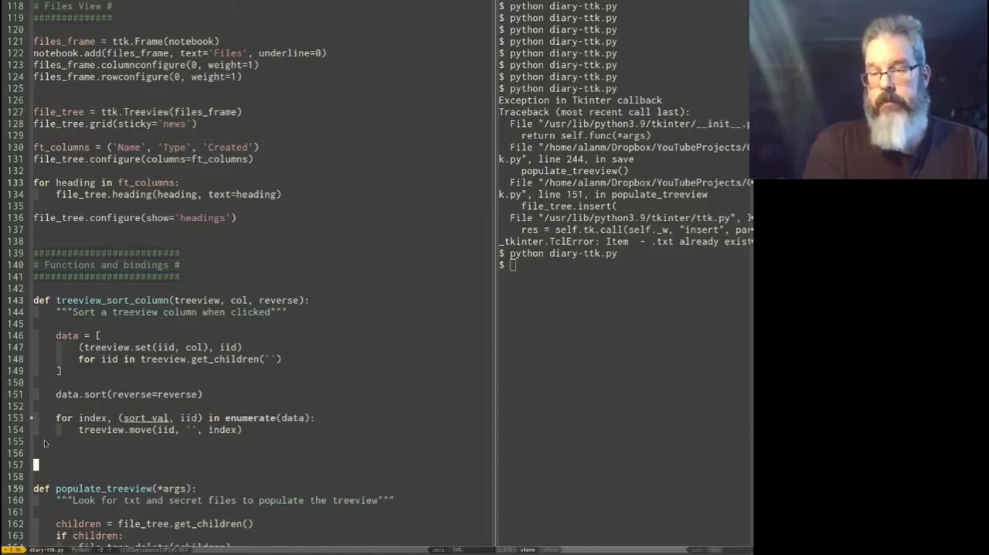
Step: Start a loop over ft_columns that sets each column heading's command
type("for col in ft_columns:")
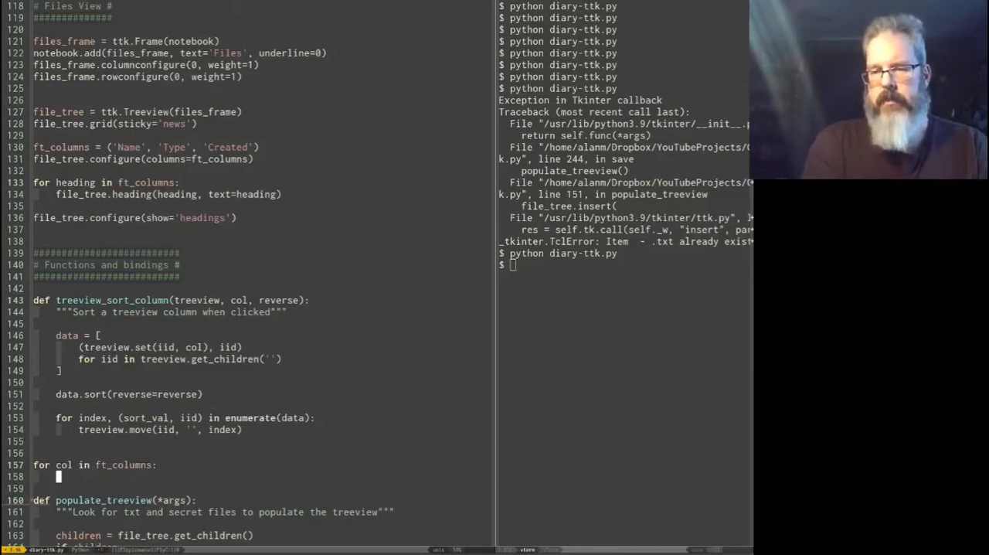
type("file_tree.heading(")
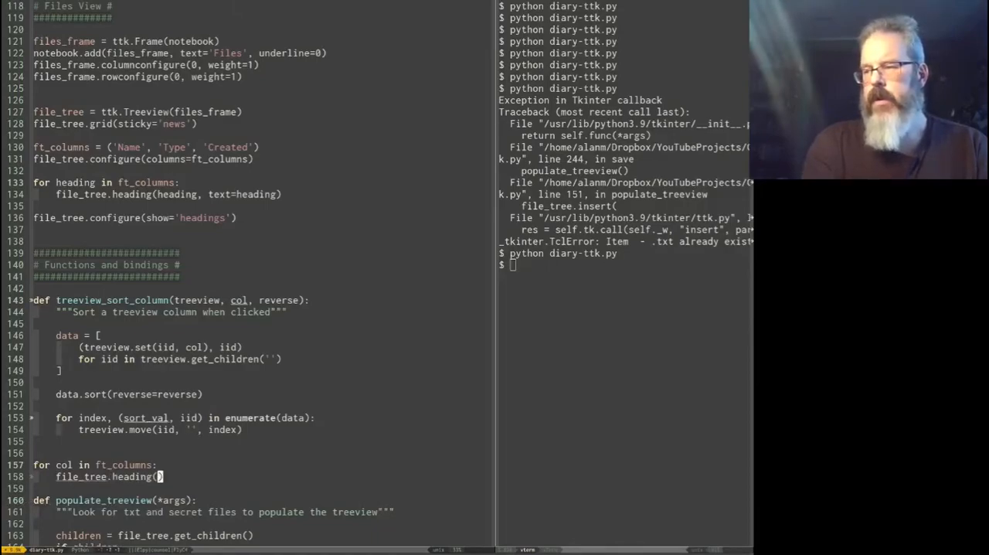
type("col,")
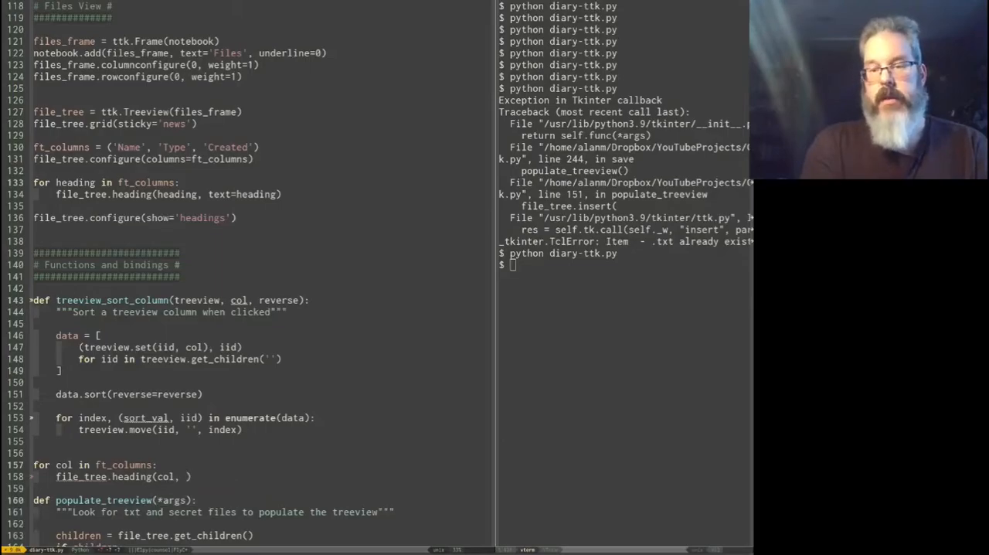
type("command=")
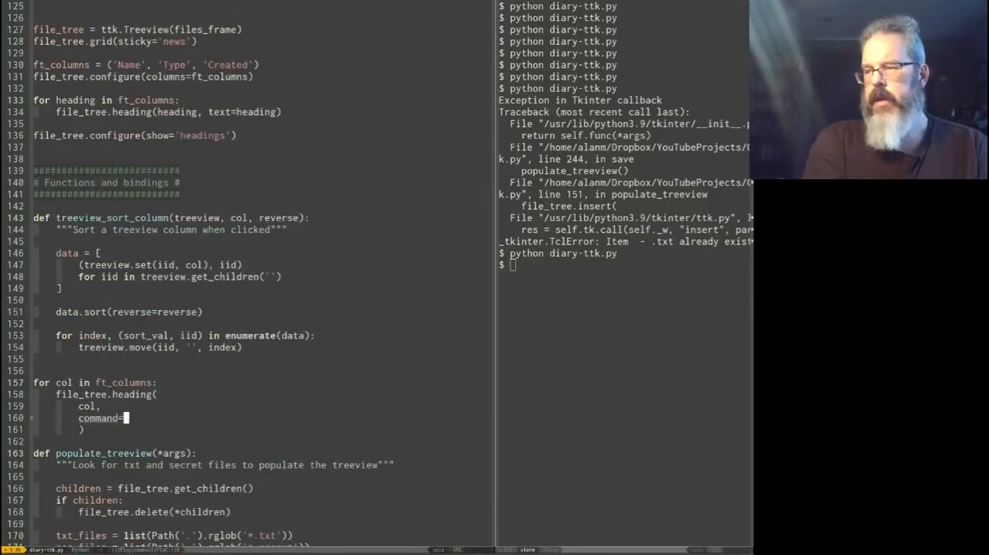
Step: Bind headings to lambda c=col: treeview_sort_column(file_tree, c, False), then run python diary-ttk.py
type("lambda c")
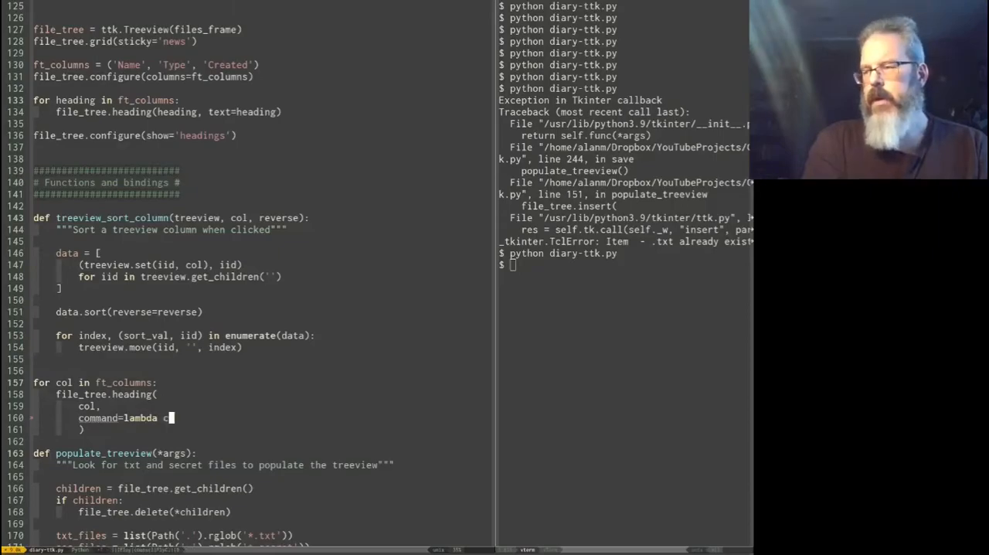
type("=col:")
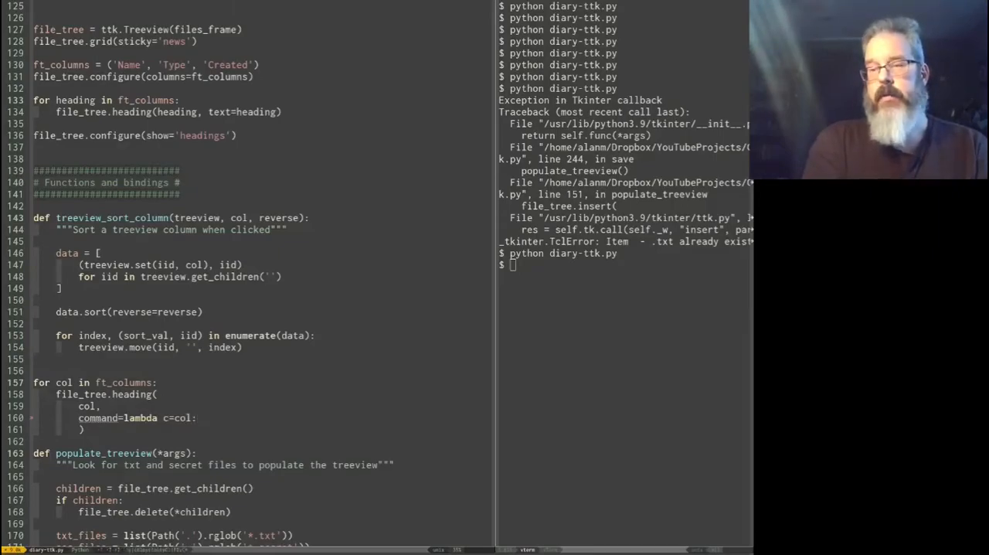
type("t")
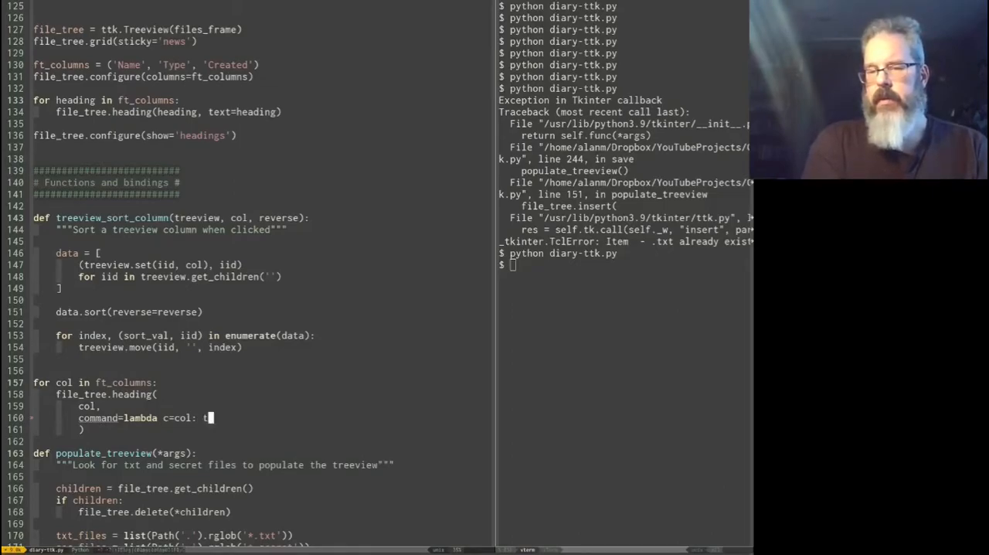
type("reeview_sort_column")
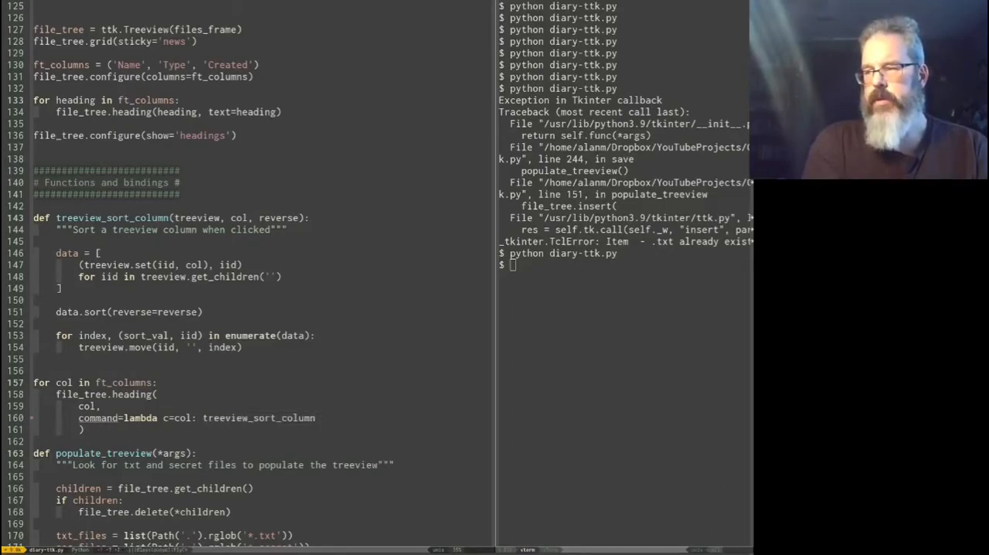
type("file_tree, )")
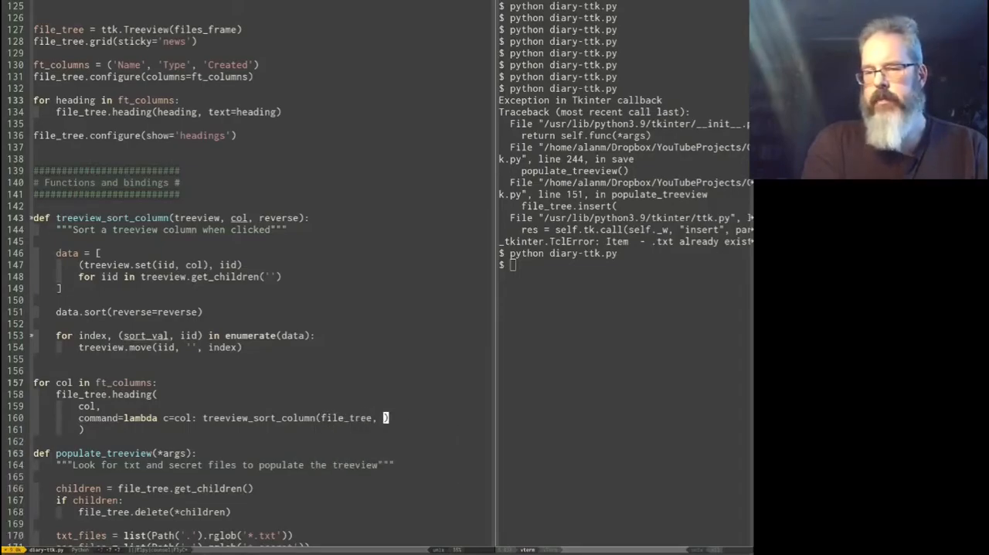
type("c")
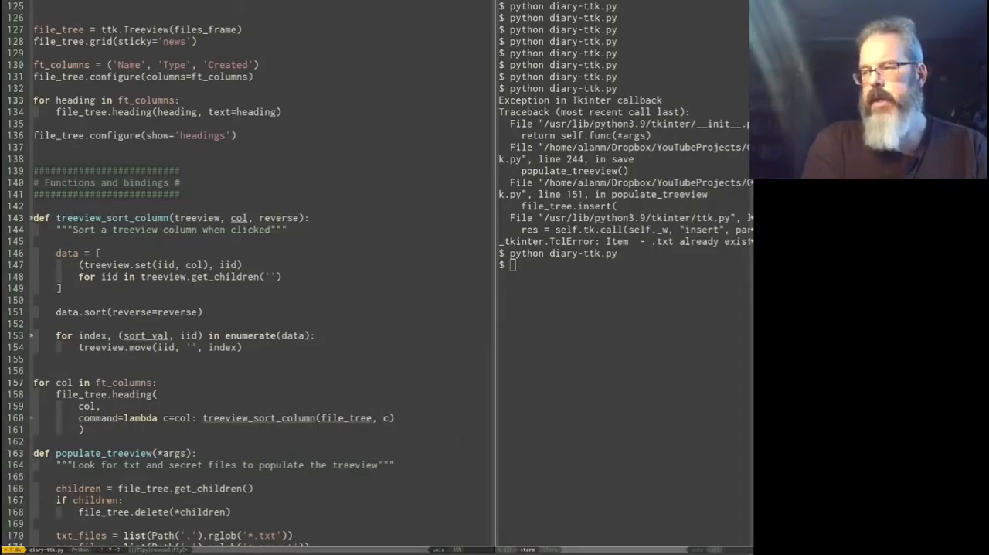
type(", Fa")
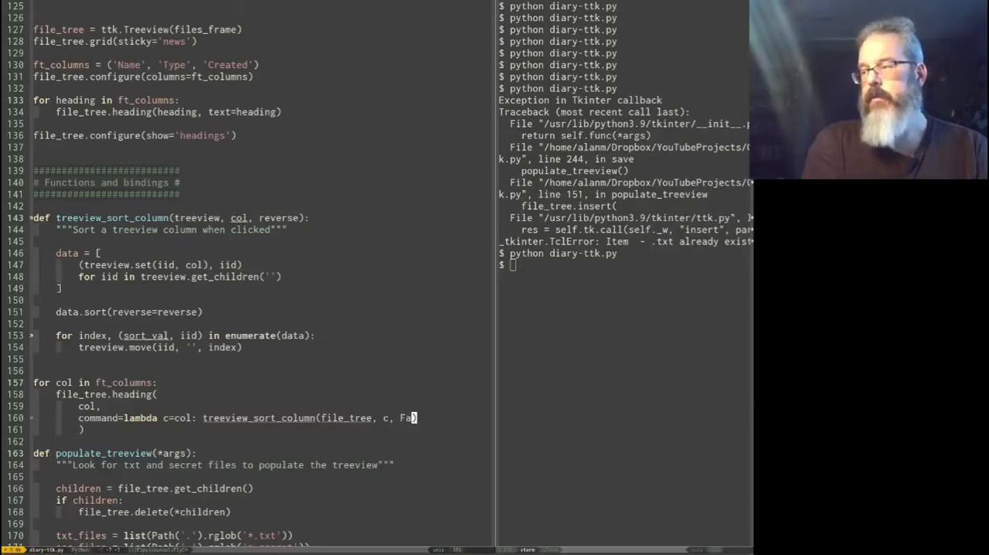
type("lse")
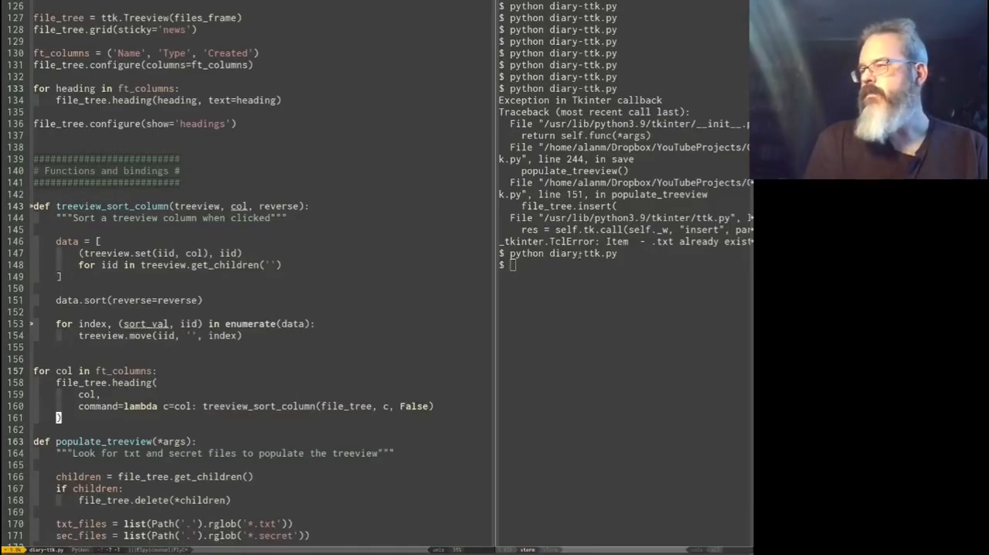
type("python diary-ttk.py")
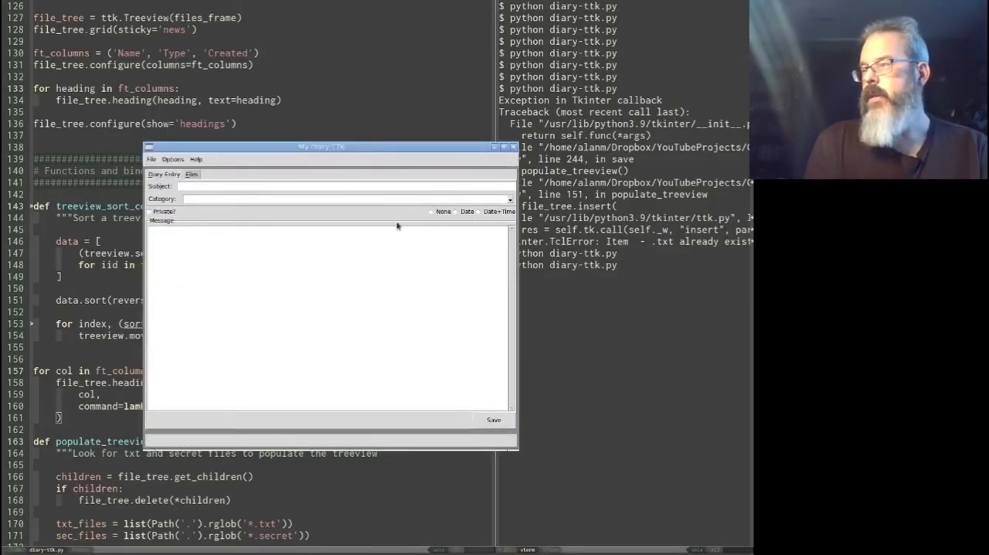
Step: In the Files tab, sort the file list by Name, Created, Name again, then Created
left_click(191, 174)
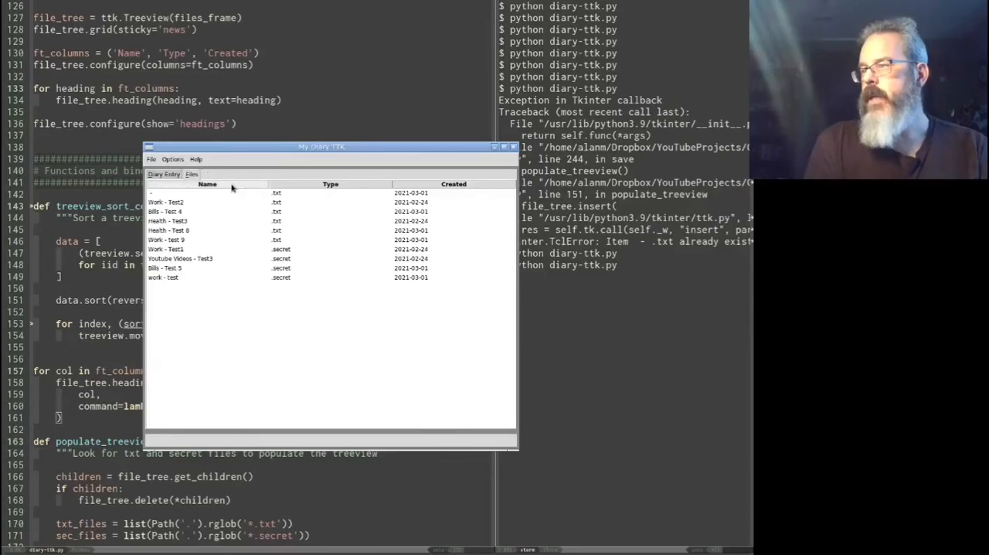
left_click(207, 184)
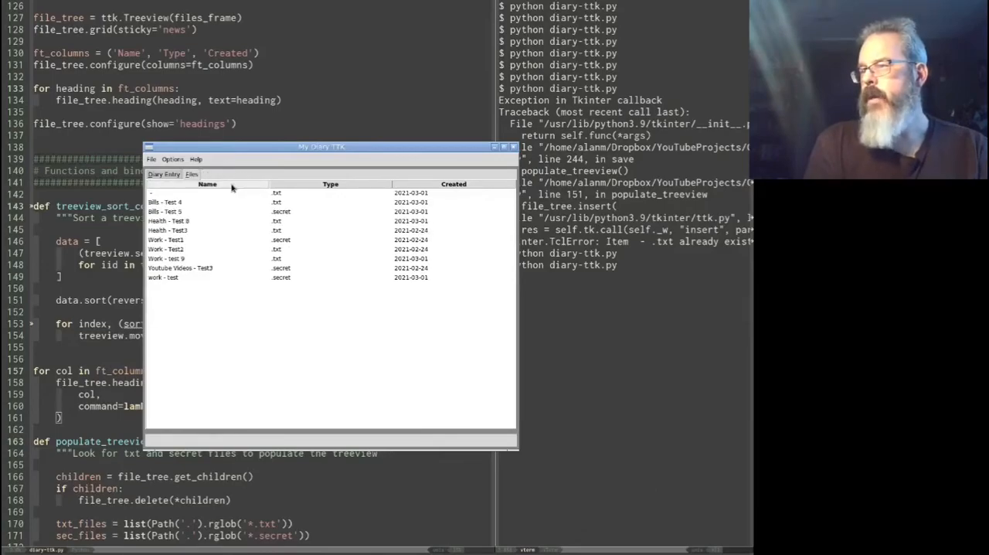
left_click(330, 184)
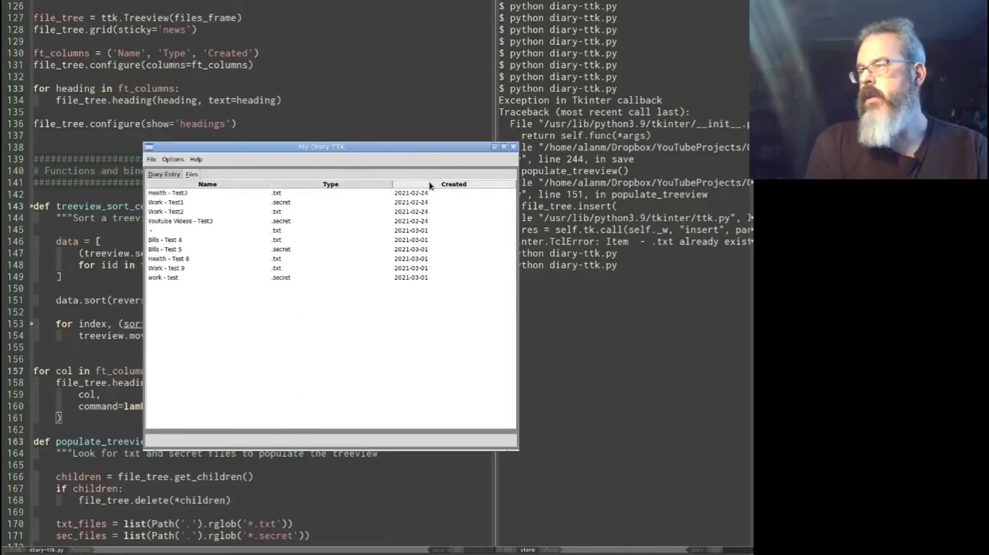
left_click(207, 184)
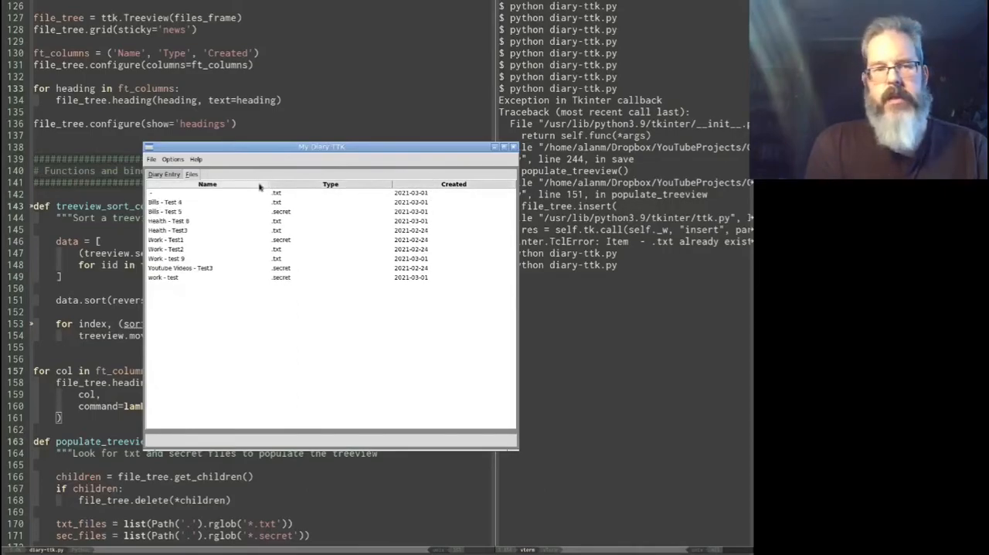
left_click(330, 184)
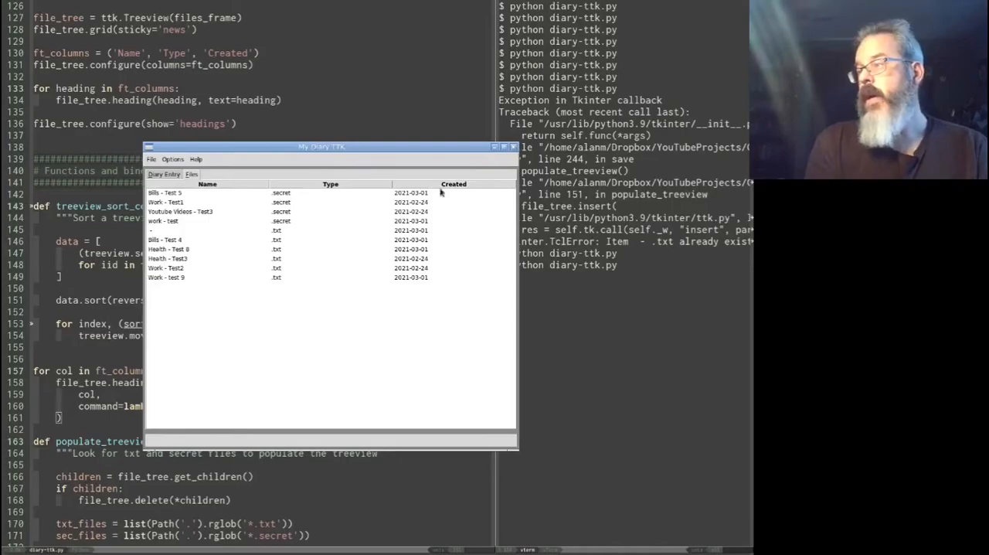
mouse_move(448, 192)
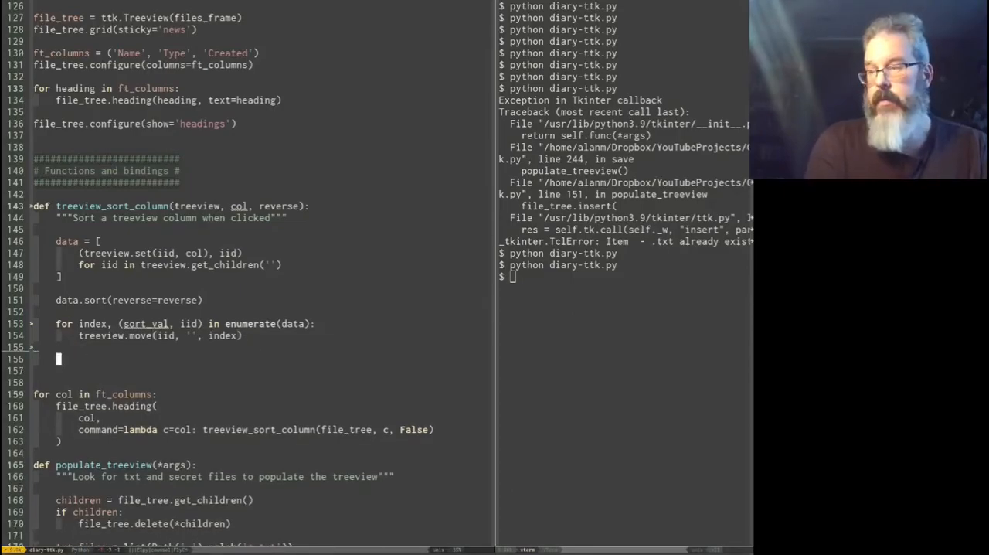
Step: Add treeview.heading(col, command=lambda c=col: treeview_sort_column(treeview, c, not reverse))
type("treeview")
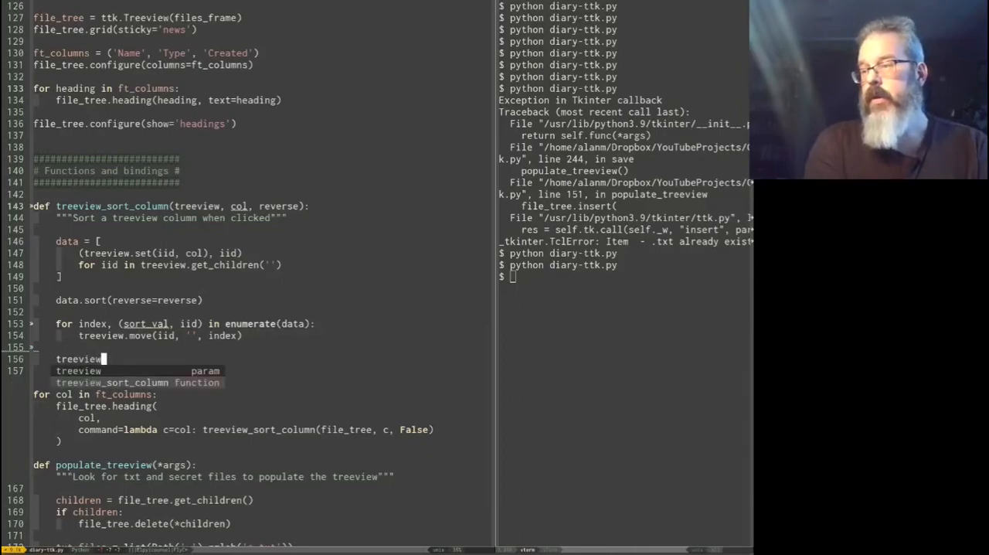
type(".h")
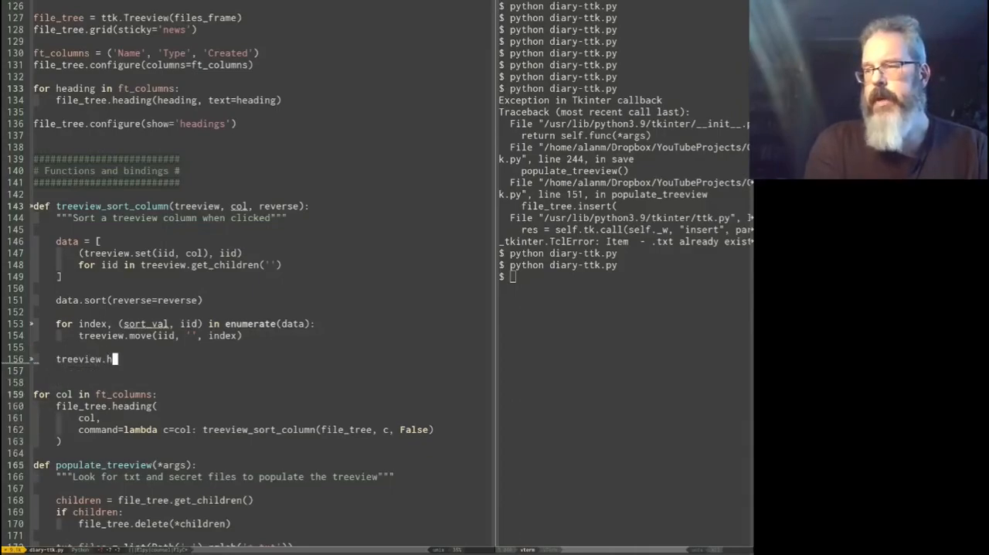
type("eading")
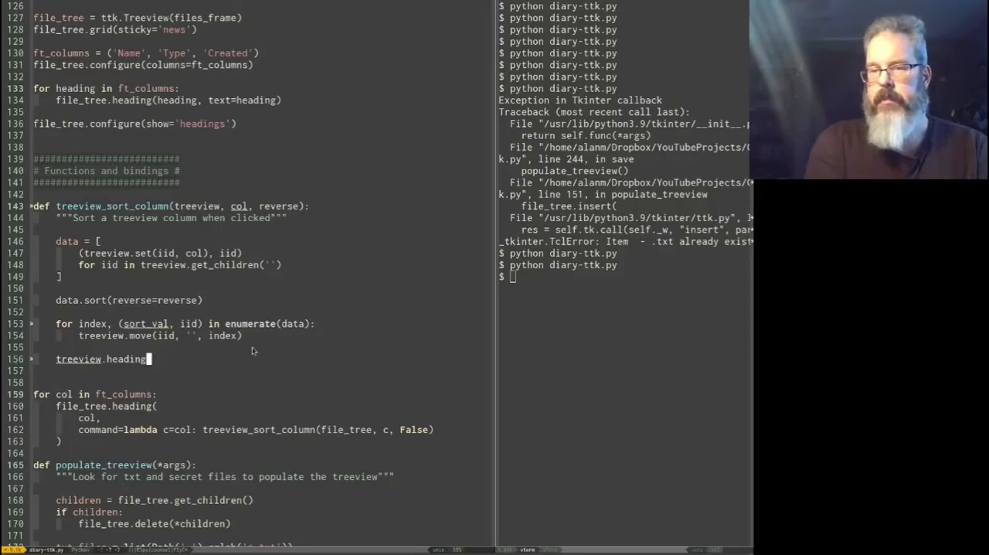
type("()")
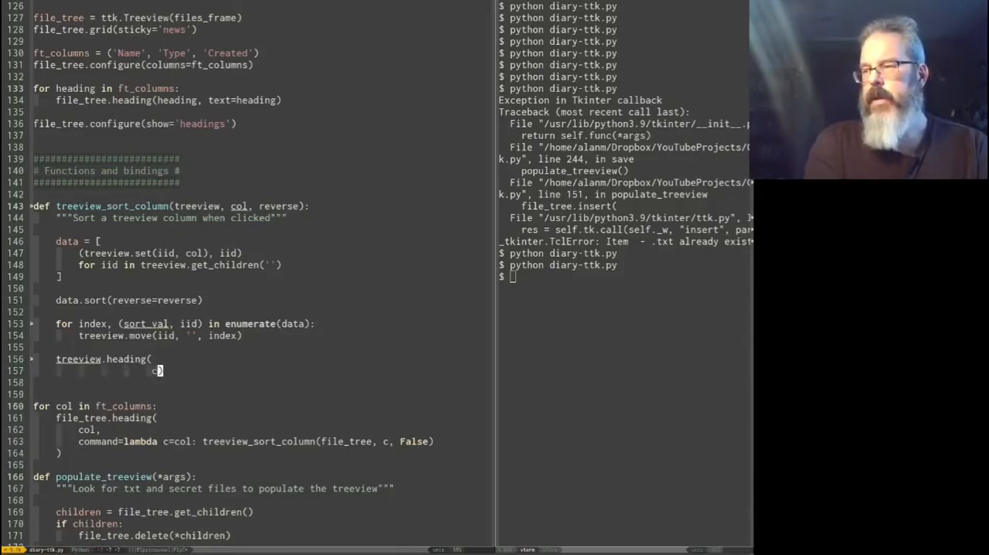
type("ol,")
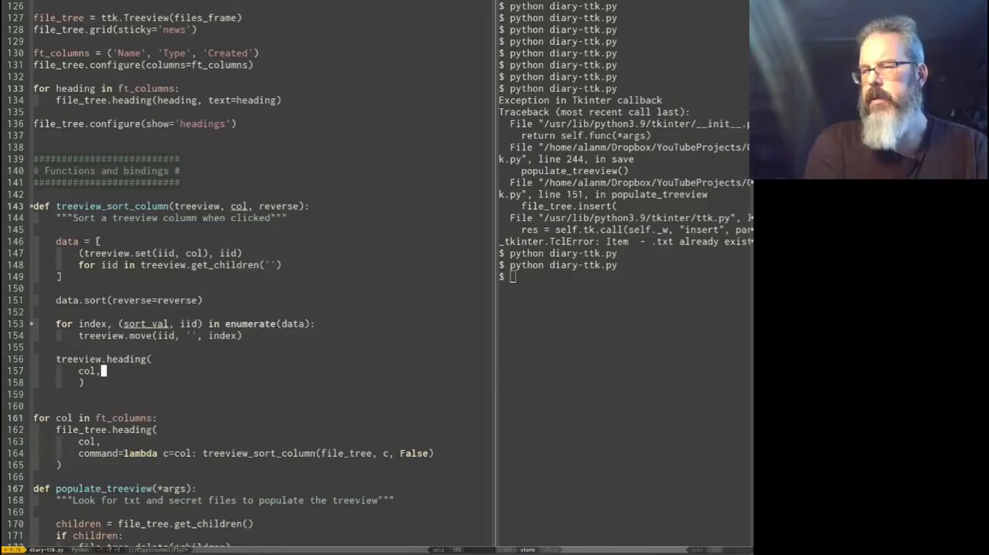
type("command")
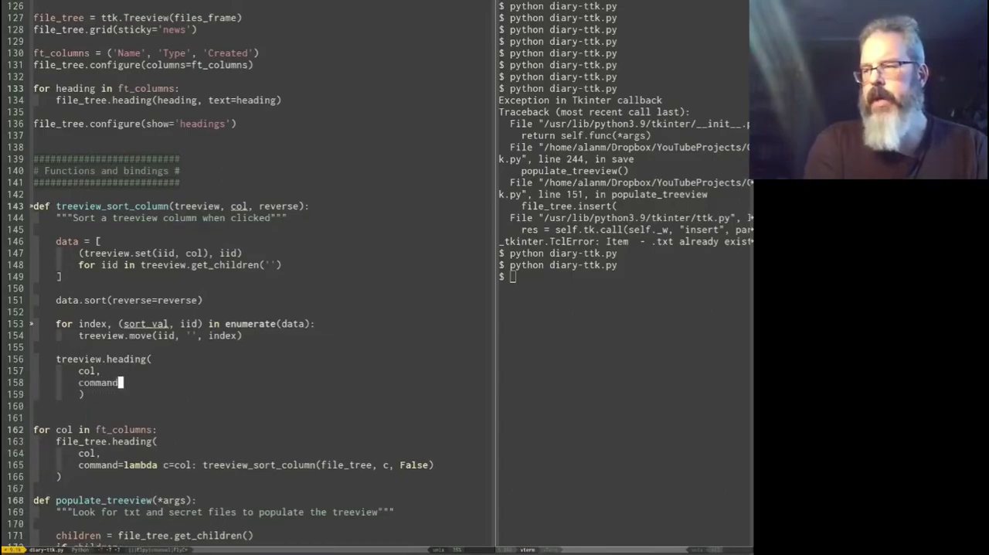
type("=lambda c=")
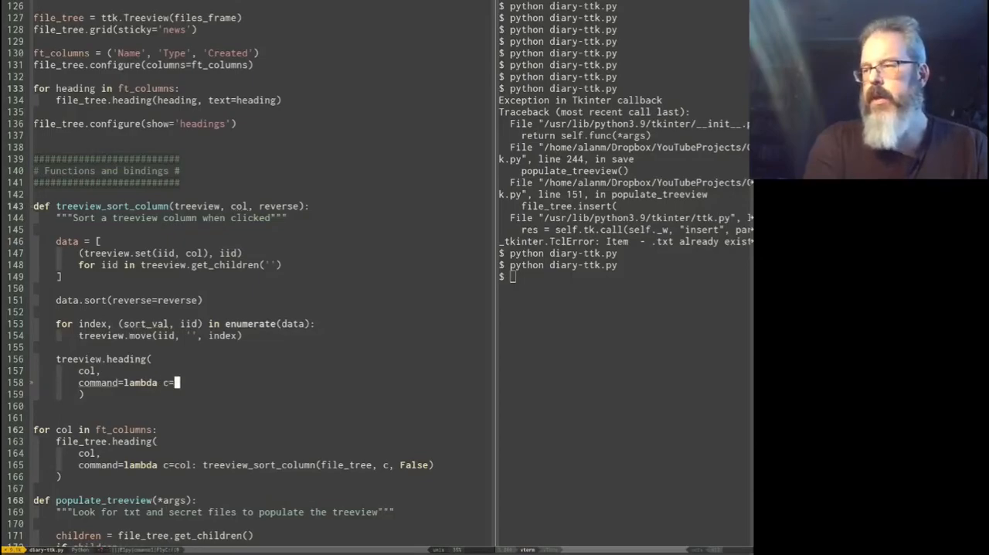
type("col:")
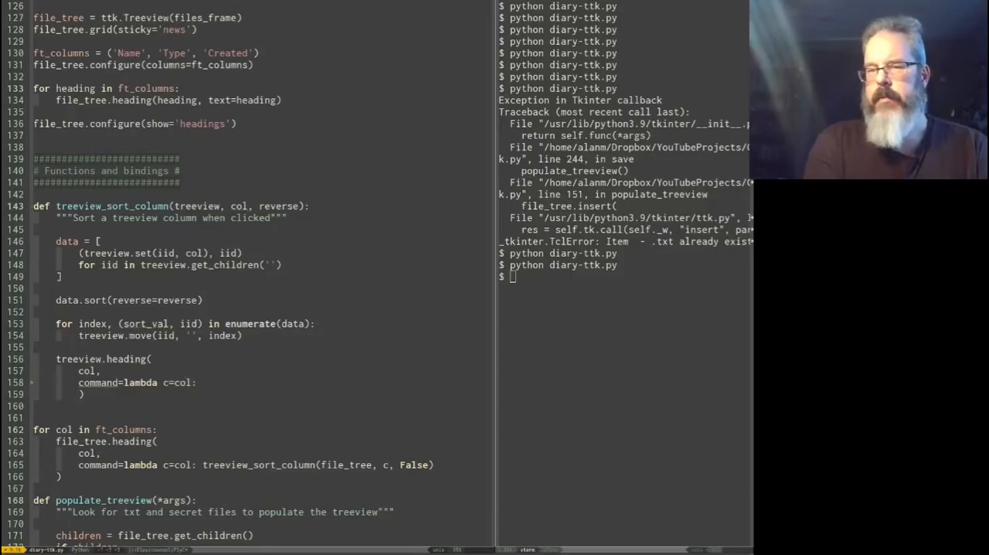
type("treeview_sort_column")
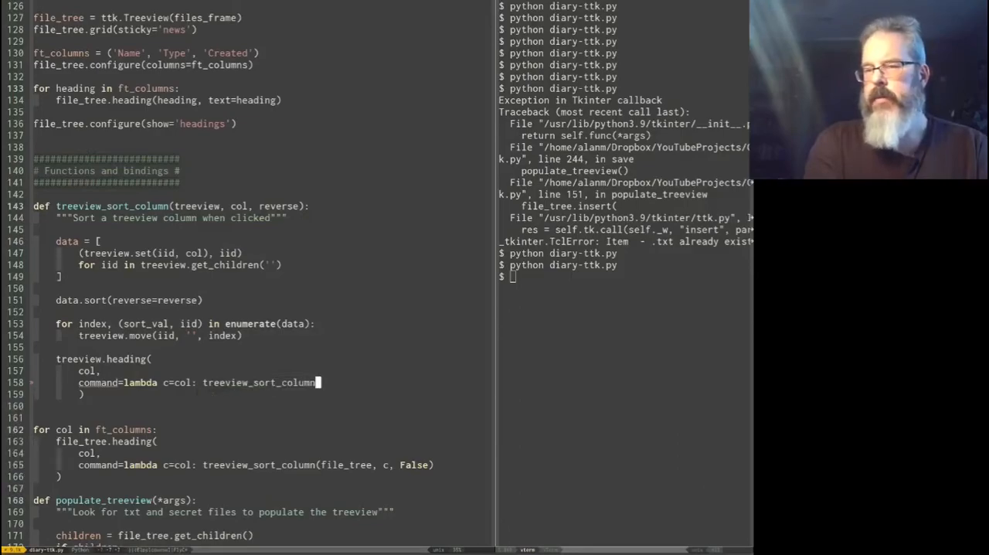
type("(treeview, c, not re")
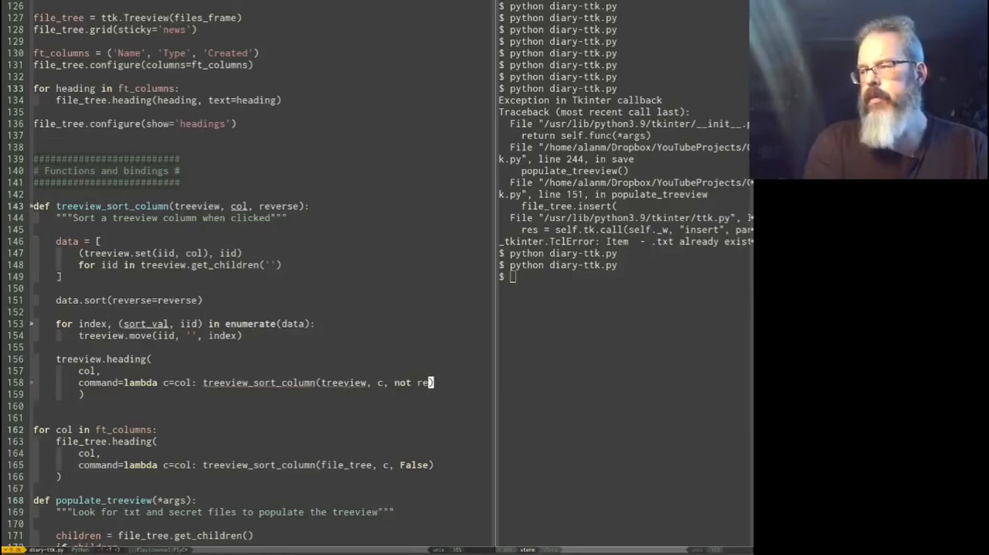
type("v")
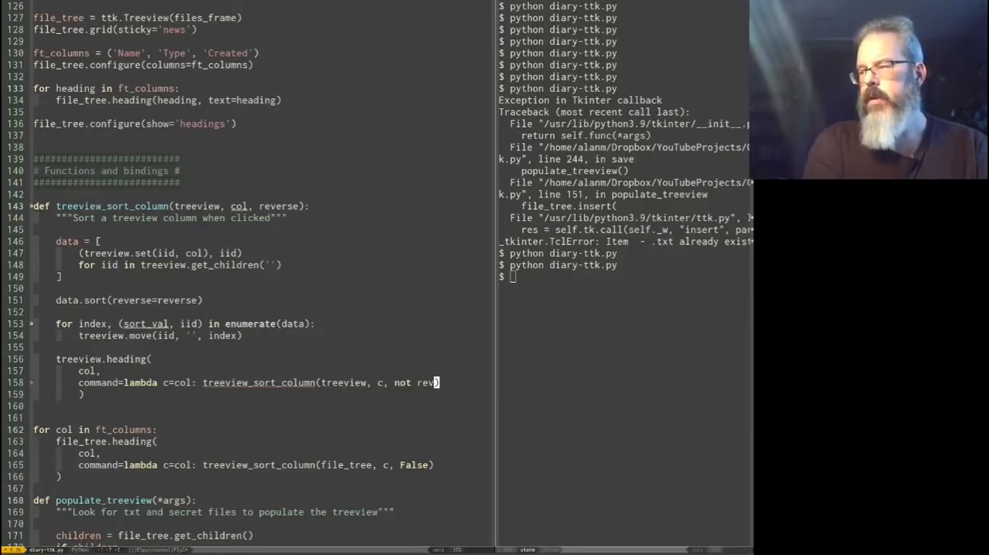
type("erse")
left_click(627, 277)
type("python diary-ttk.py")
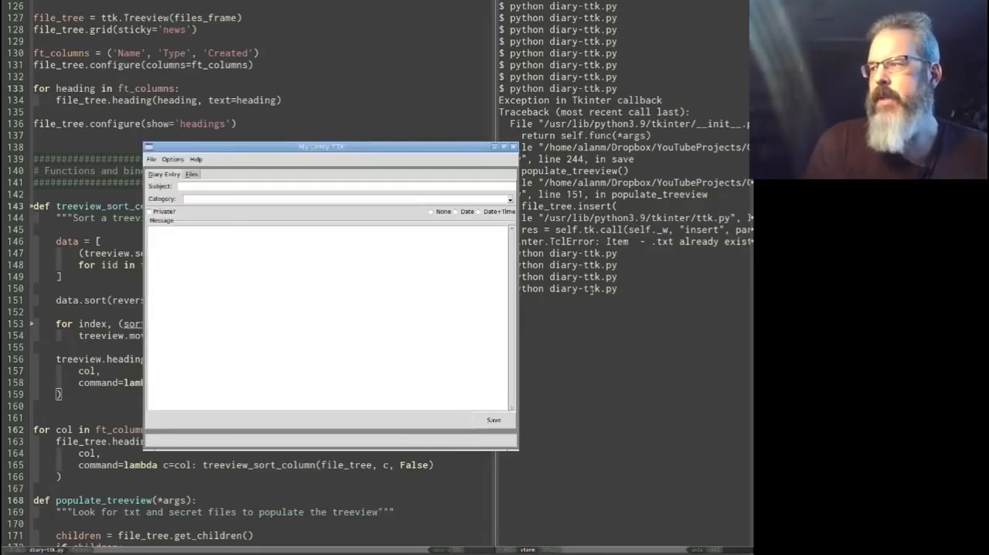
Step: Open the Files tab and select the Bills - Test 5 file entry
left_click(190, 173)
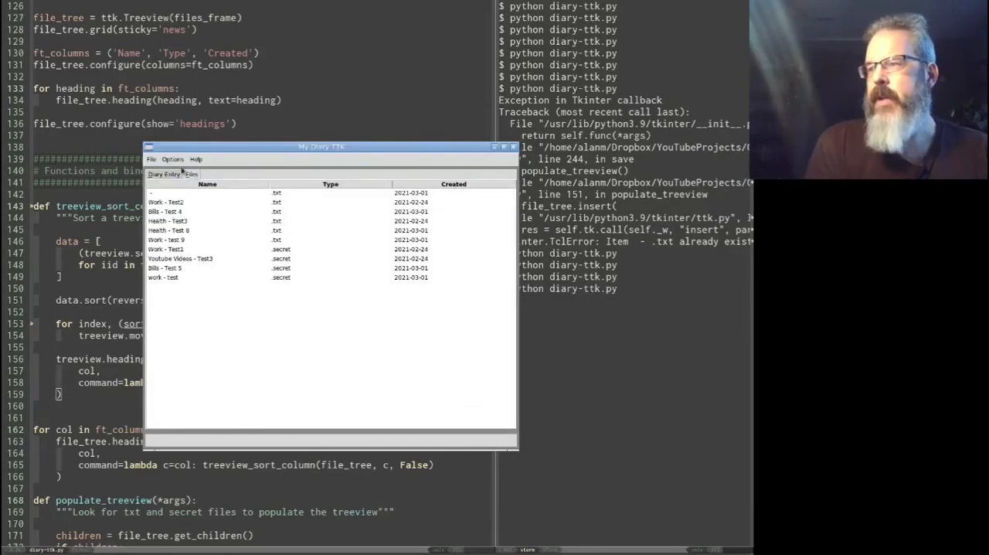
left_click(186, 268)
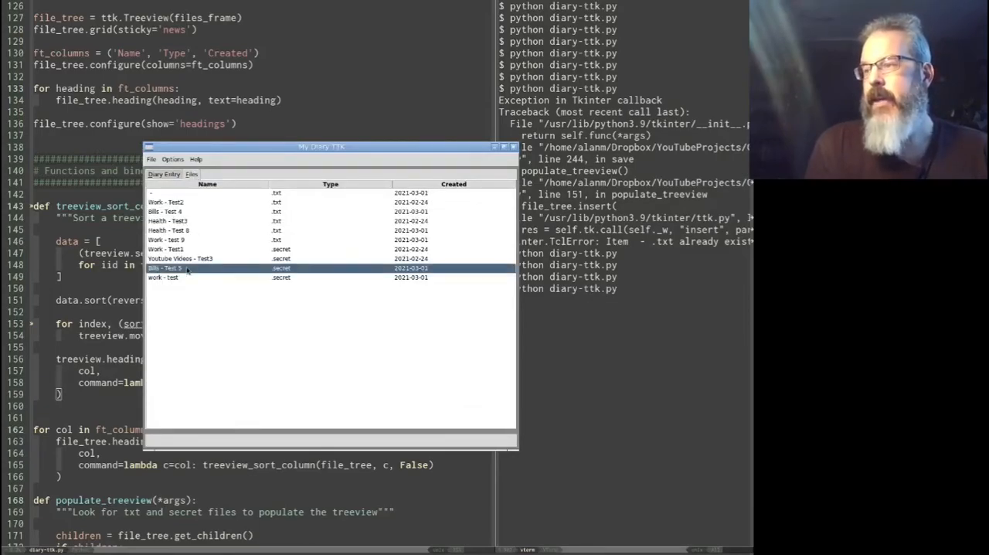